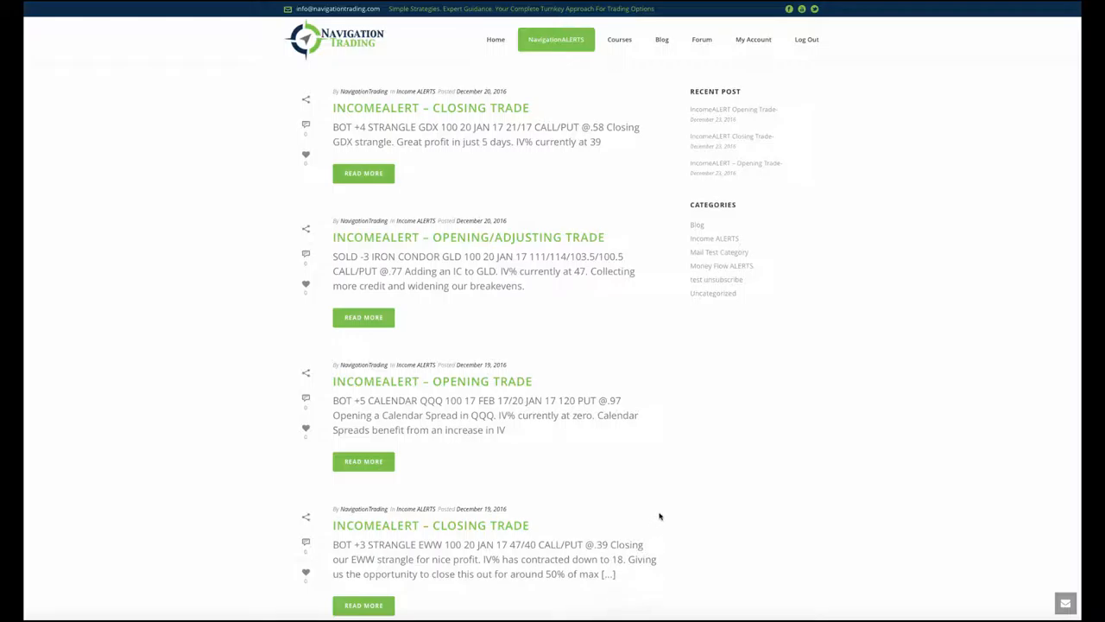
Switch from the risk profile to the EWW daily chart with its IV studies
scroll(down, 3)
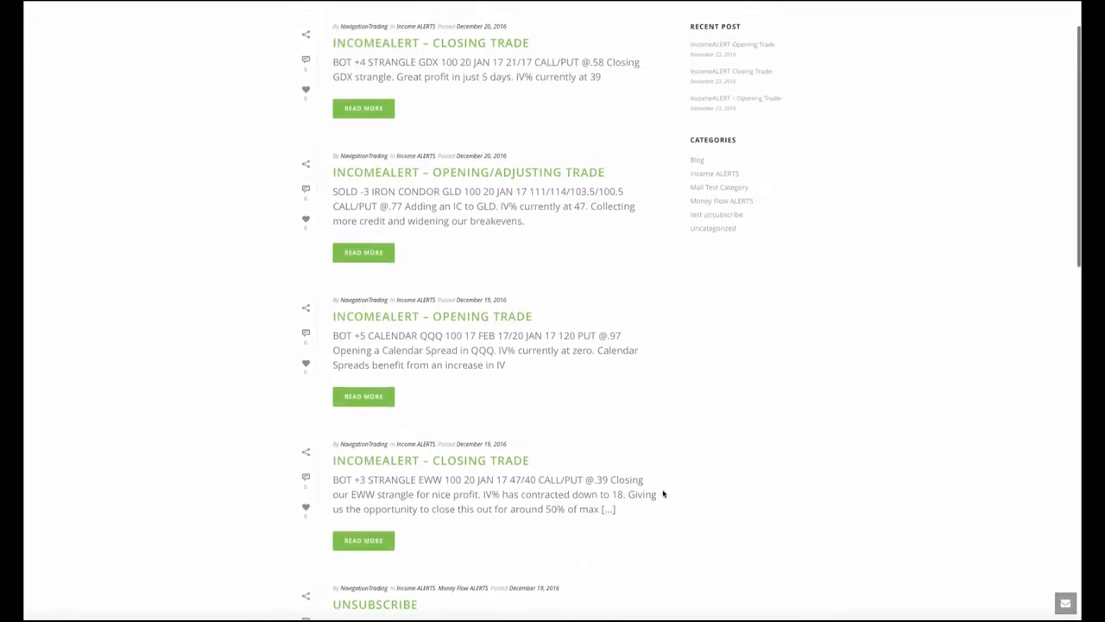
scroll(up, 3)
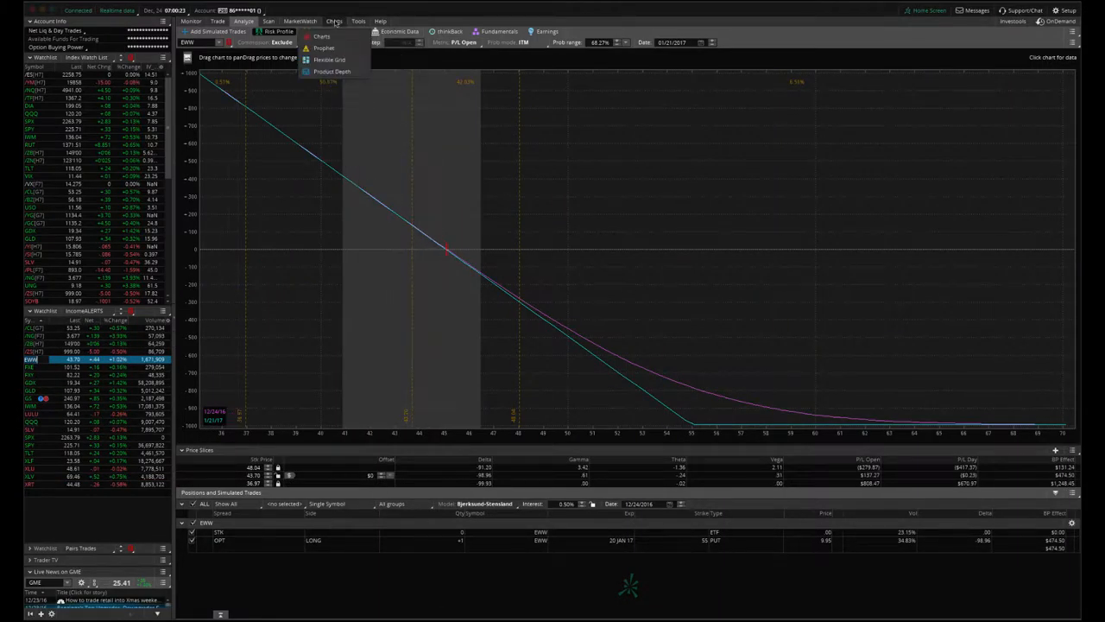
click(335, 21)
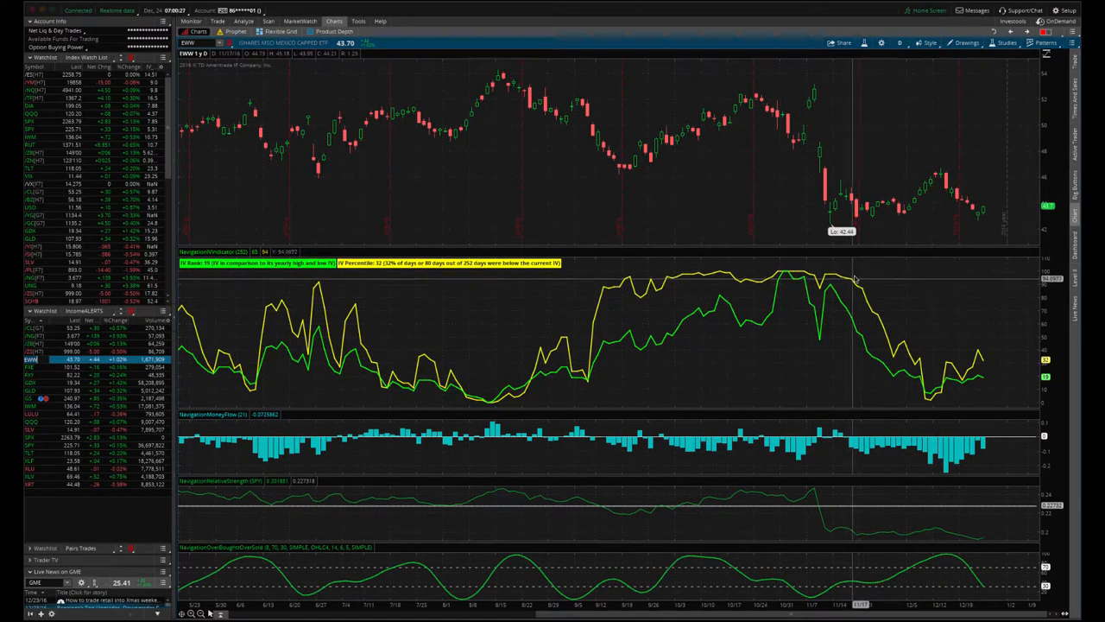
mouse_move(861, 285)
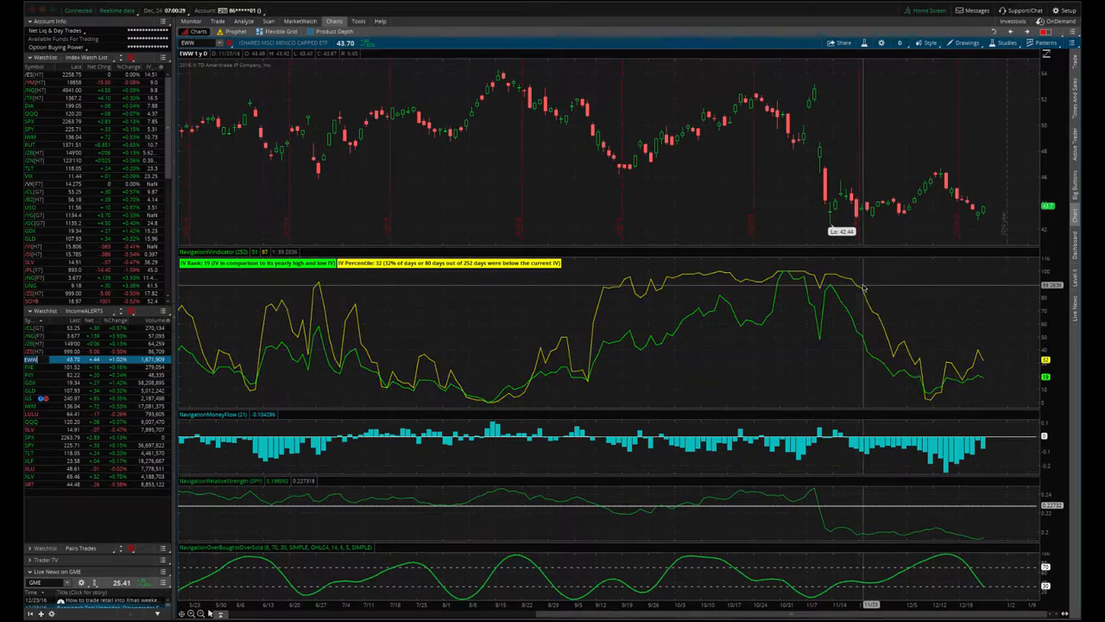
mouse_move(855, 285)
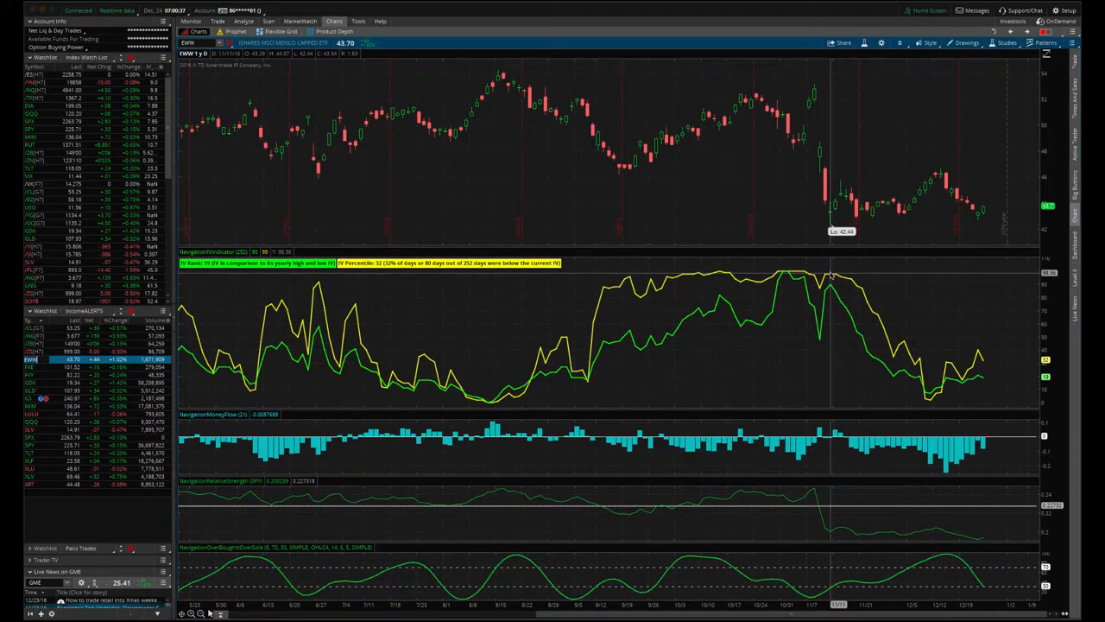
mouse_move(868, 287)
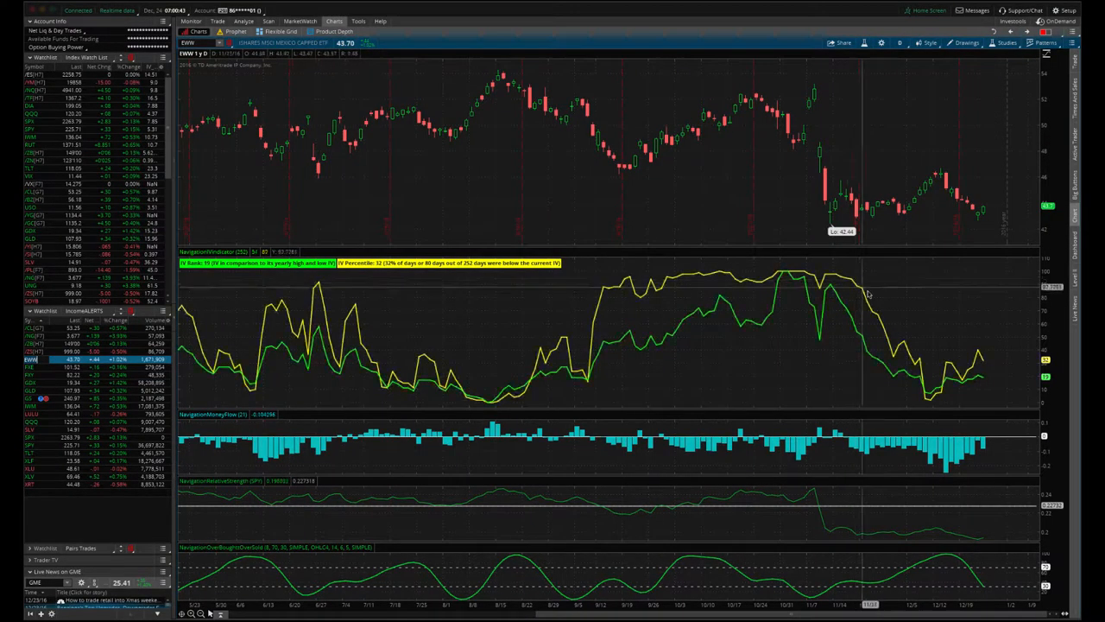
mouse_move(924, 205)
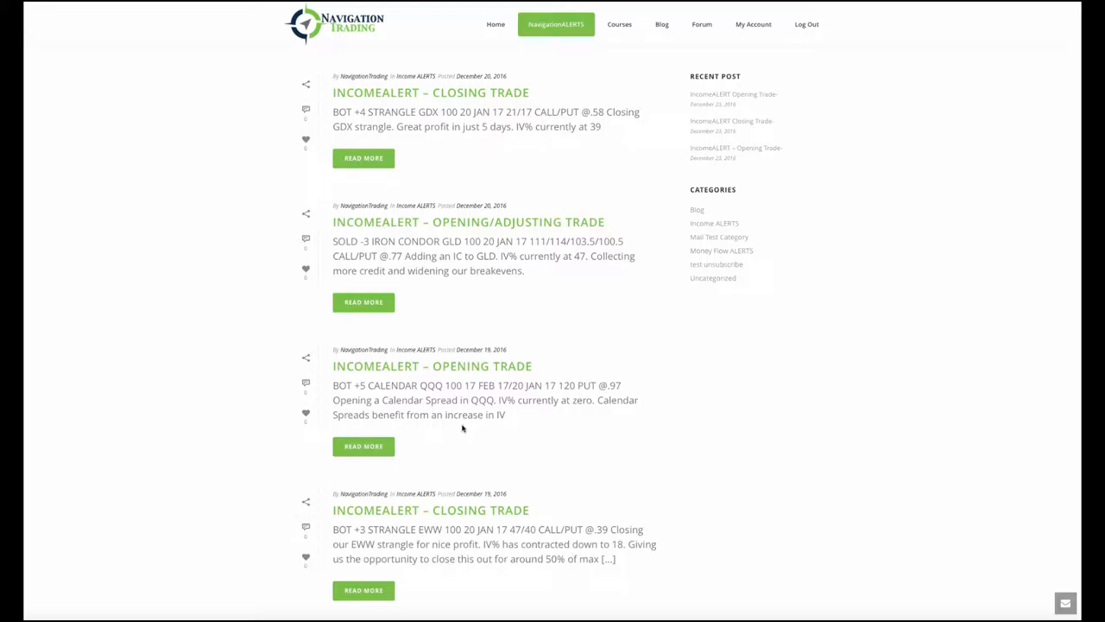
mouse_move(452, 412)
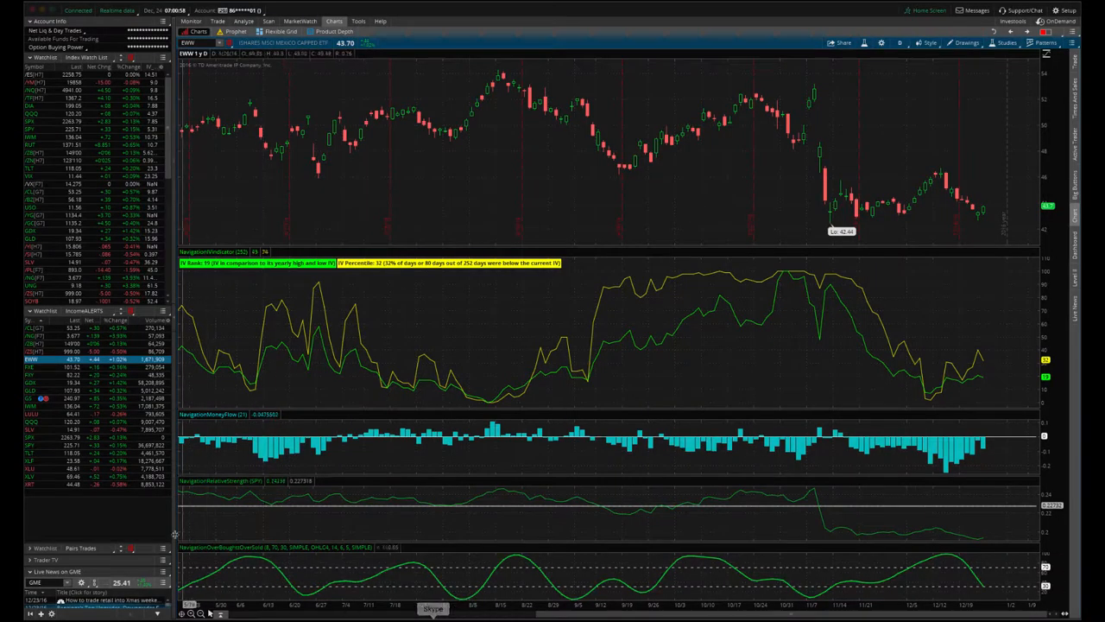
Load QQQ from the IncomeALERTS watchlist onto the daily chart
click(32, 113)
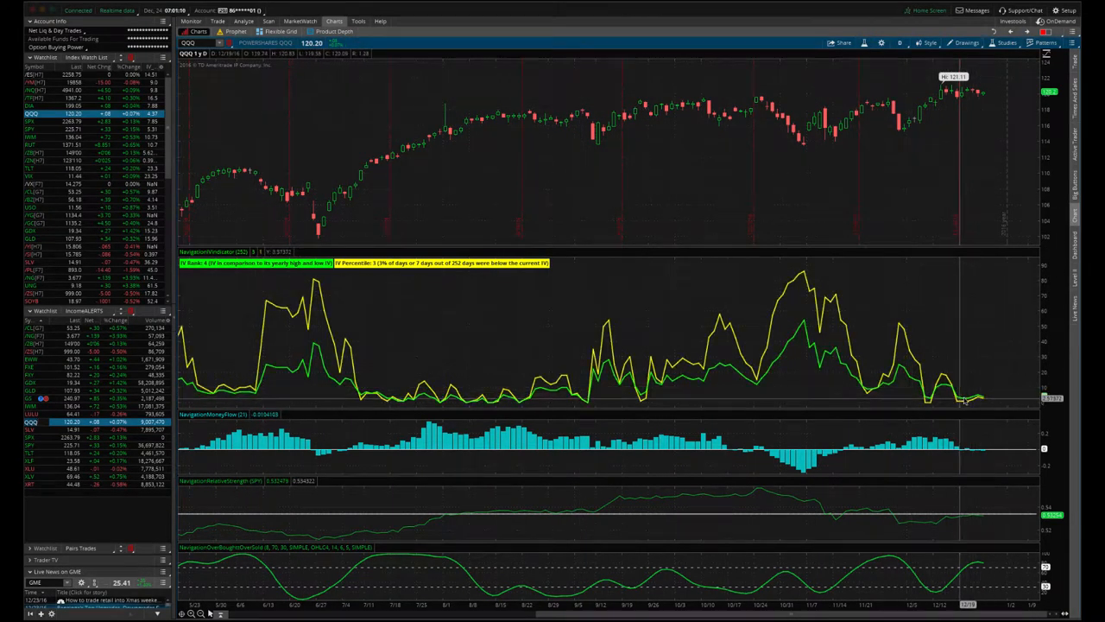
mouse_move(945, 403)
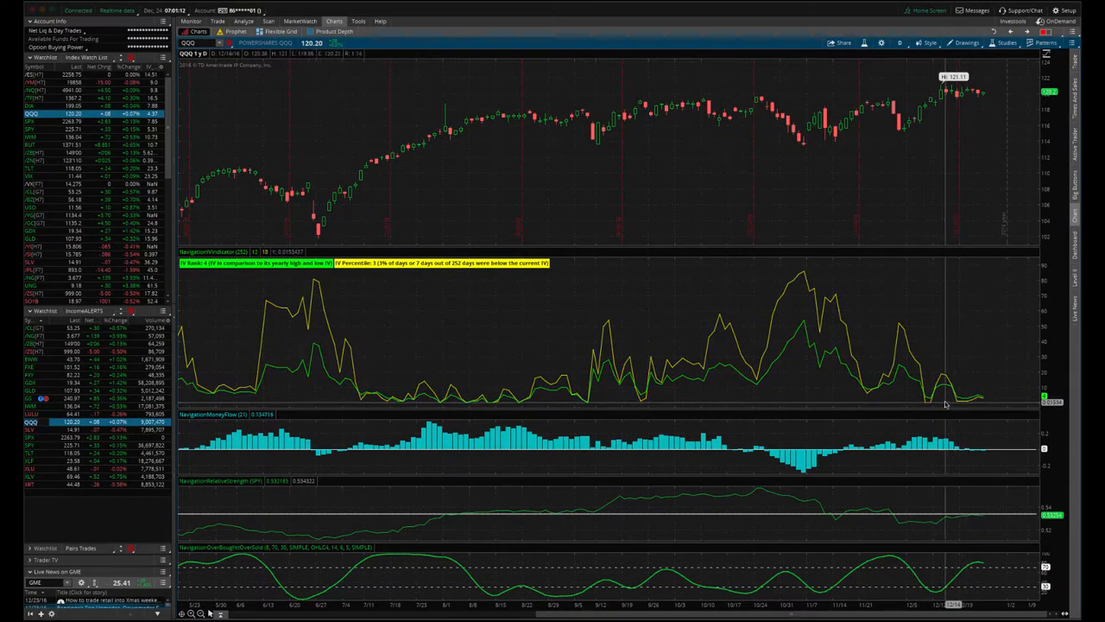
mouse_move(963, 404)
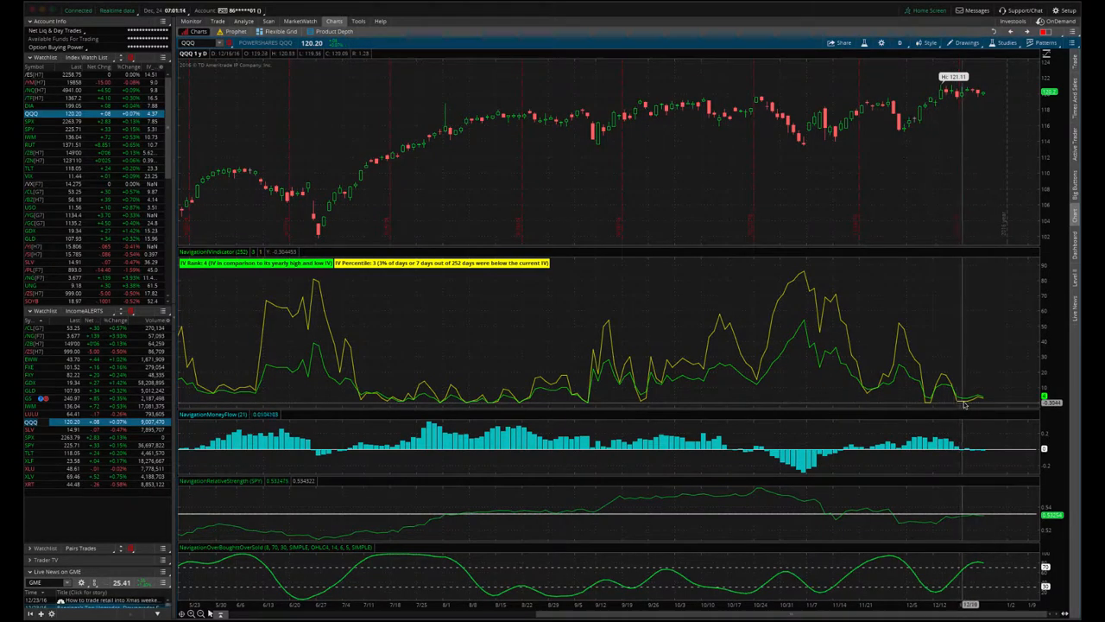
mouse_move(522, 196)
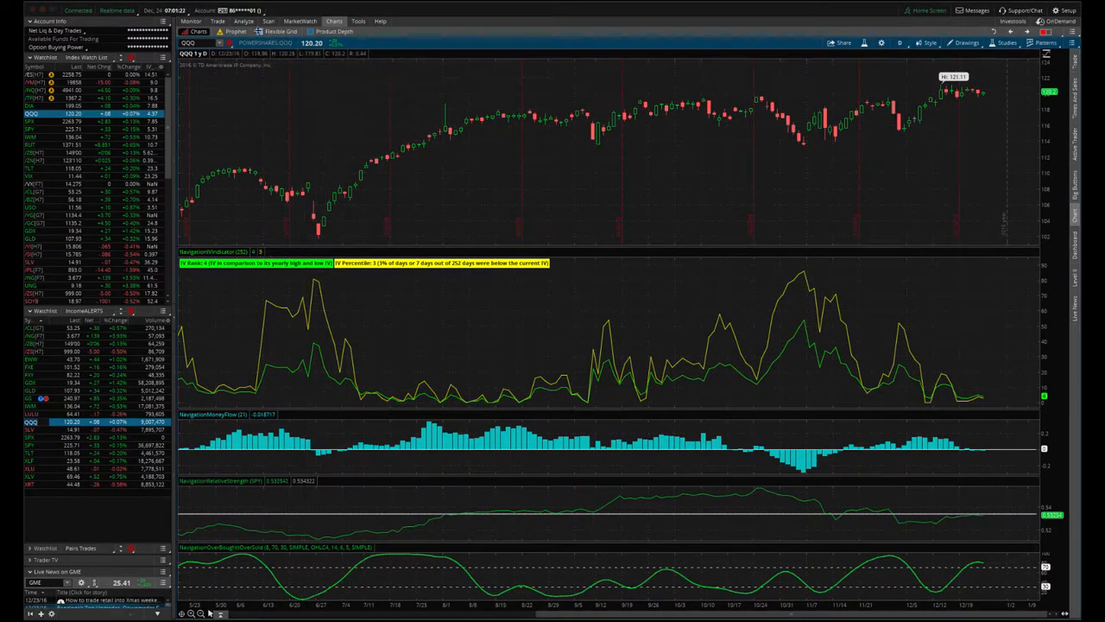
Show the risk profile P/L graph for the QQQ 120 put calendar spread
click(243, 21)
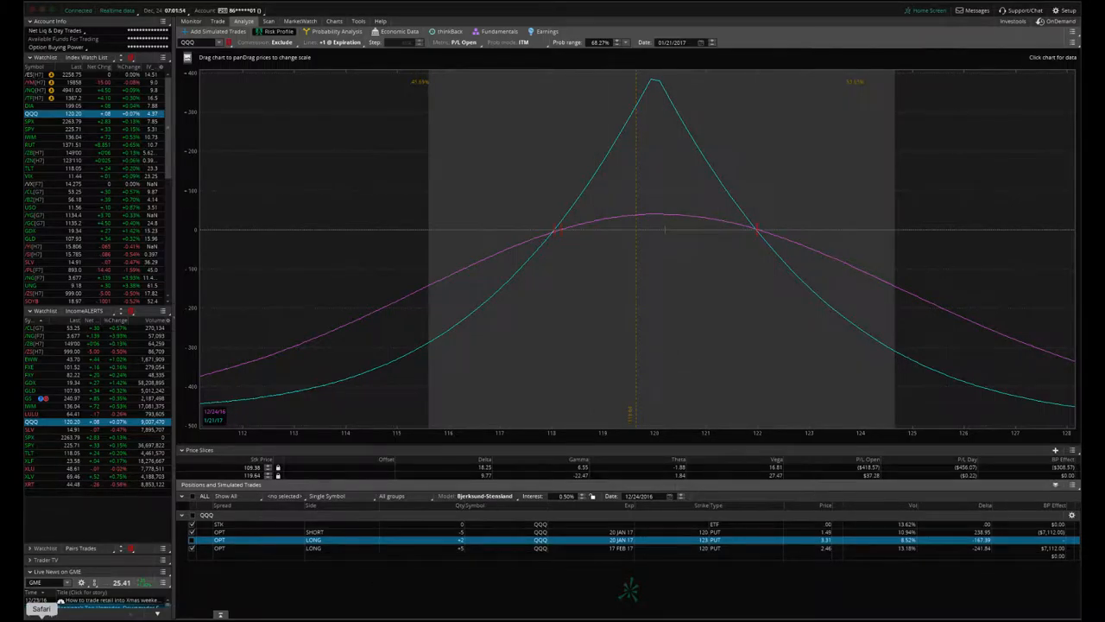
Switch to the browser's IncomeALERT list with the GLD iron condor adjusting alert
click(41, 609)
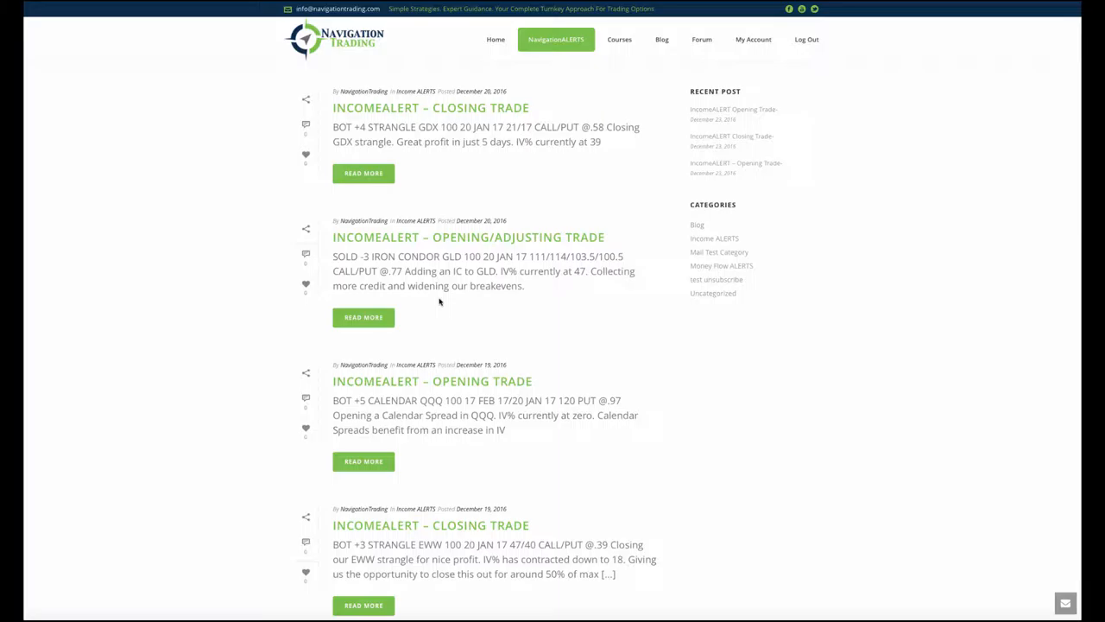
mouse_move(450, 298)
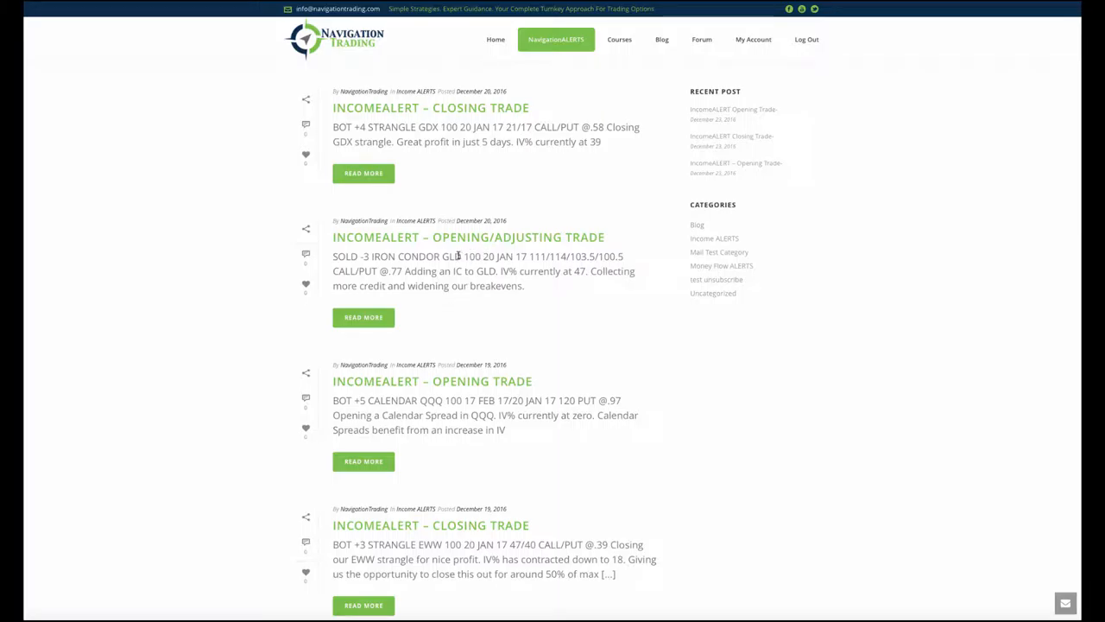
mouse_move(533, 240)
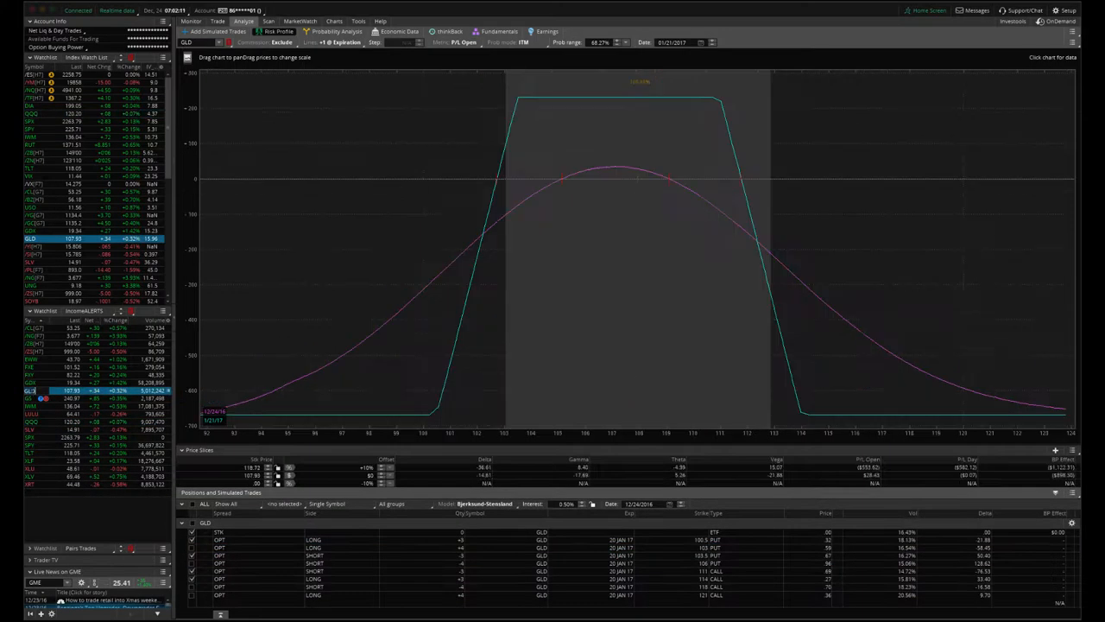
mouse_move(642, 378)
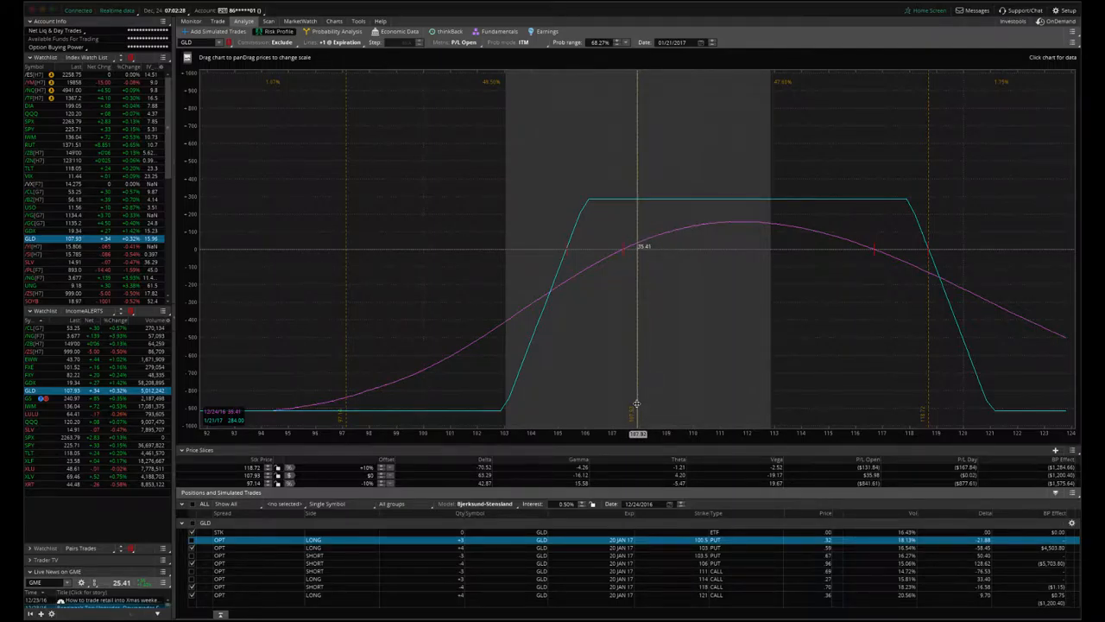
mouse_move(643, 354)
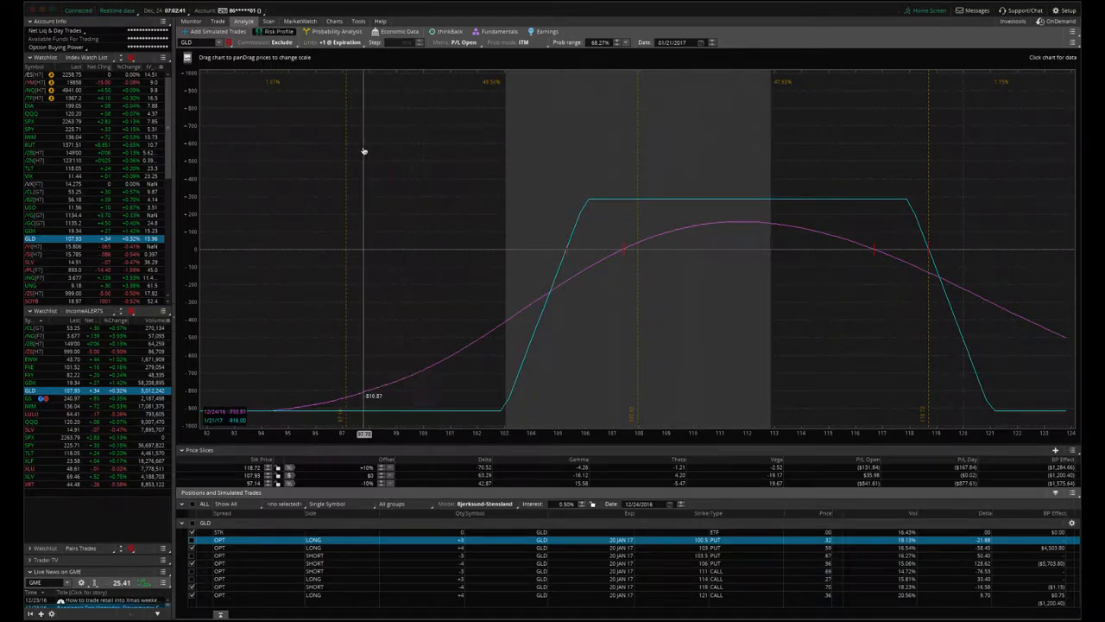
Show the GLD daily chart with IV rank 16 and IV percentile 36
click(334, 21)
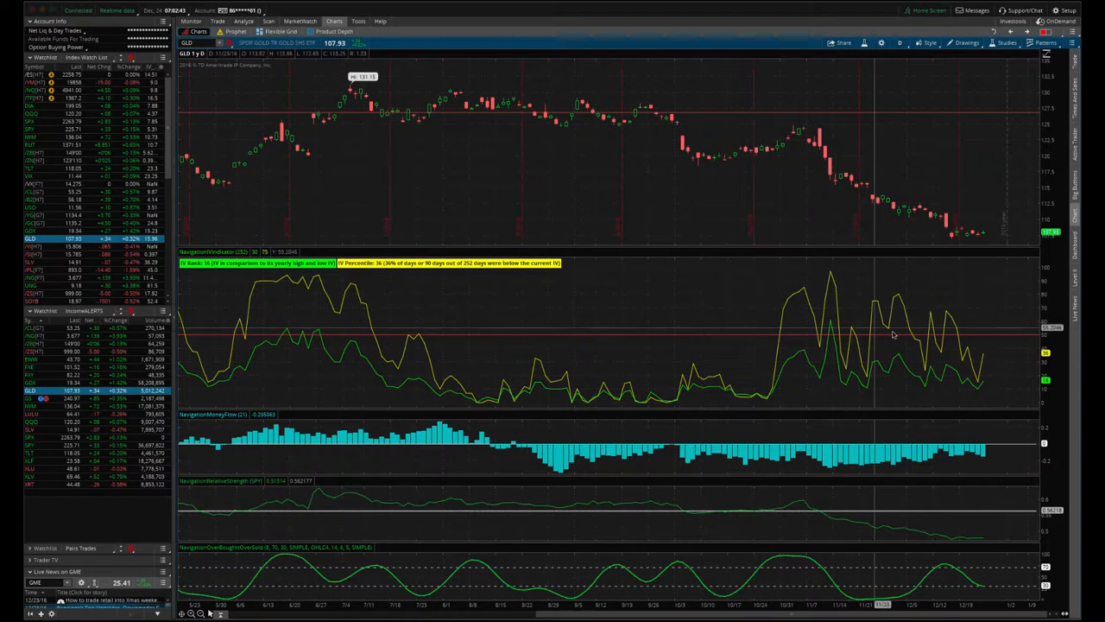
mouse_move(991, 354)
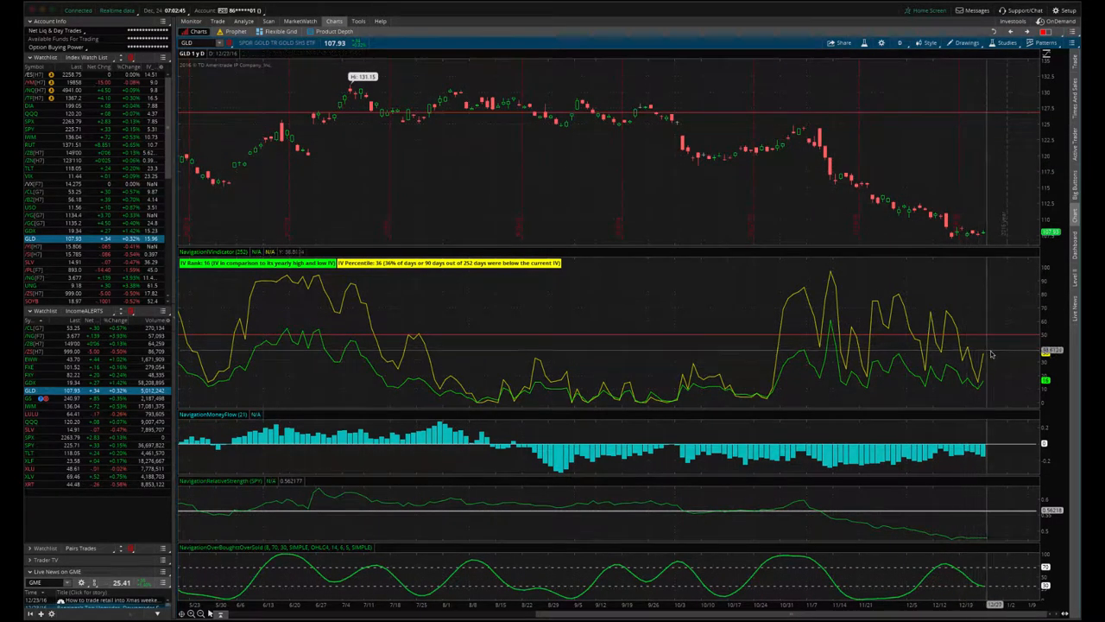
mouse_move(980, 371)
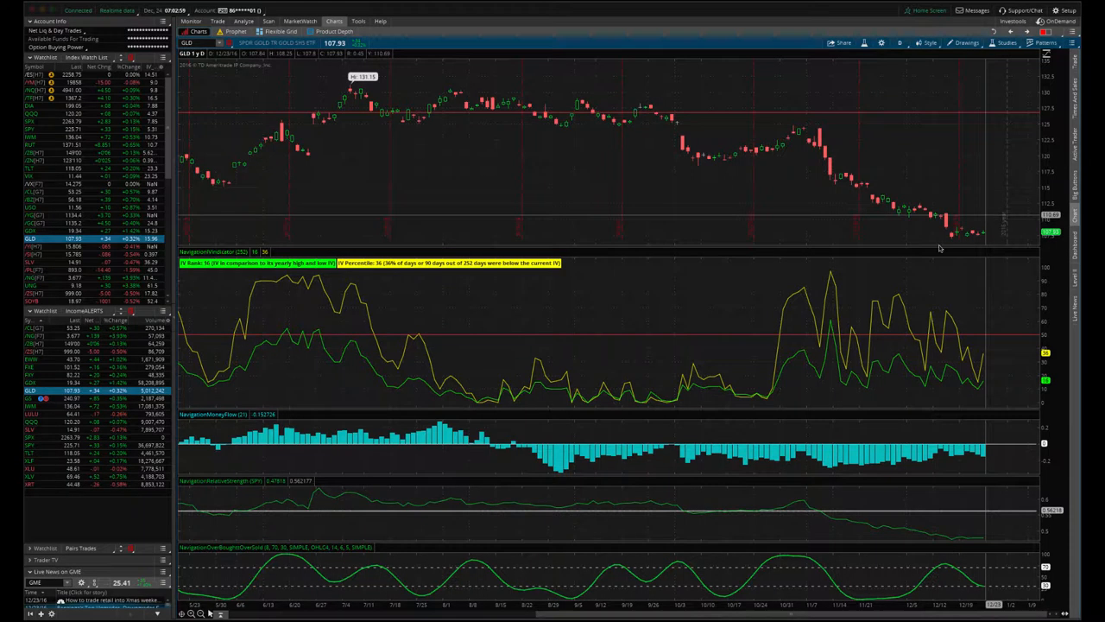
mouse_move(362, 484)
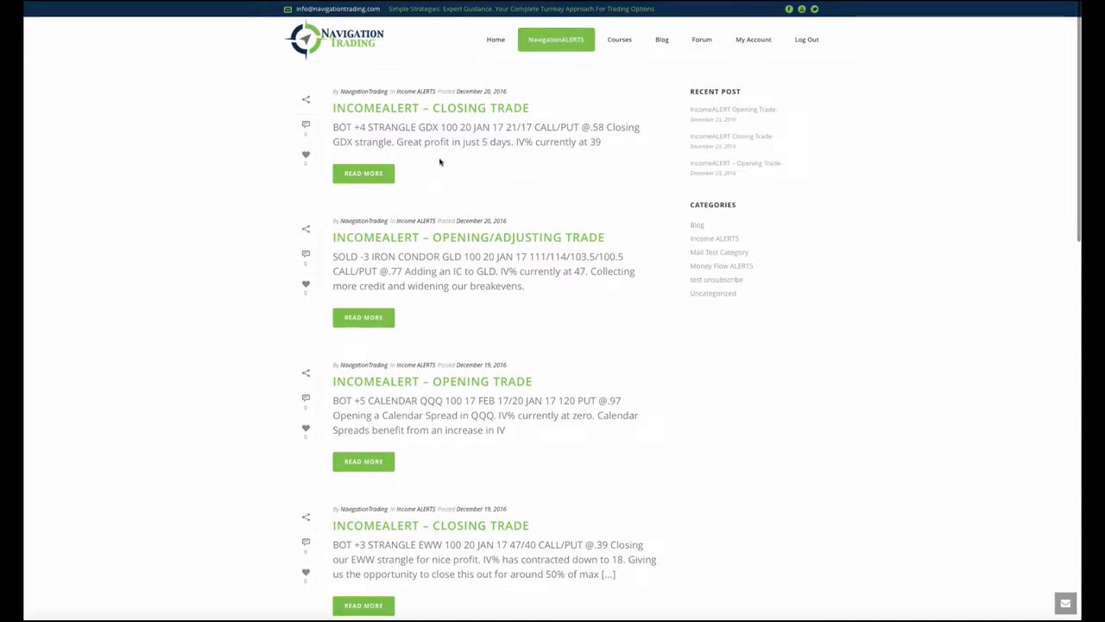
mouse_move(432, 147)
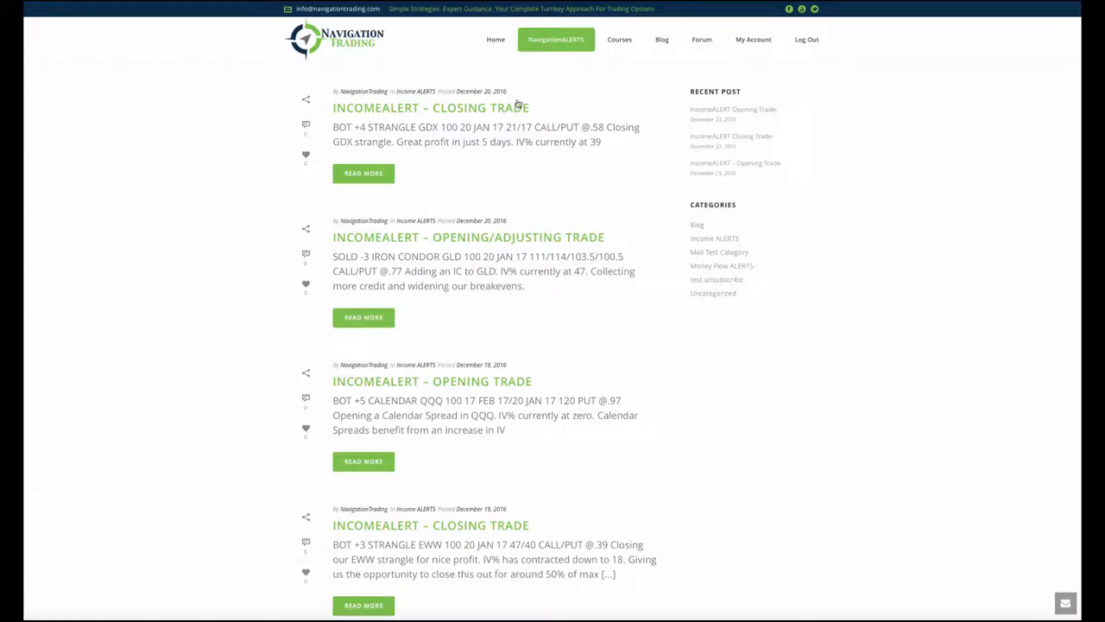
mouse_move(471, 155)
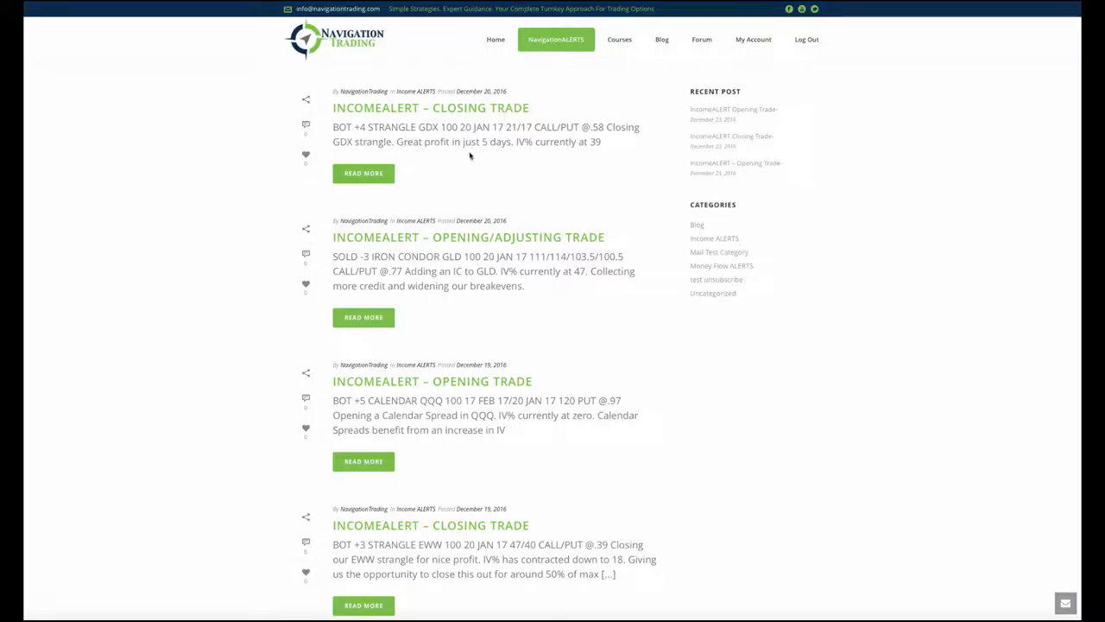
mouse_move(463, 160)
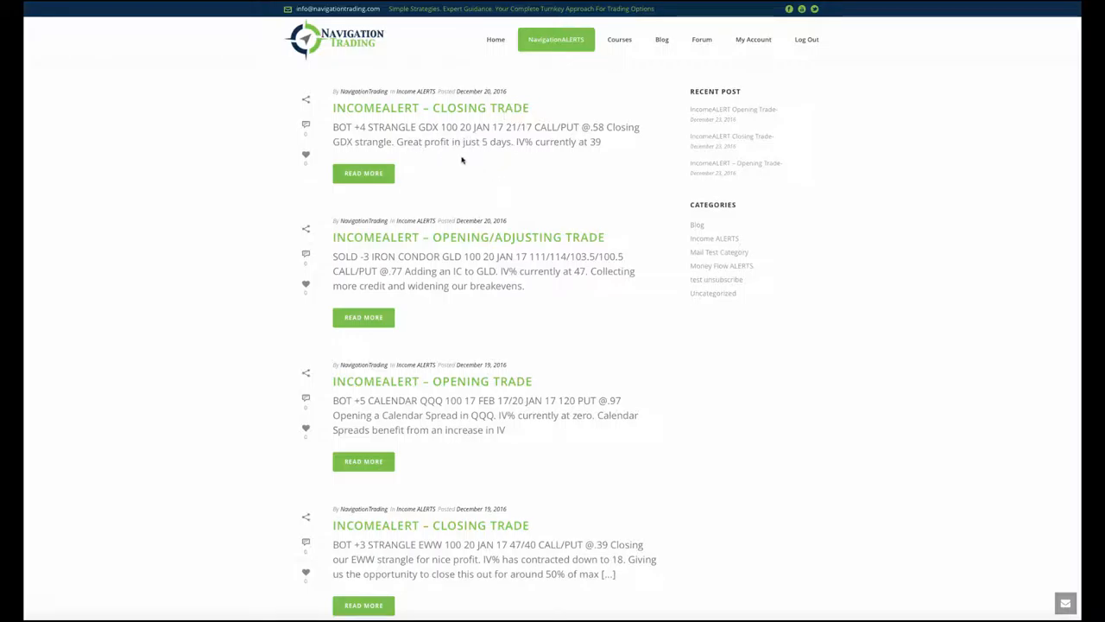
mouse_move(478, 157)
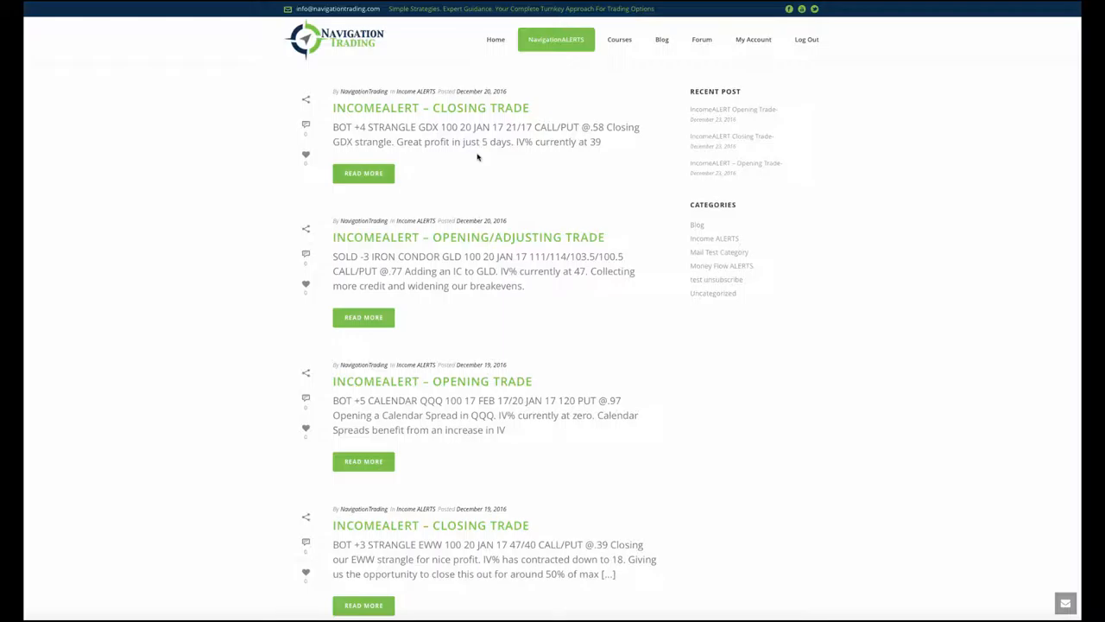
mouse_move(397, 395)
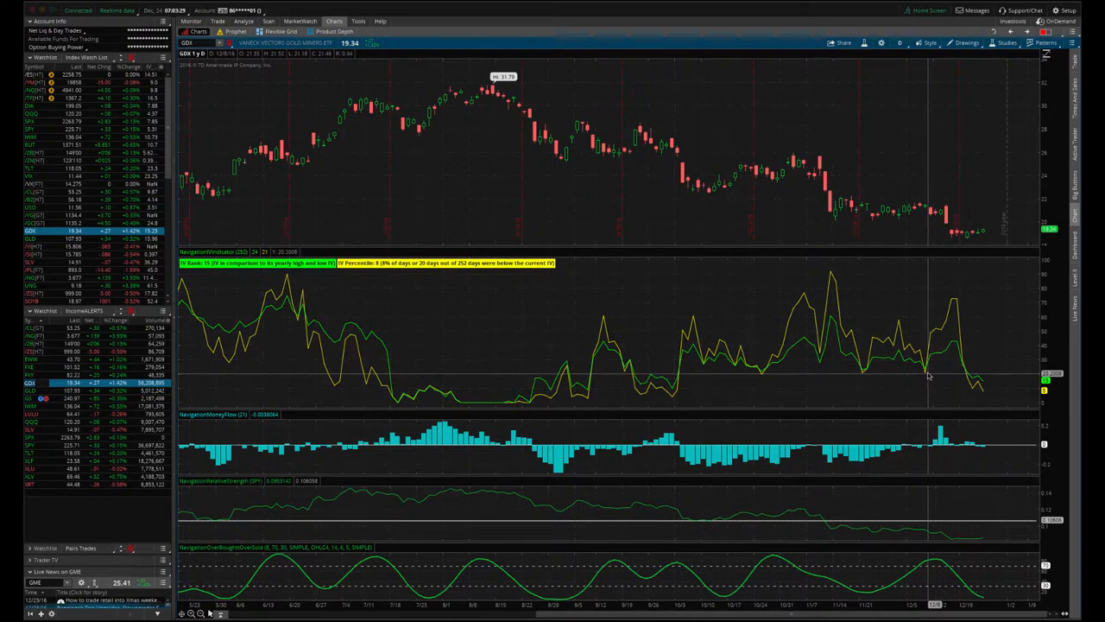
mouse_move(941, 367)
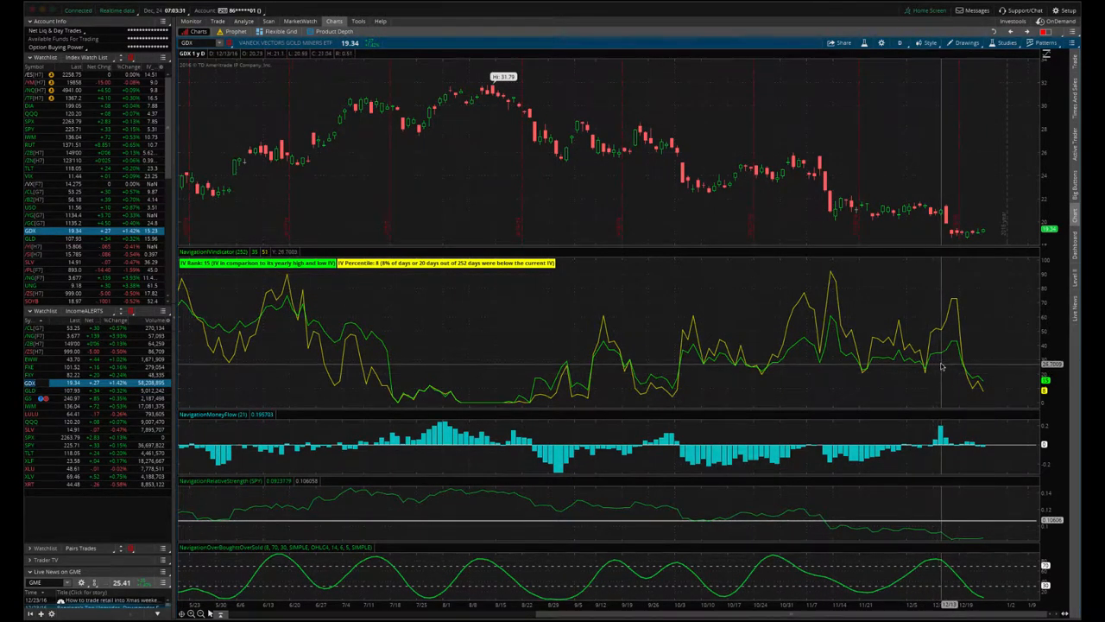
mouse_move(956, 302)
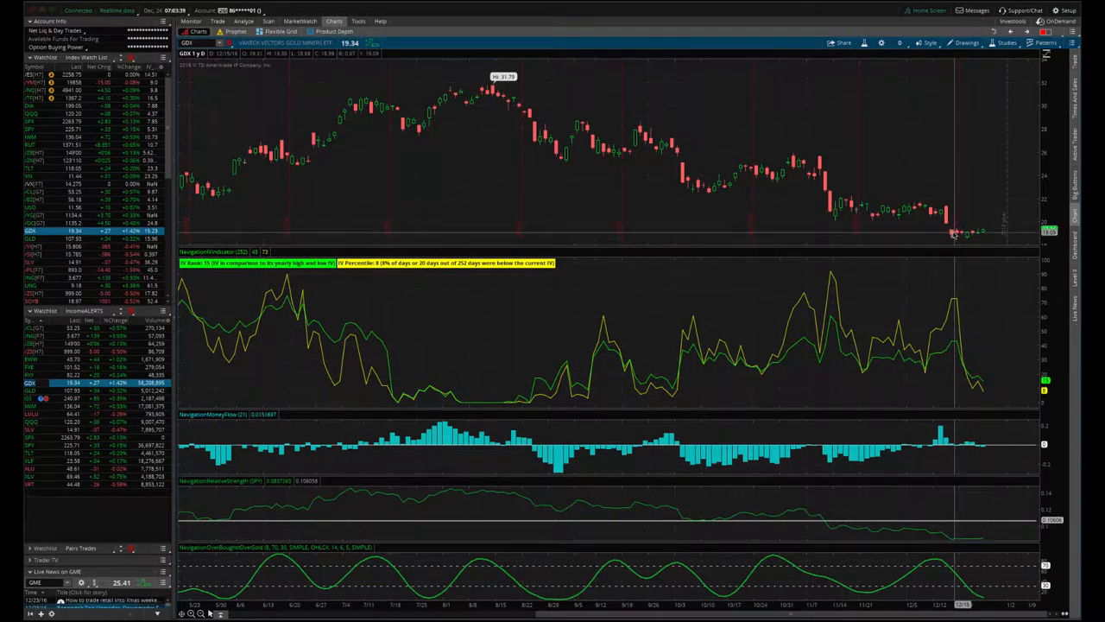
mouse_move(972, 233)
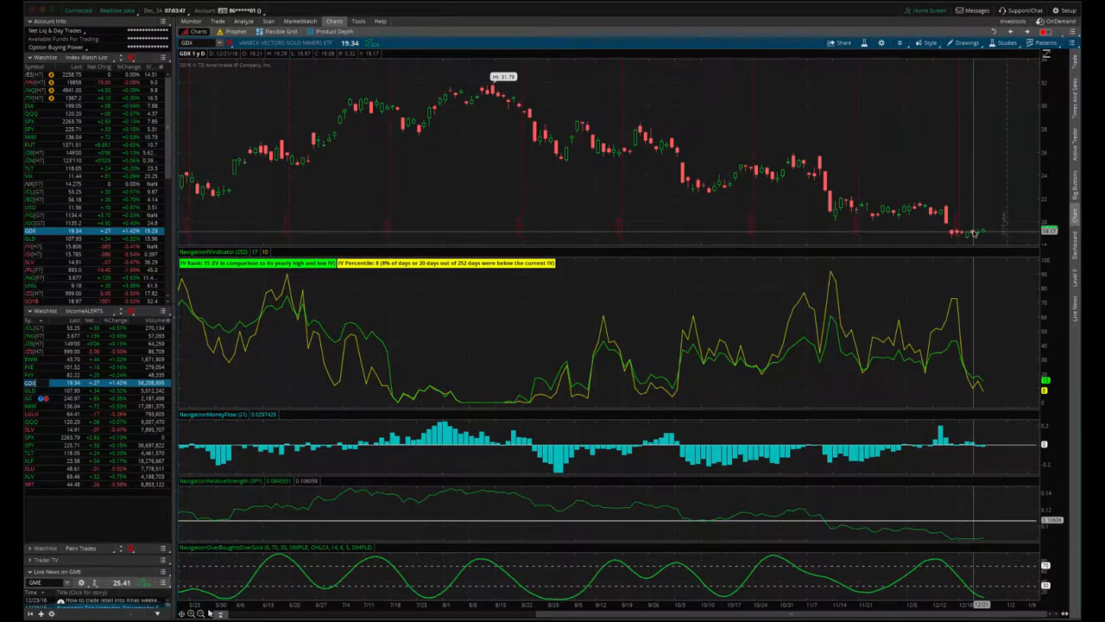
mouse_move(615, 285)
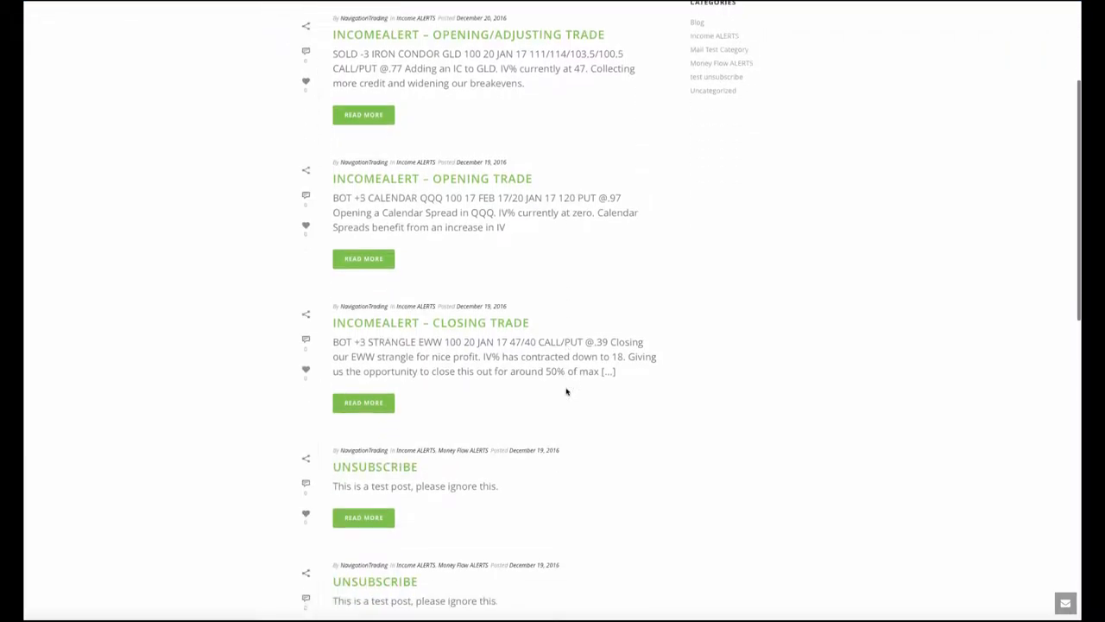
Scroll past the page-2 test posts and return to page 1 of the alerts
scroll(down, 3)
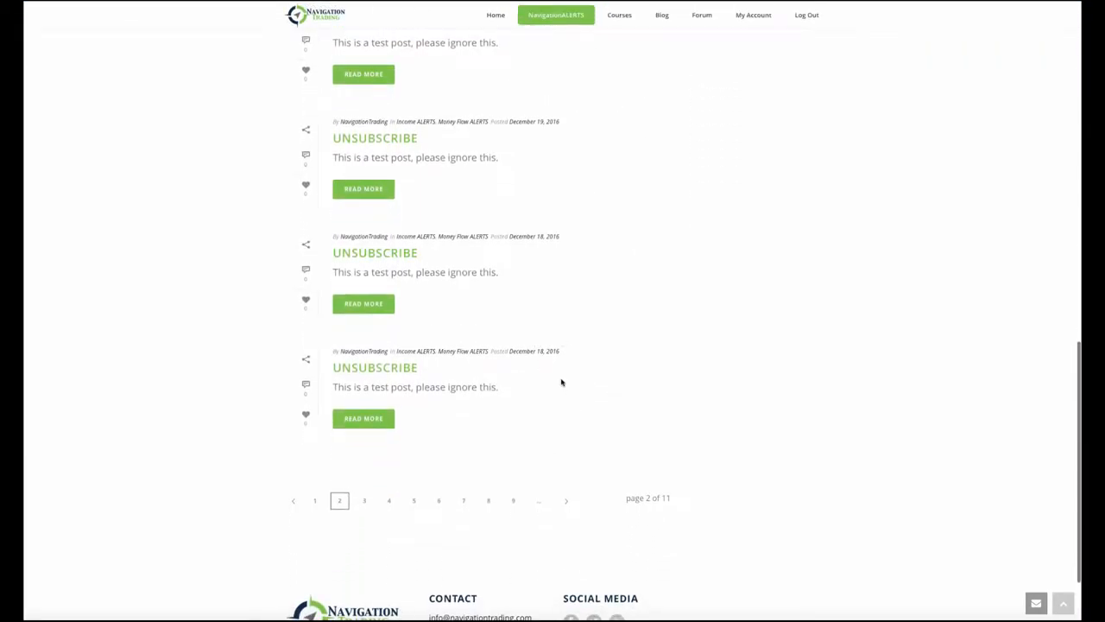
scroll(up, 3)
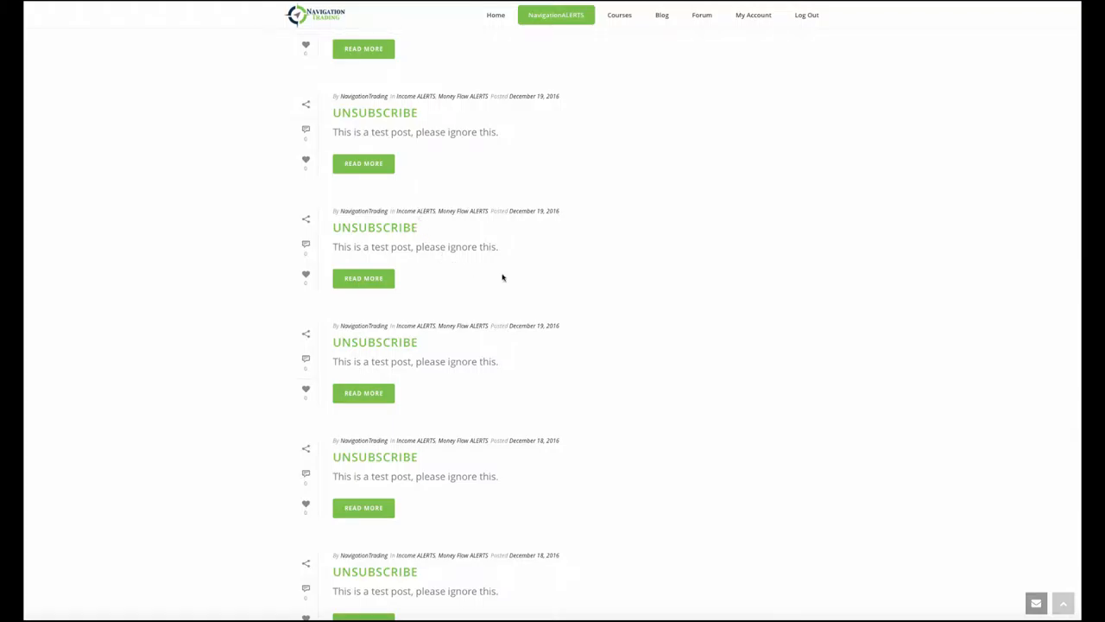
mouse_move(531, 286)
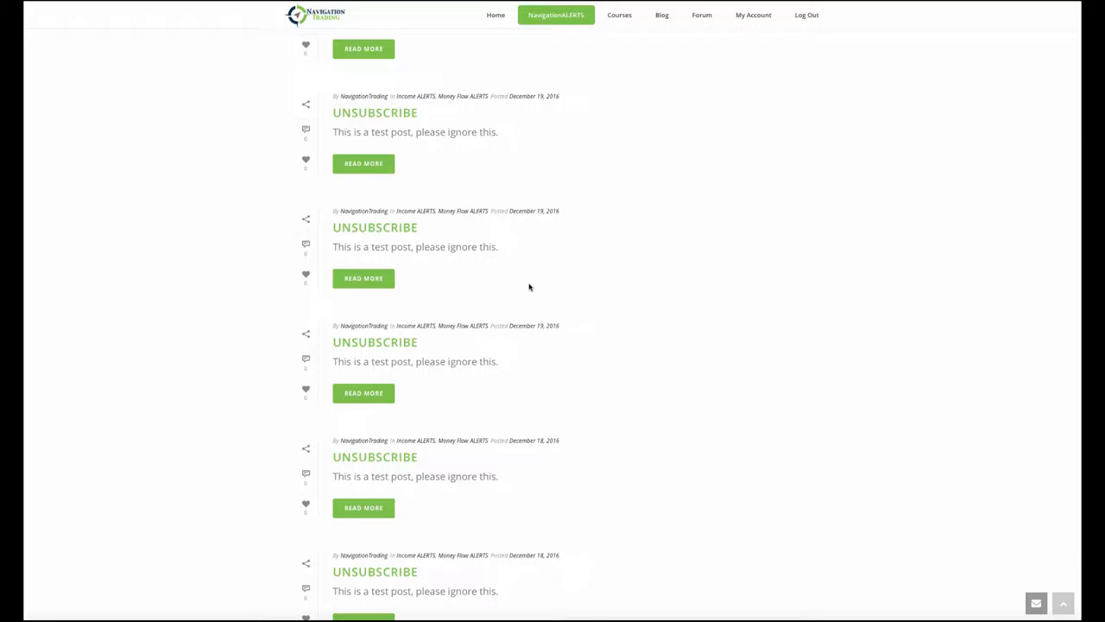
mouse_move(435, 273)
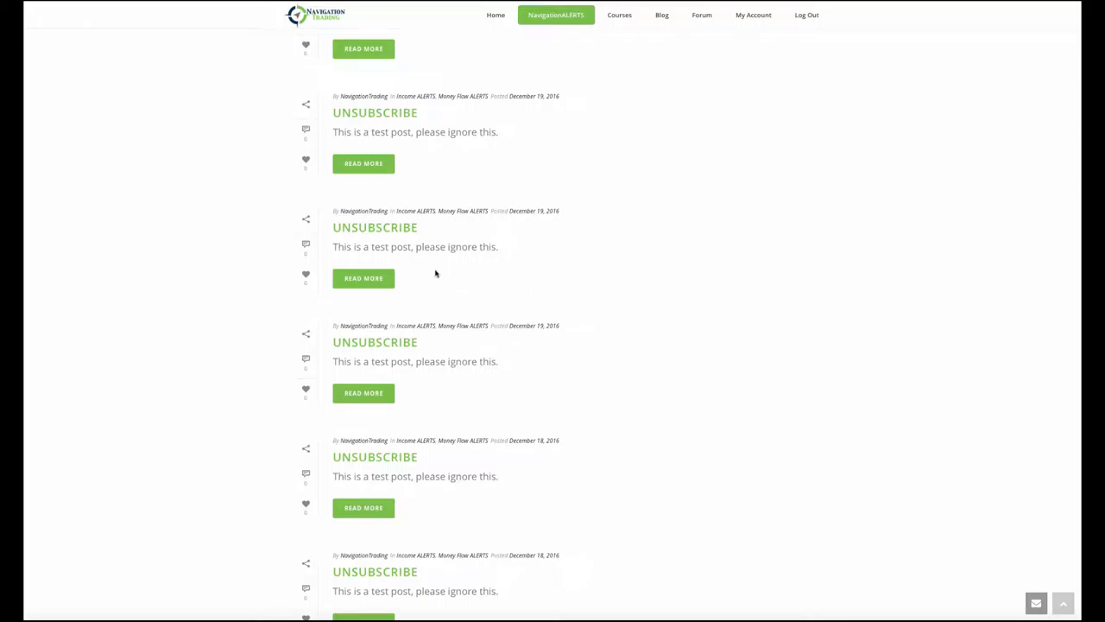
scroll(down, 3)
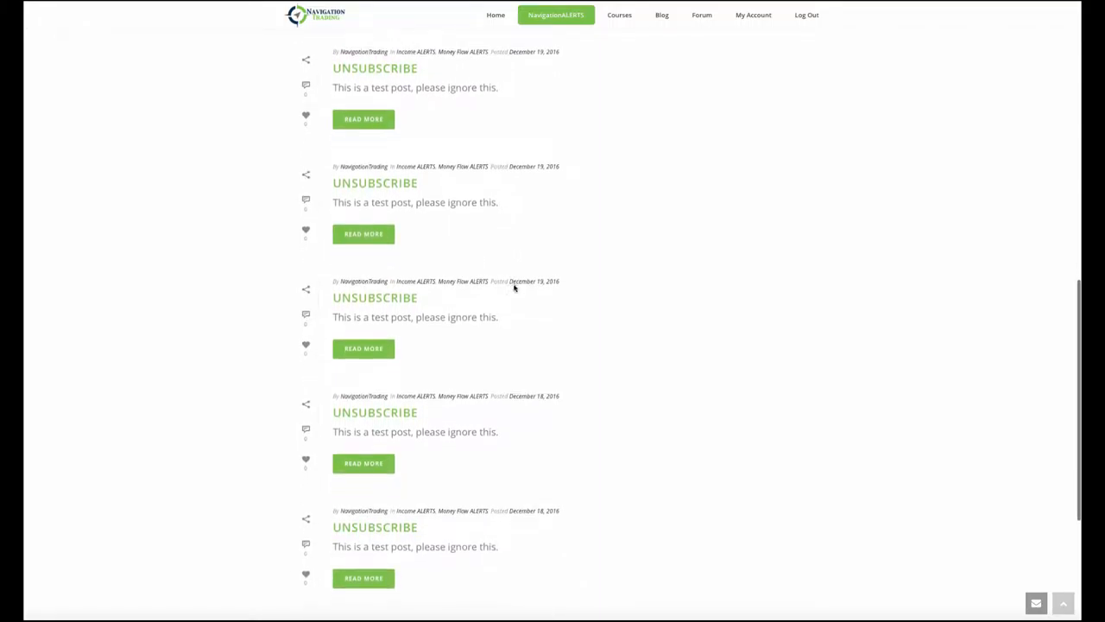
scroll(down, 3)
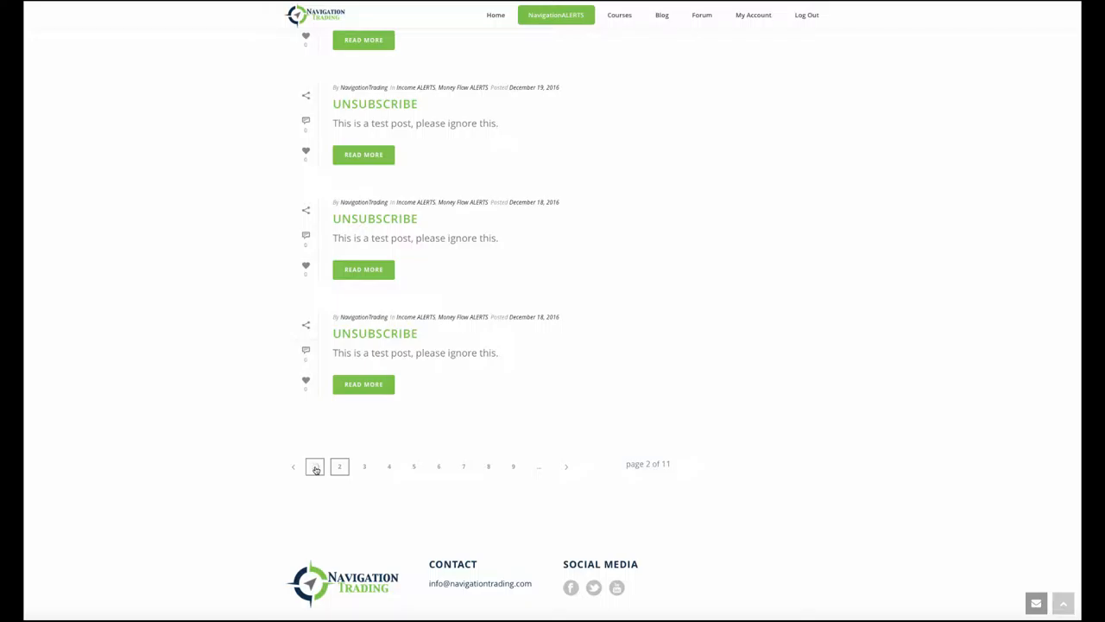
click(315, 467)
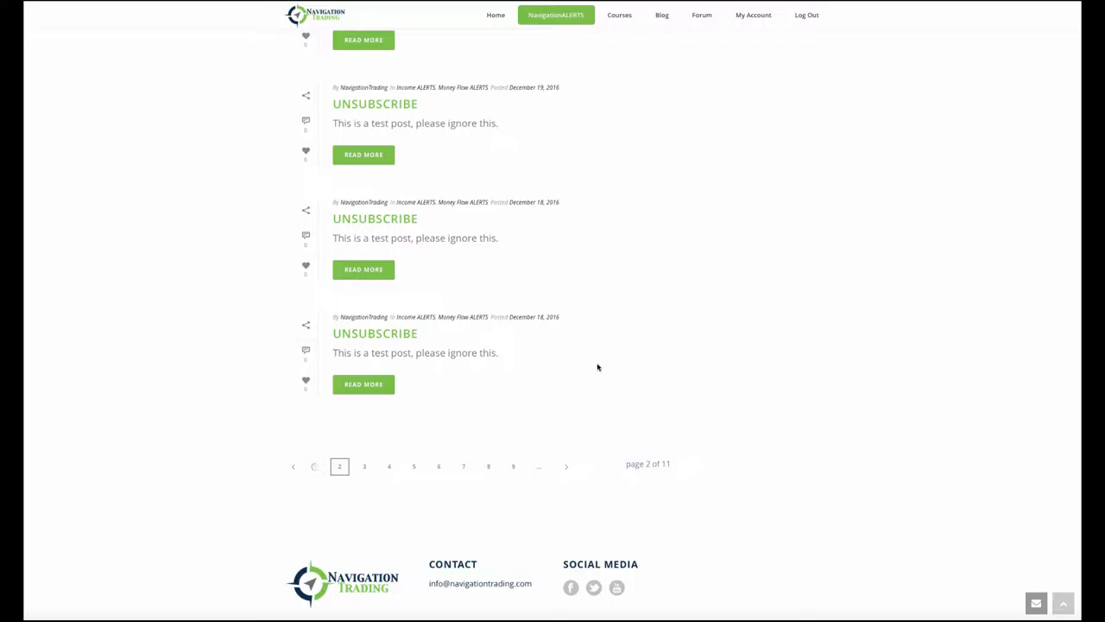
click(314, 467)
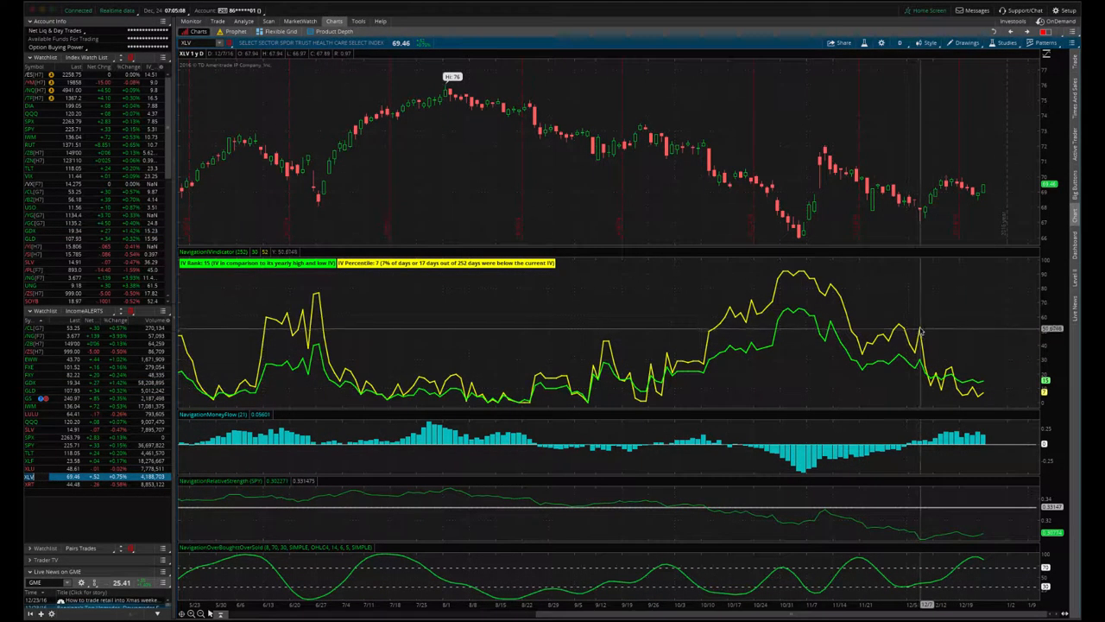
mouse_move(921, 332)
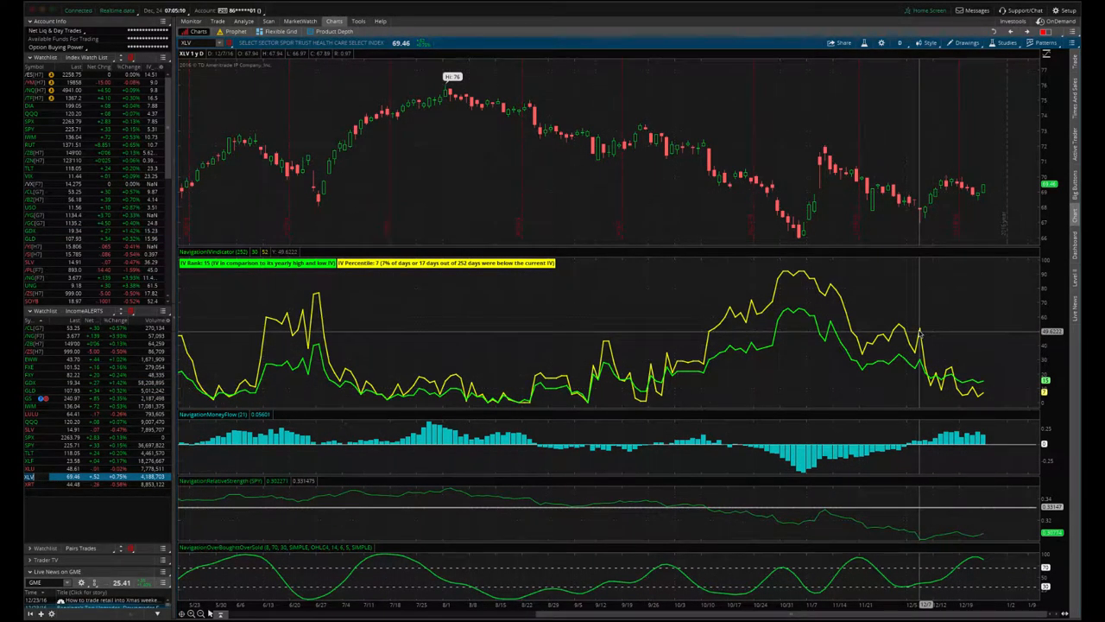
mouse_move(950, 190)
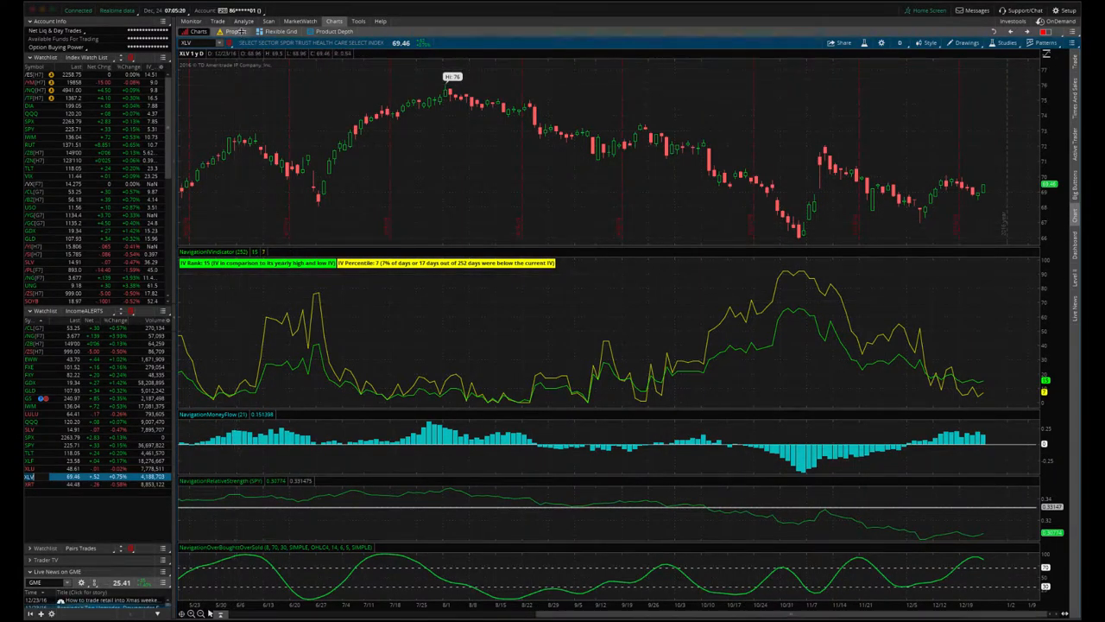
Switch thinkorswim to the Analyze risk profile after reading XLV's IV readings
click(244, 21)
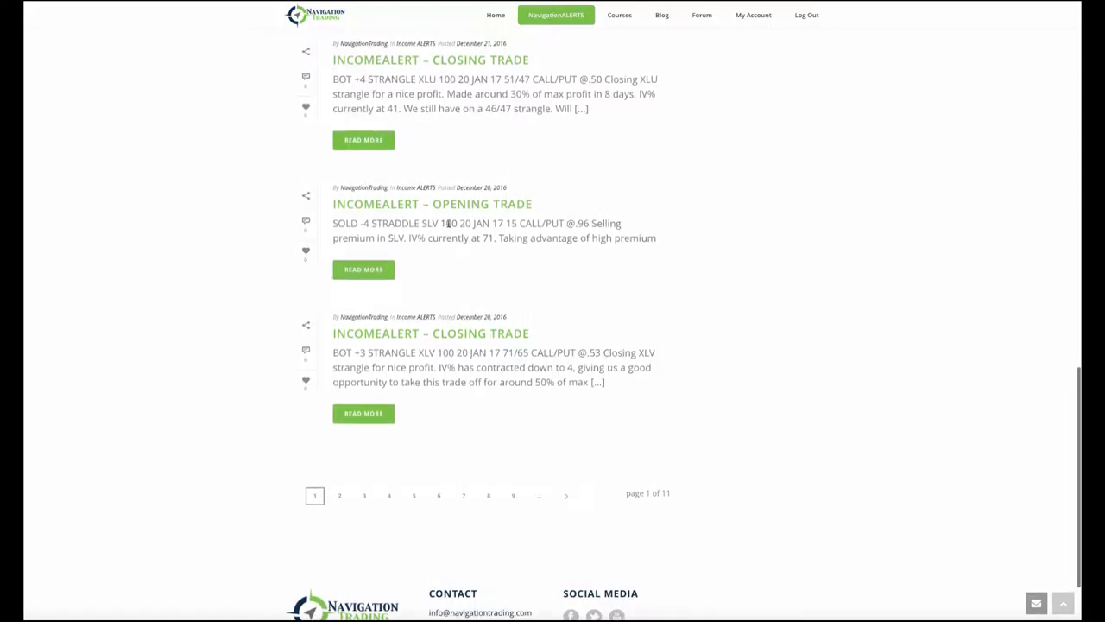
Scroll page 1 to read the XLU closing, SLV straddle opening and XLV closing posts
scroll(down, 3)
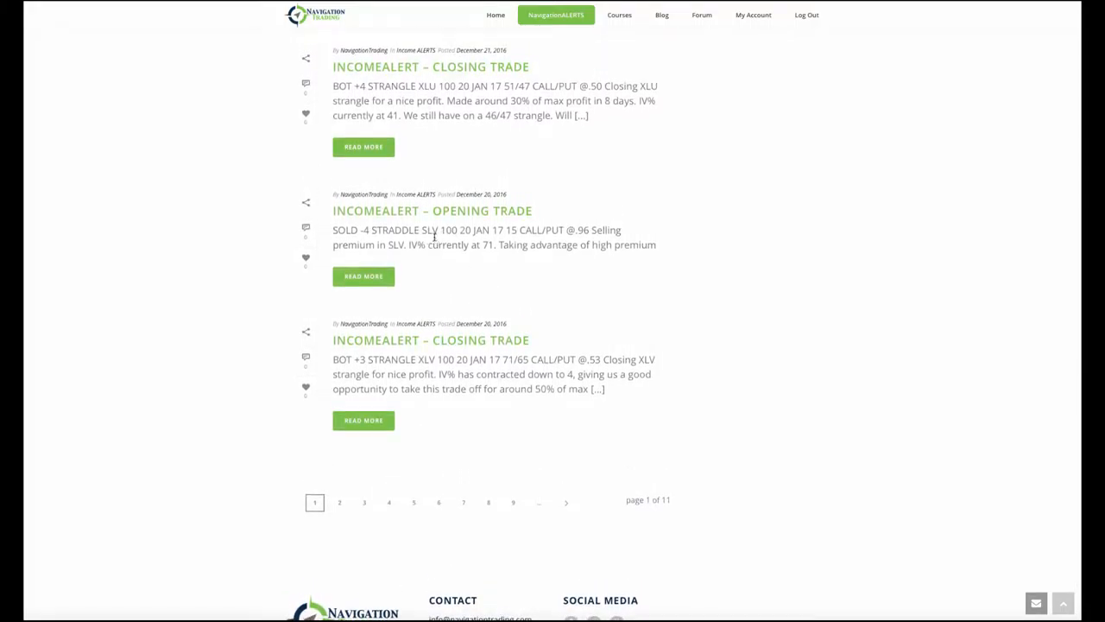
mouse_move(482, 255)
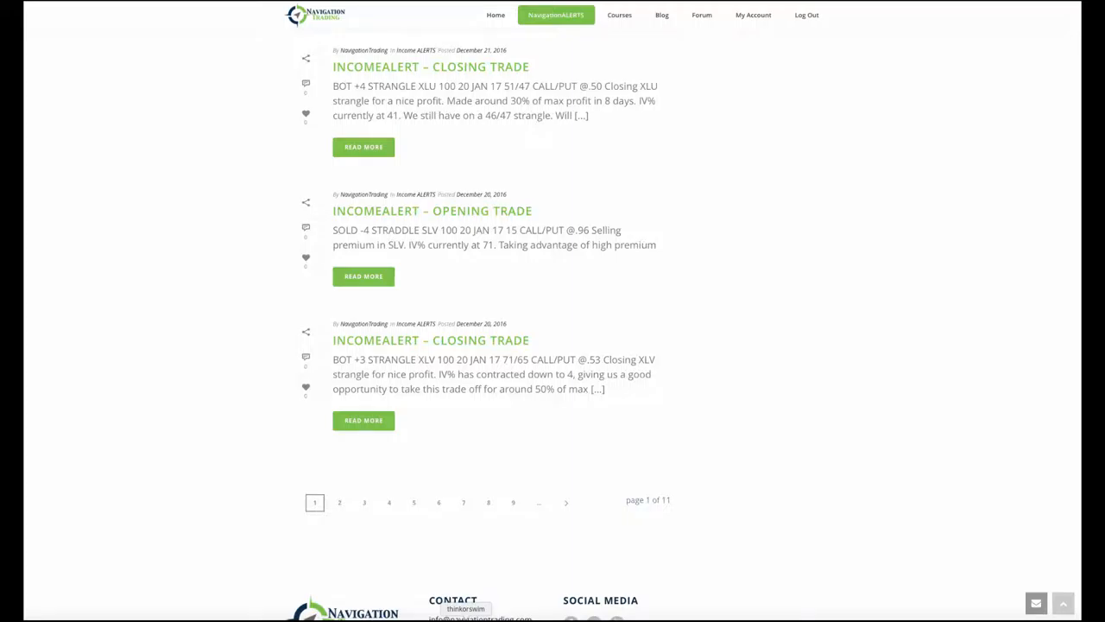
mouse_move(461, 553)
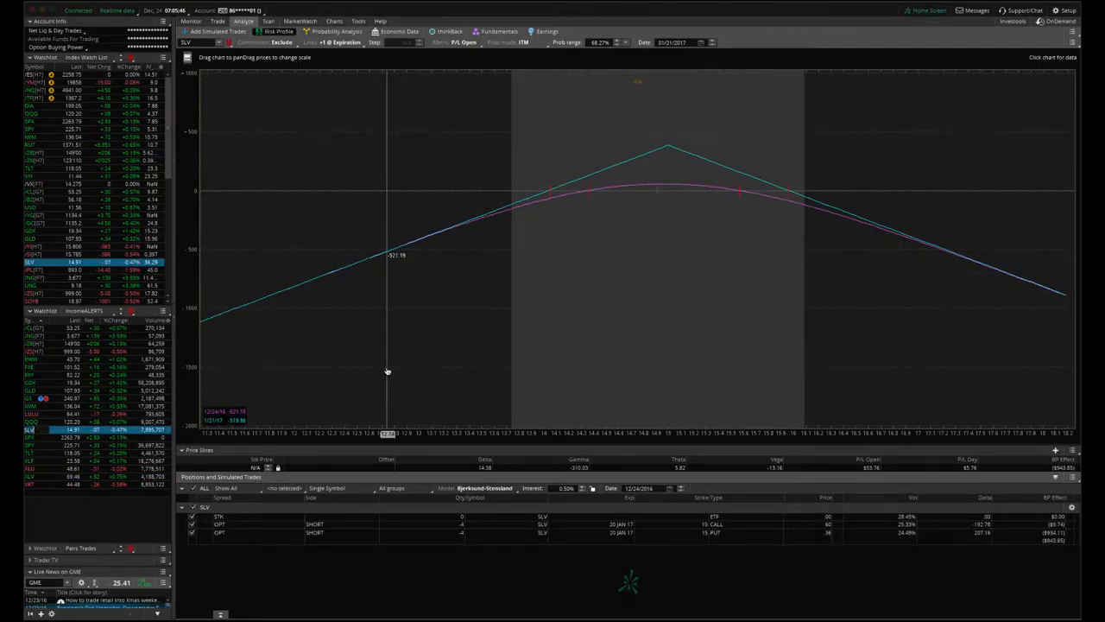
mouse_move(748, 231)
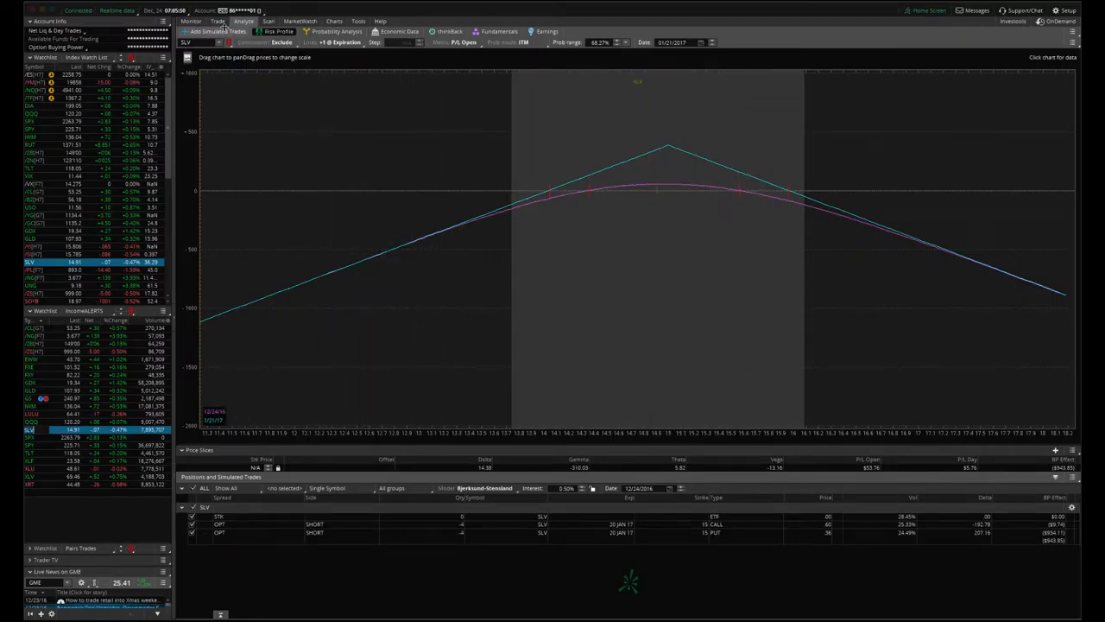
Check the SLV 15 straddle in the Trade option chain, then return to its risk profile
click(217, 20)
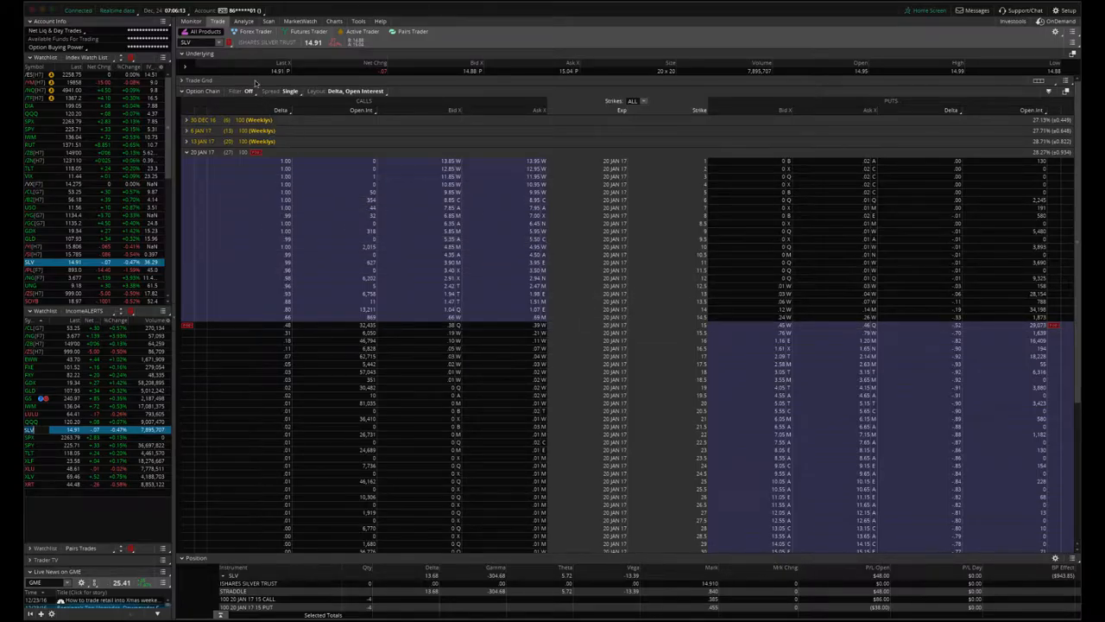
click(243, 21)
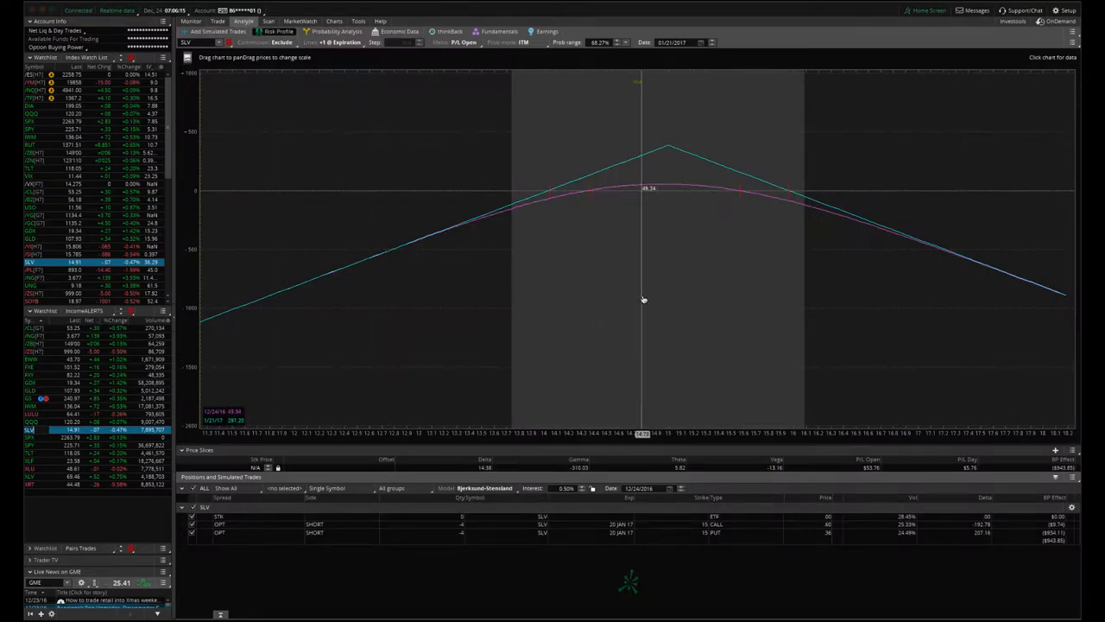
mouse_move(636, 222)
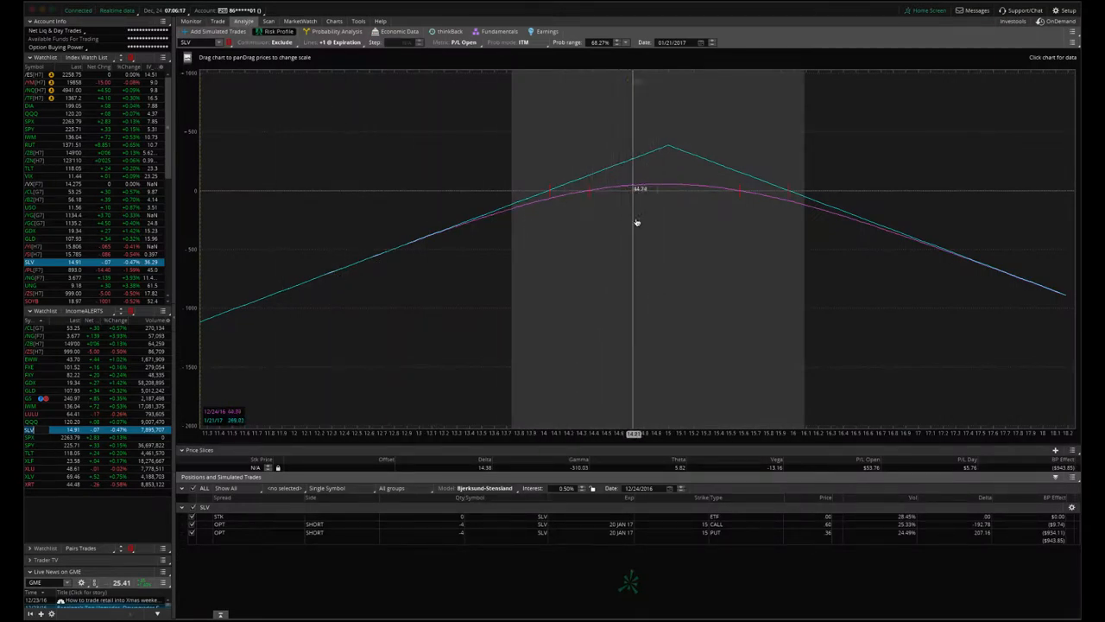
mouse_move(658, 202)
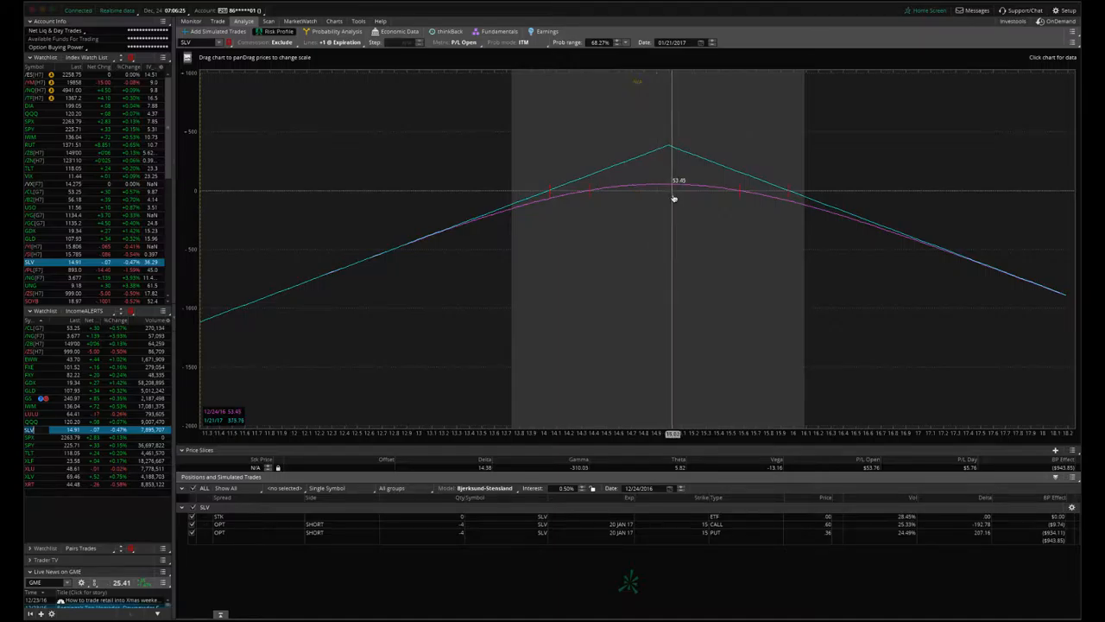
mouse_move(656, 205)
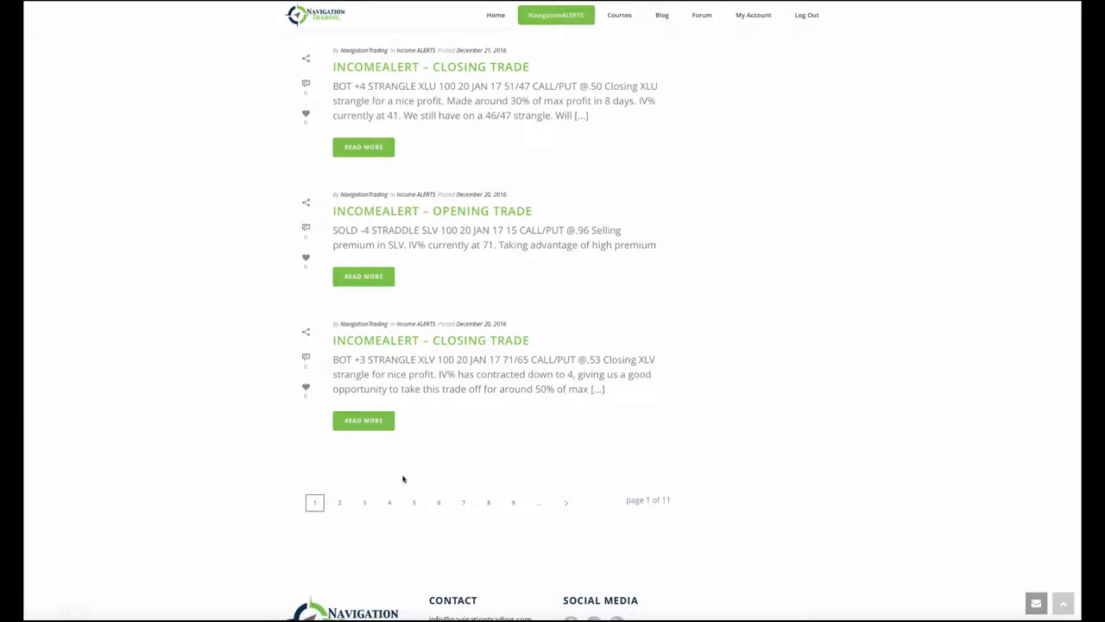
Scroll up to the /NGG7 natural gas strangle adjusting alert above the XLU post
scroll(up, 3)
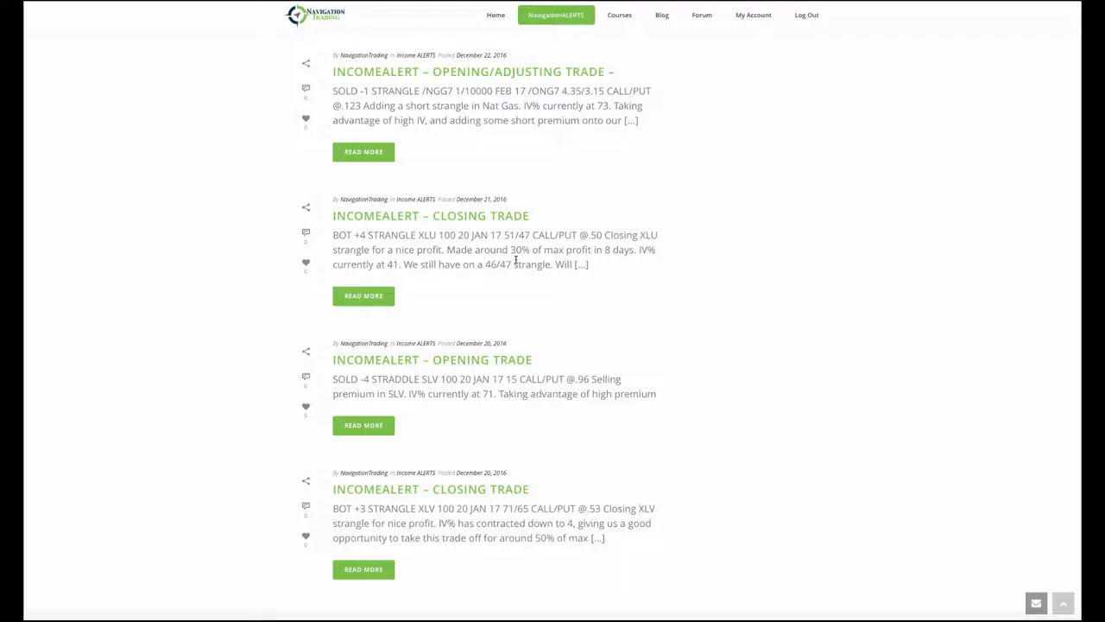
mouse_move(613, 270)
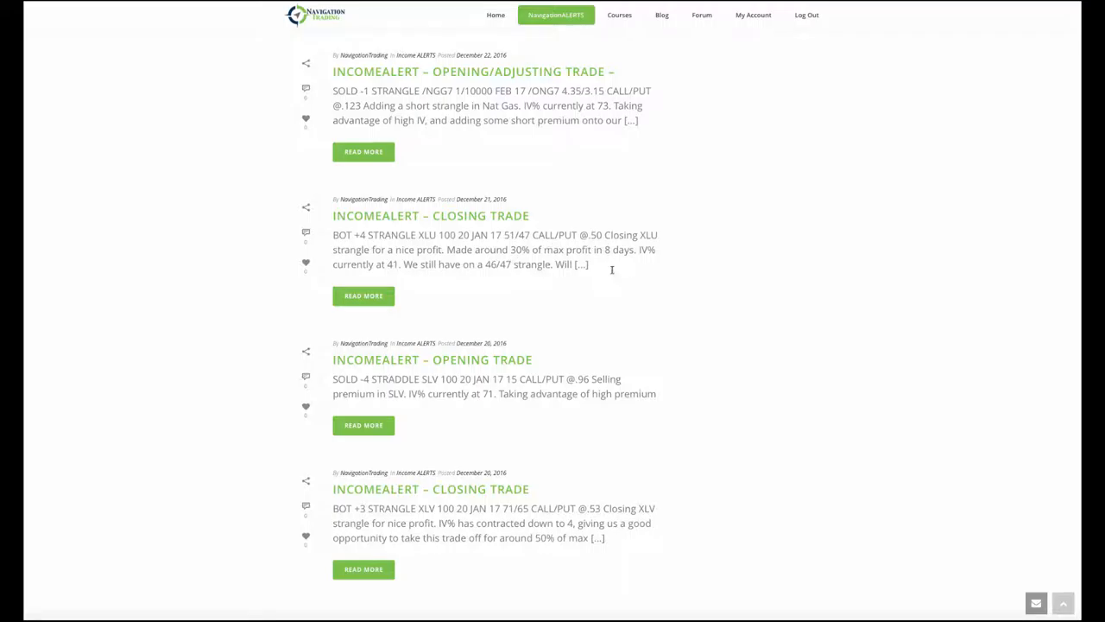
mouse_move(522, 260)
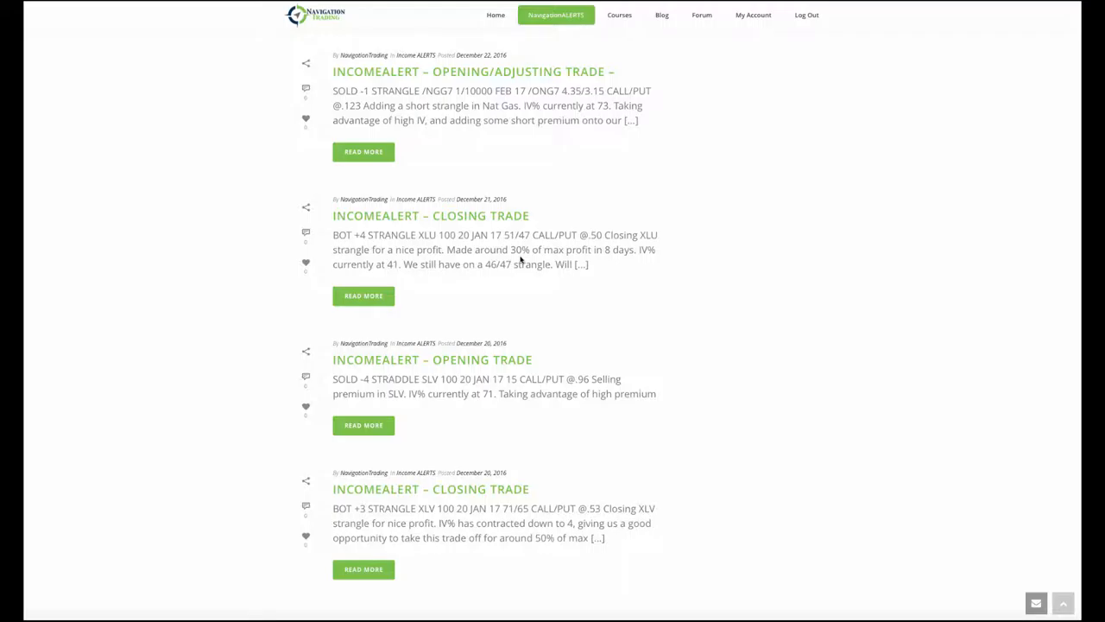
mouse_move(591, 264)
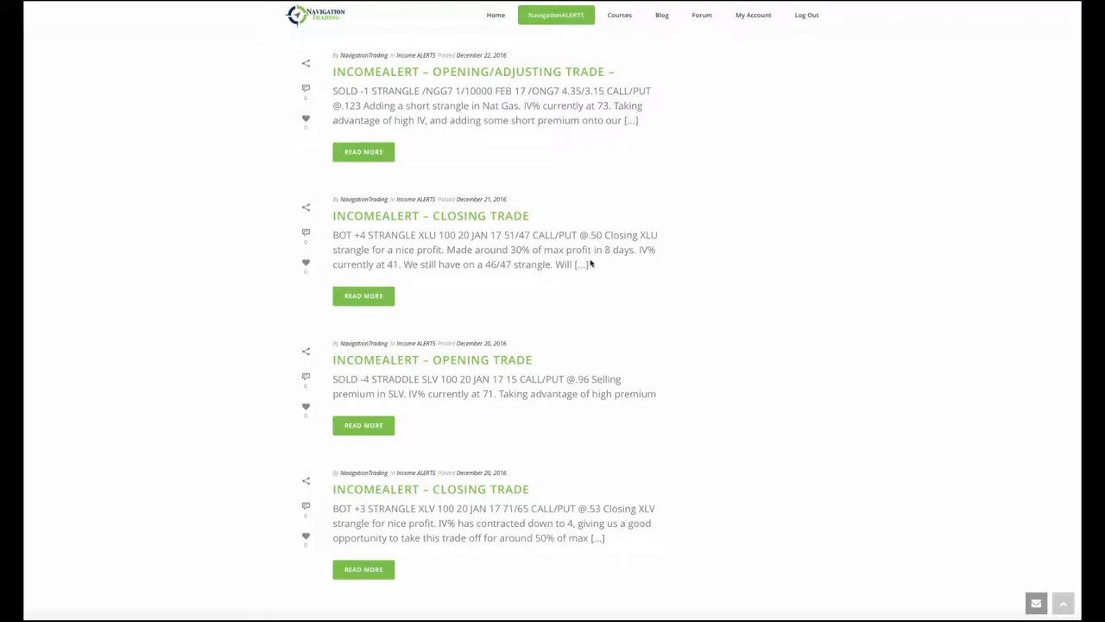
mouse_move(610, 265)
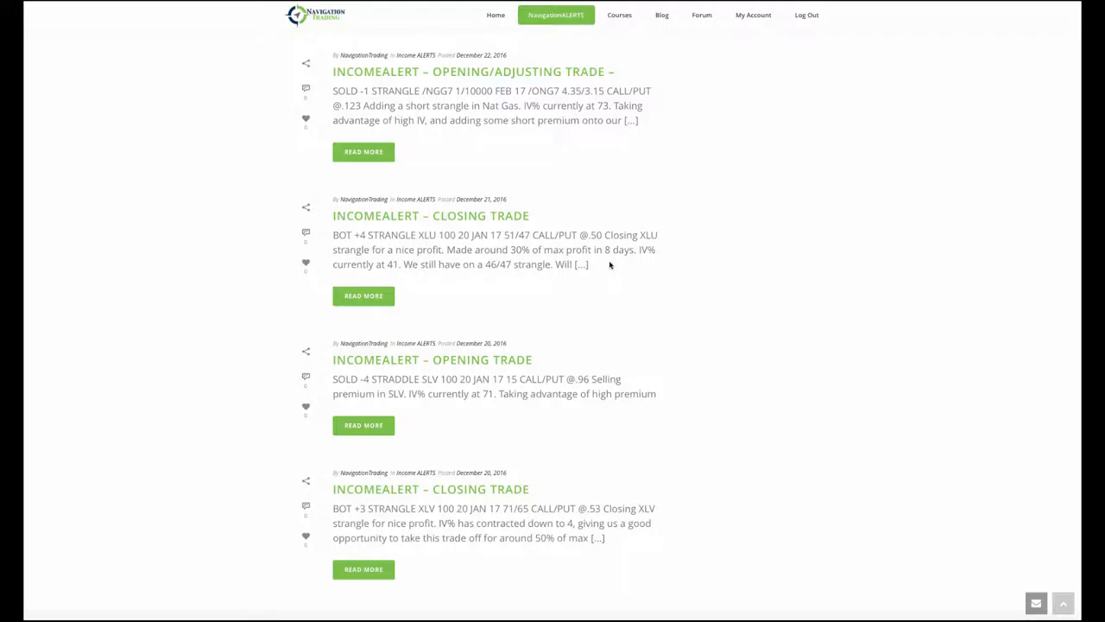
mouse_move(570, 270)
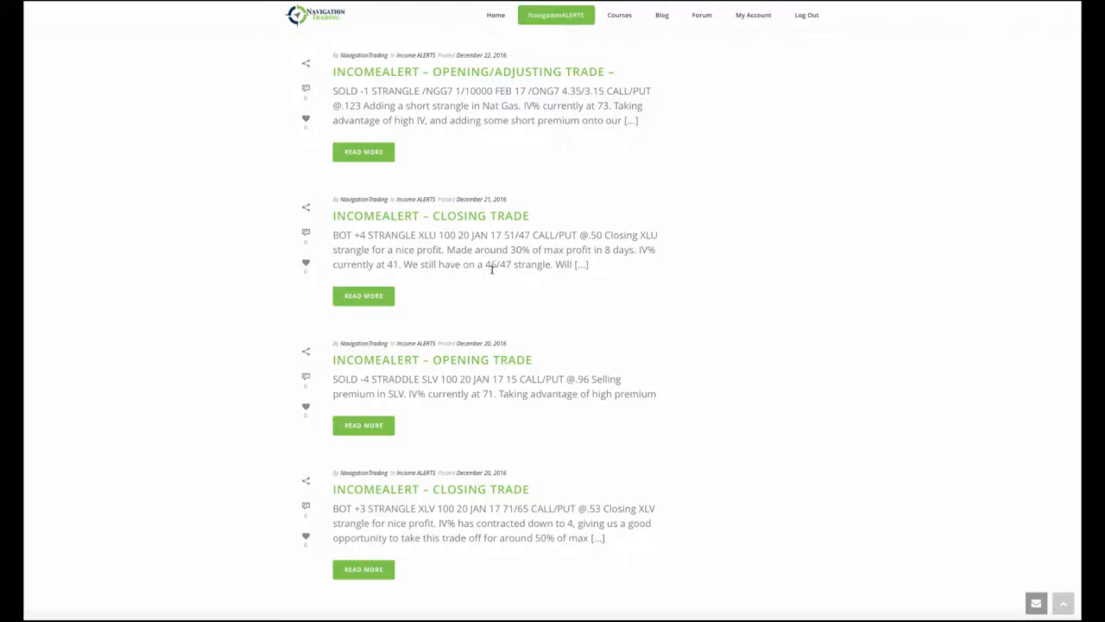
mouse_move(424, 429)
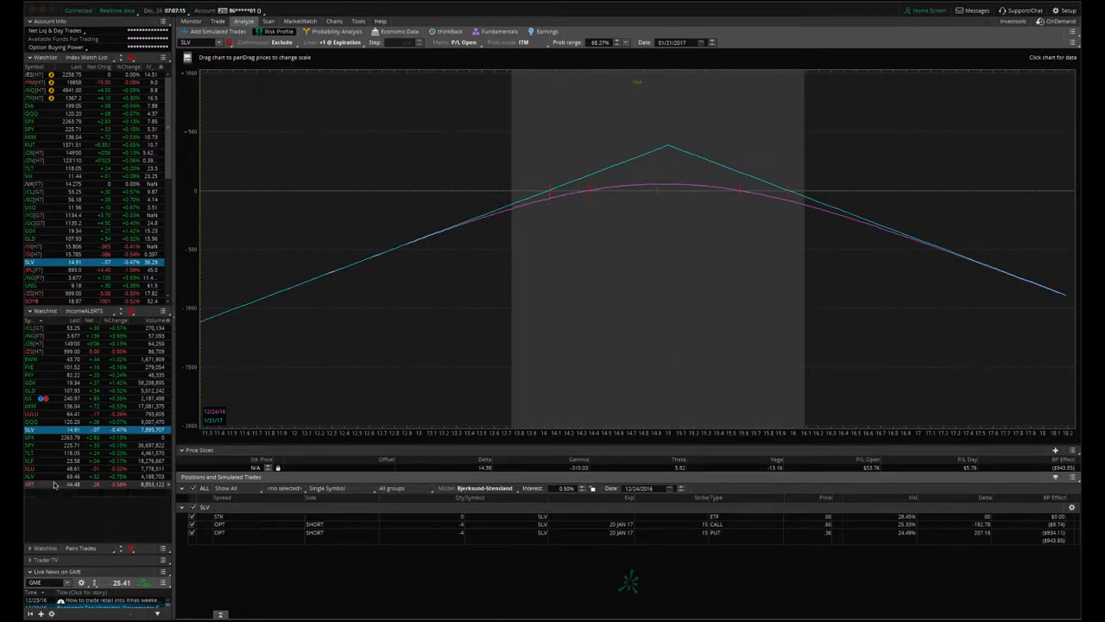
Load XLU from the IncomeALERTS watchlist, check its price and IV chart, then return to its risk profile
click(31, 468)
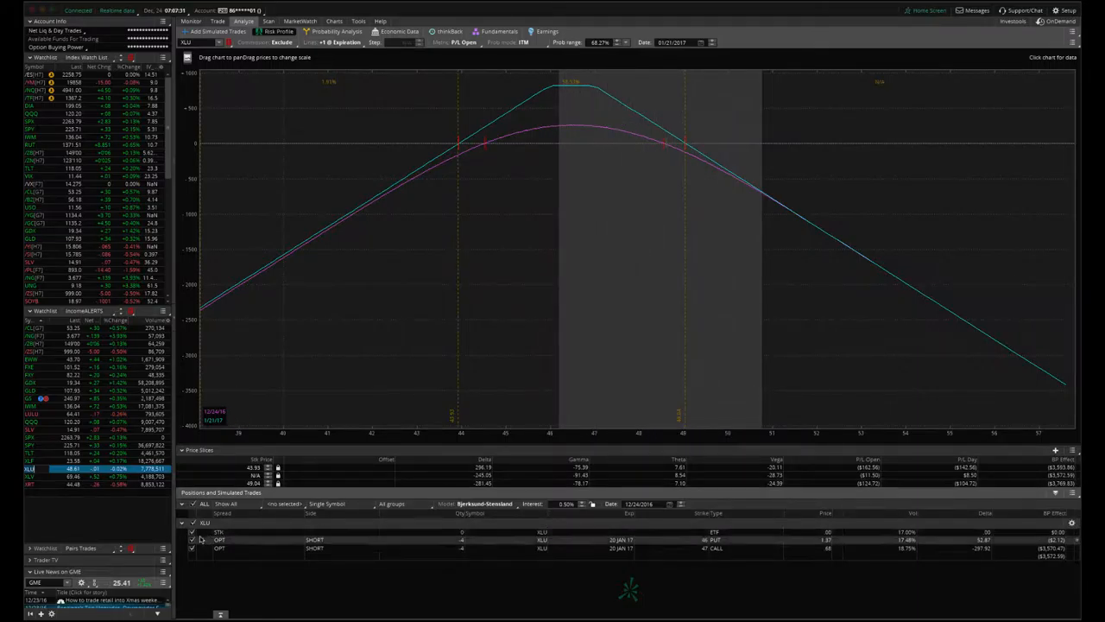
mouse_move(653, 302)
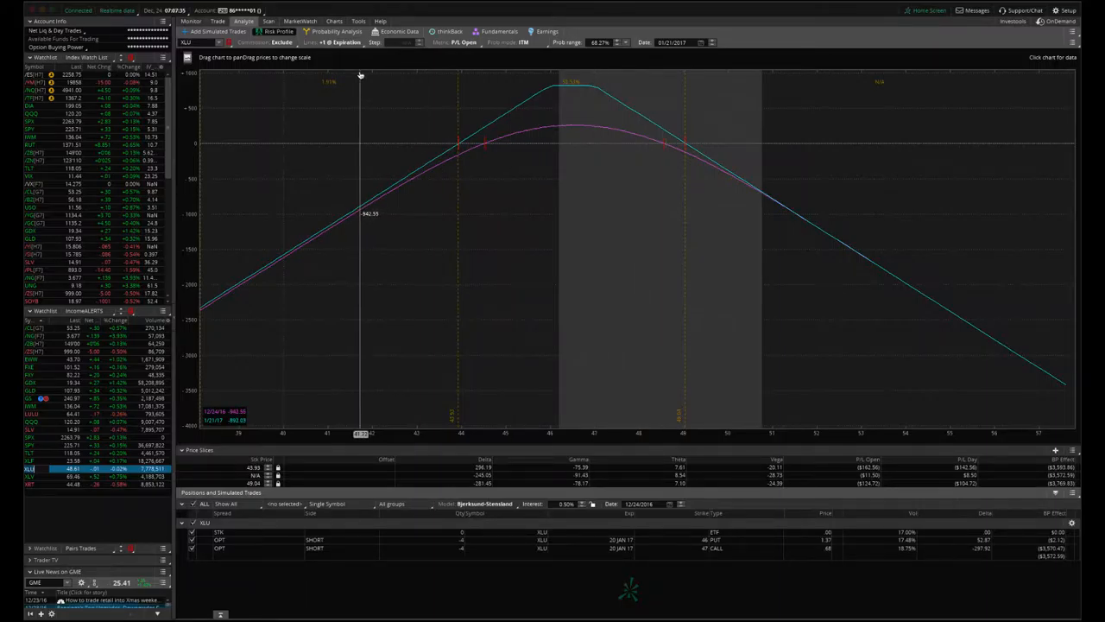
click(333, 21)
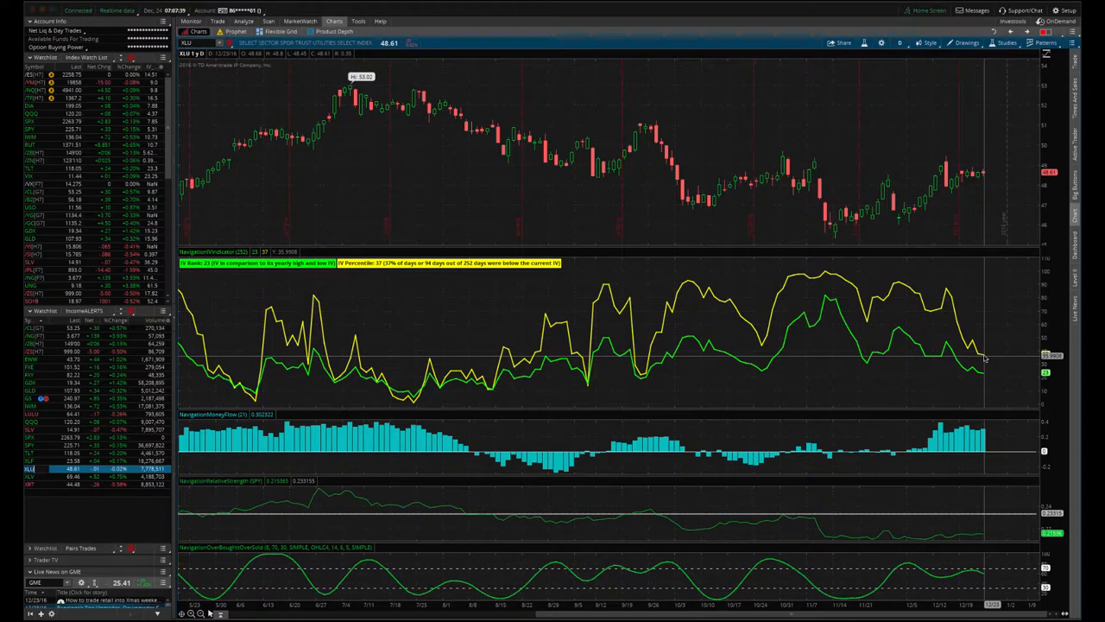
mouse_move(989, 345)
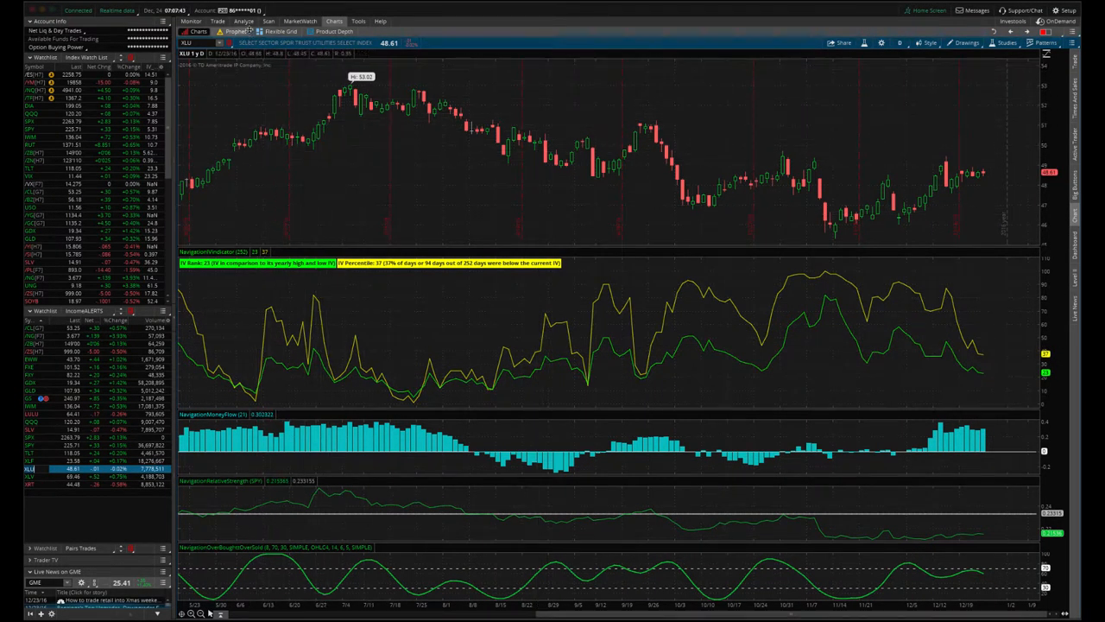
click(244, 21)
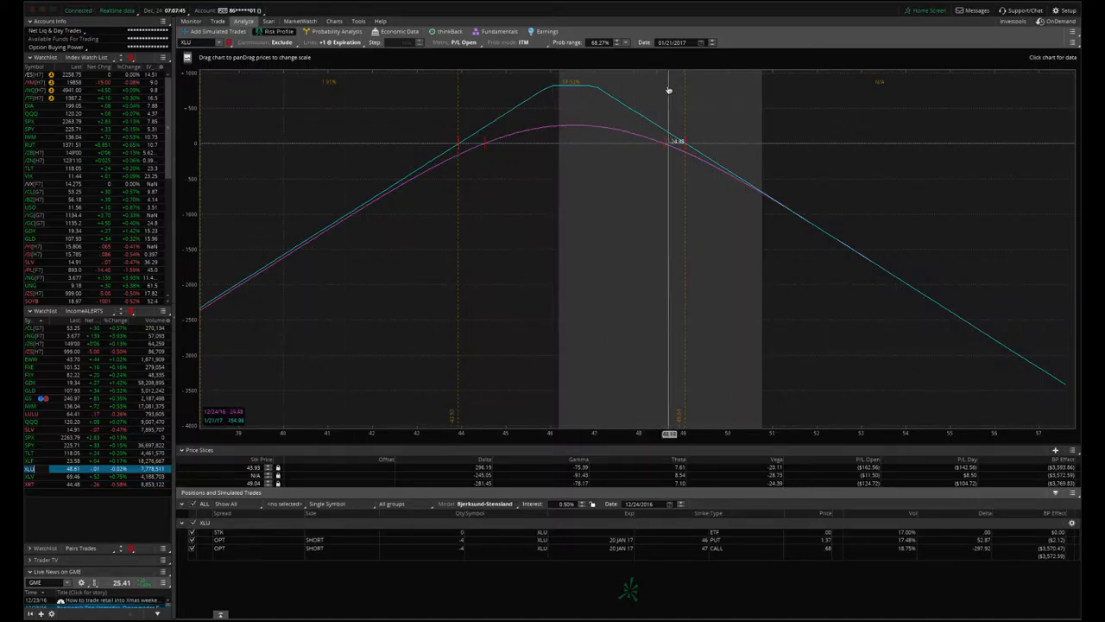
mouse_move(760, 190)
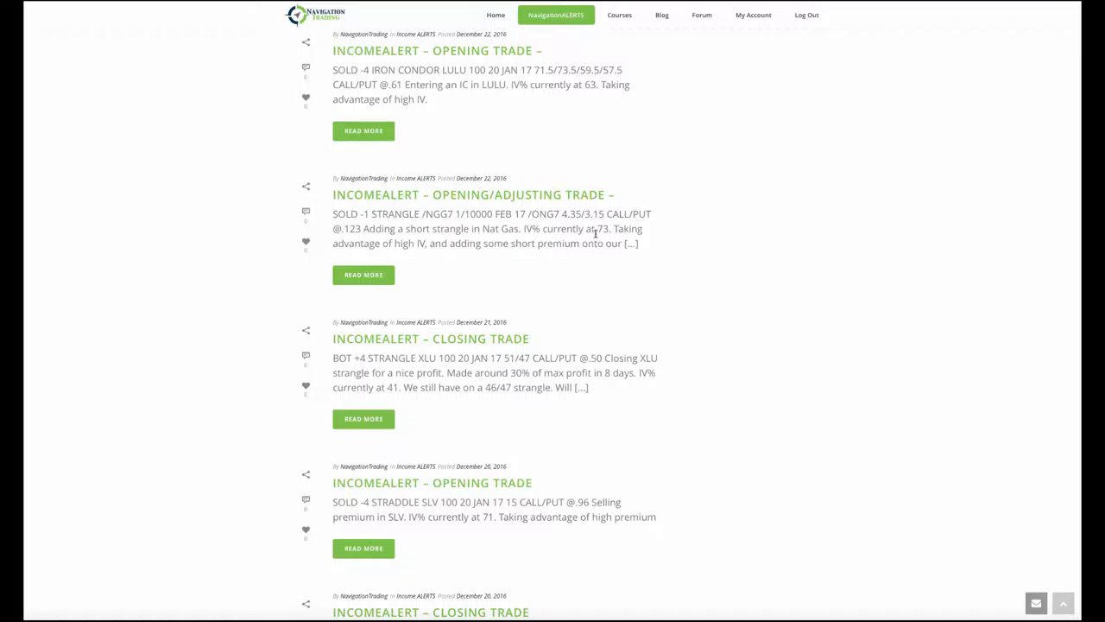
mouse_move(478, 352)
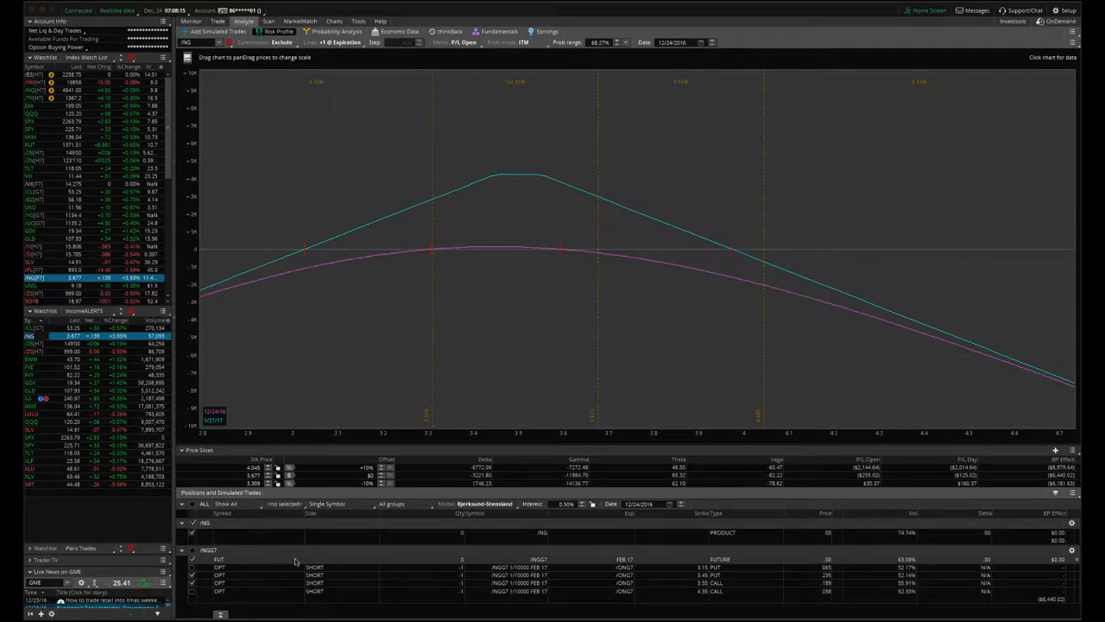
mouse_move(570, 351)
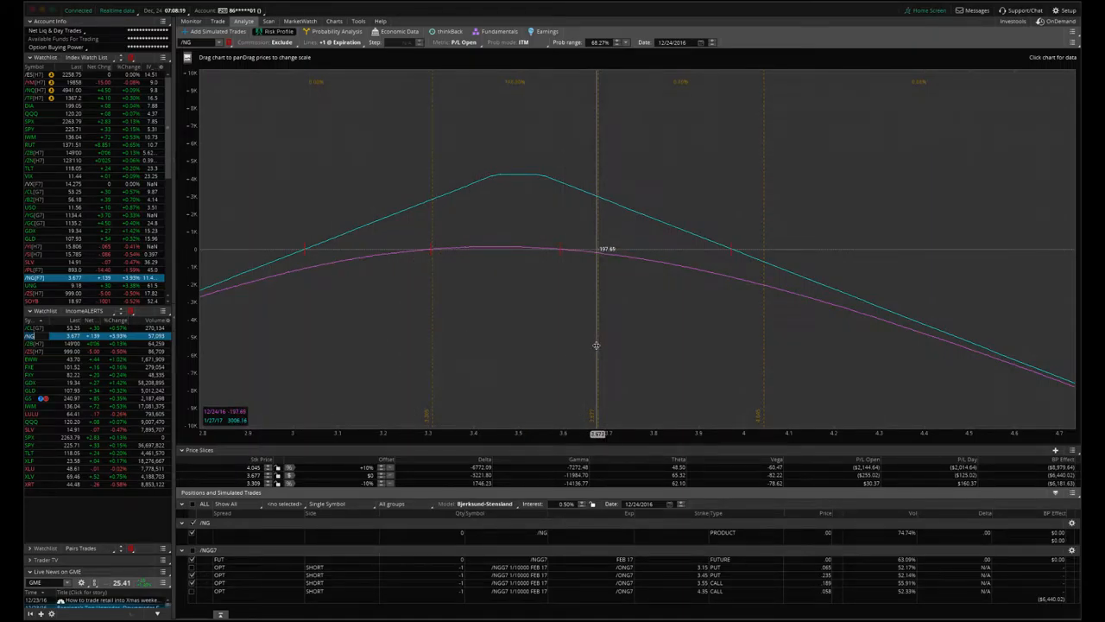
mouse_move(597, 325)
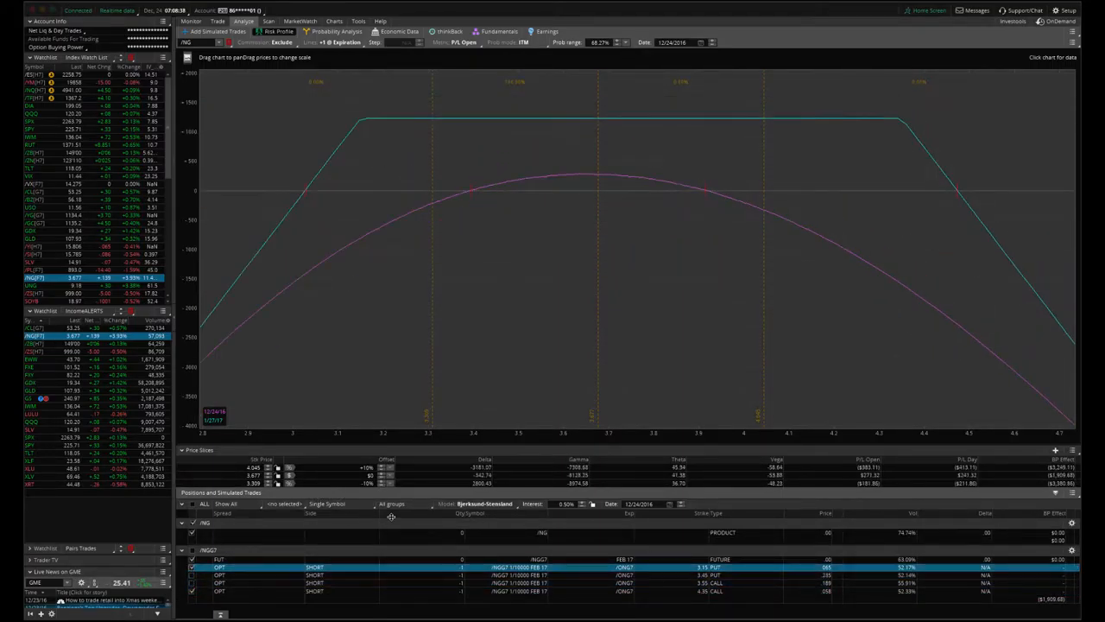
mouse_move(597, 323)
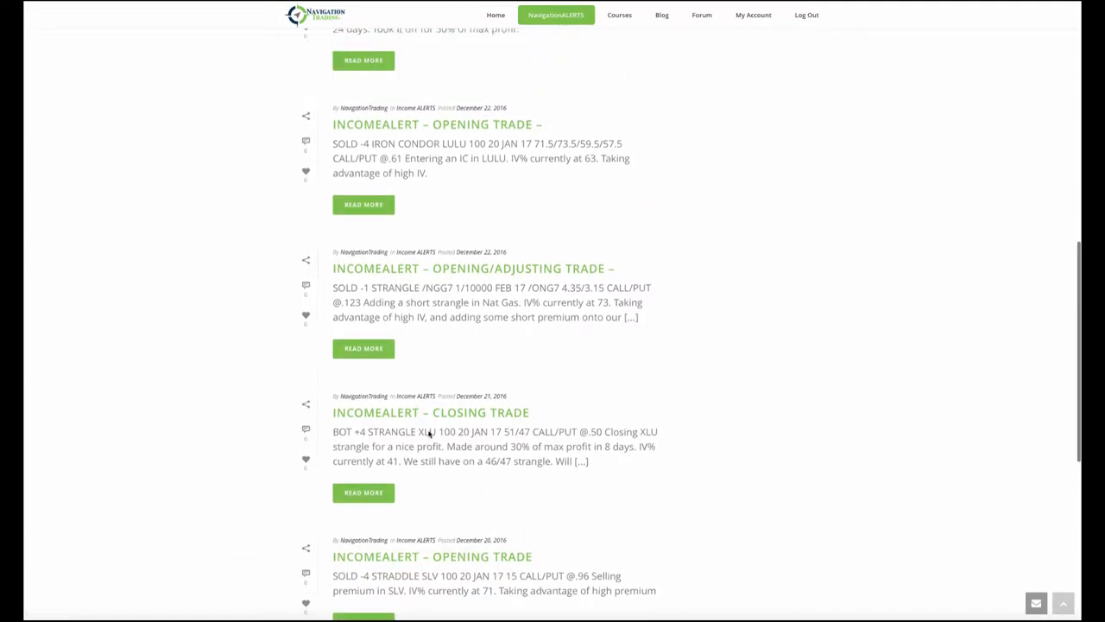
Scroll the NavigationALERTS list up to the LULU iron condor and /ZBH7 closing alerts
scroll(up, 3)
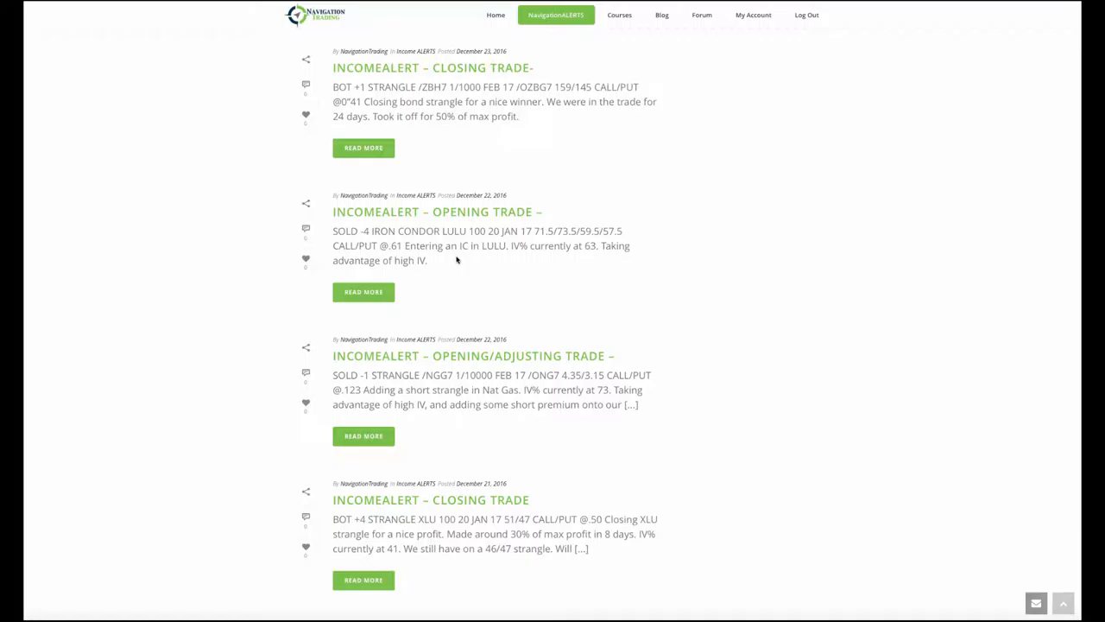
mouse_move(571, 325)
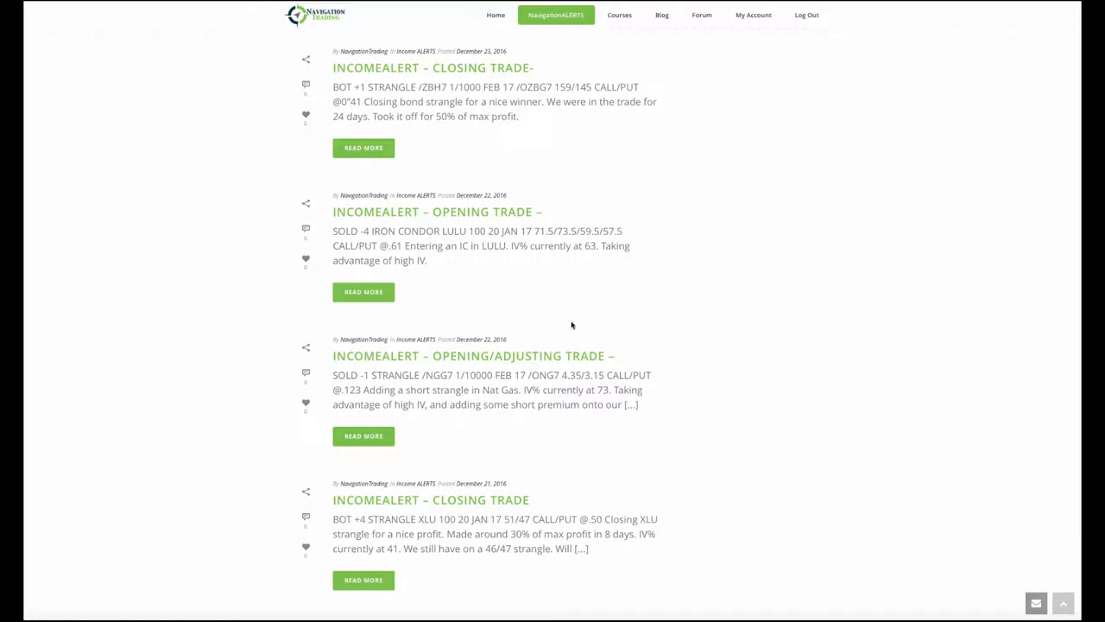
mouse_move(585, 259)
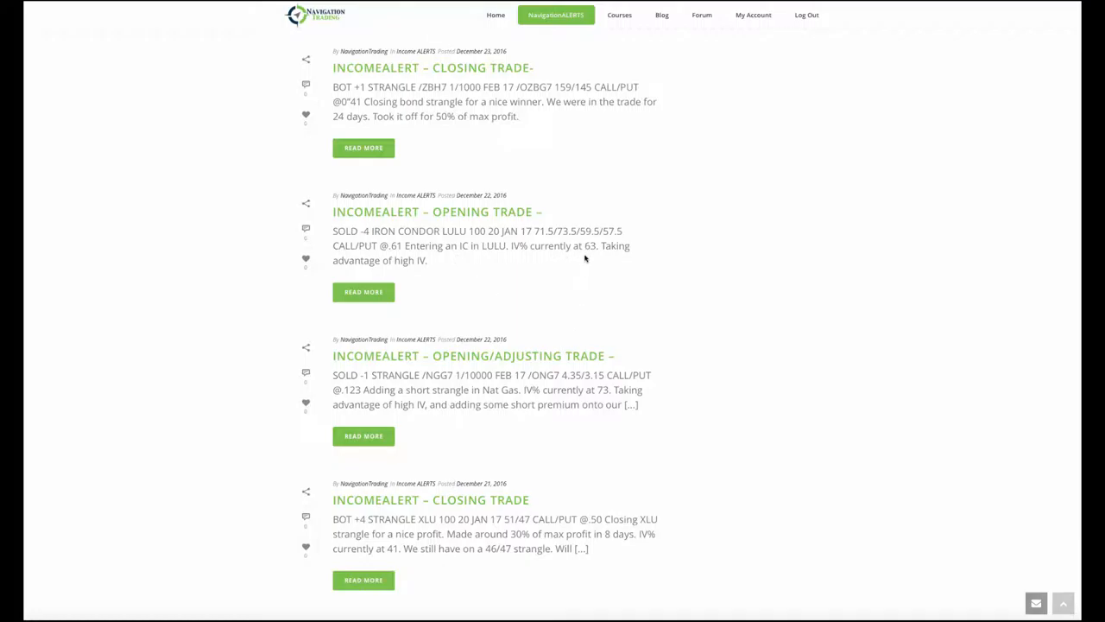
mouse_move(424, 272)
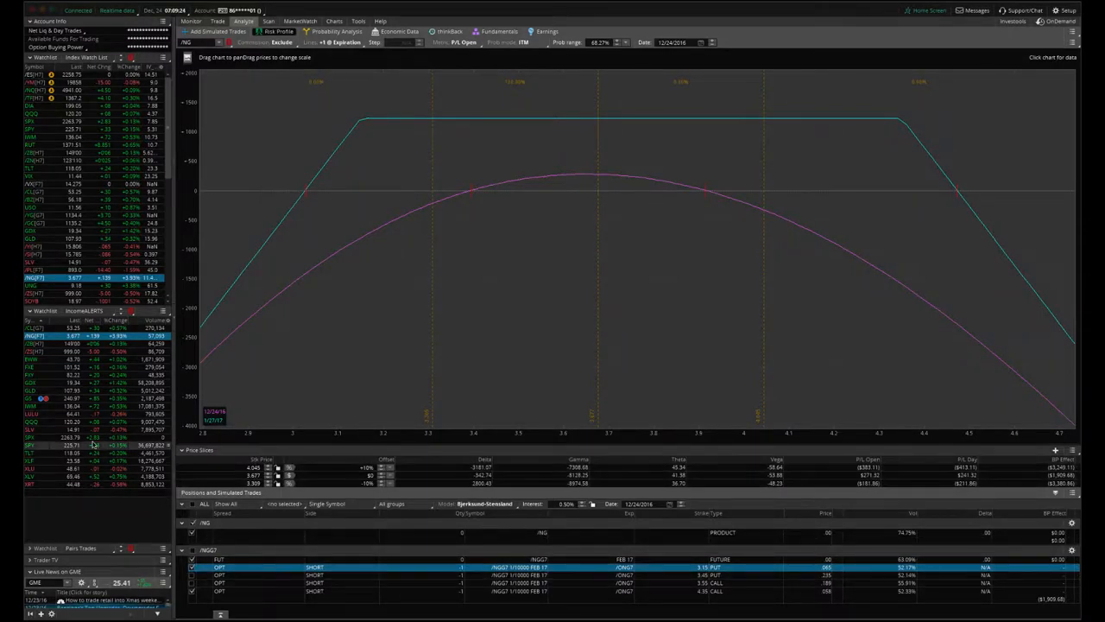
Load LULU from the IncomeALERTS watchlist to show its 20 JAN 17 option chain and position
click(30, 414)
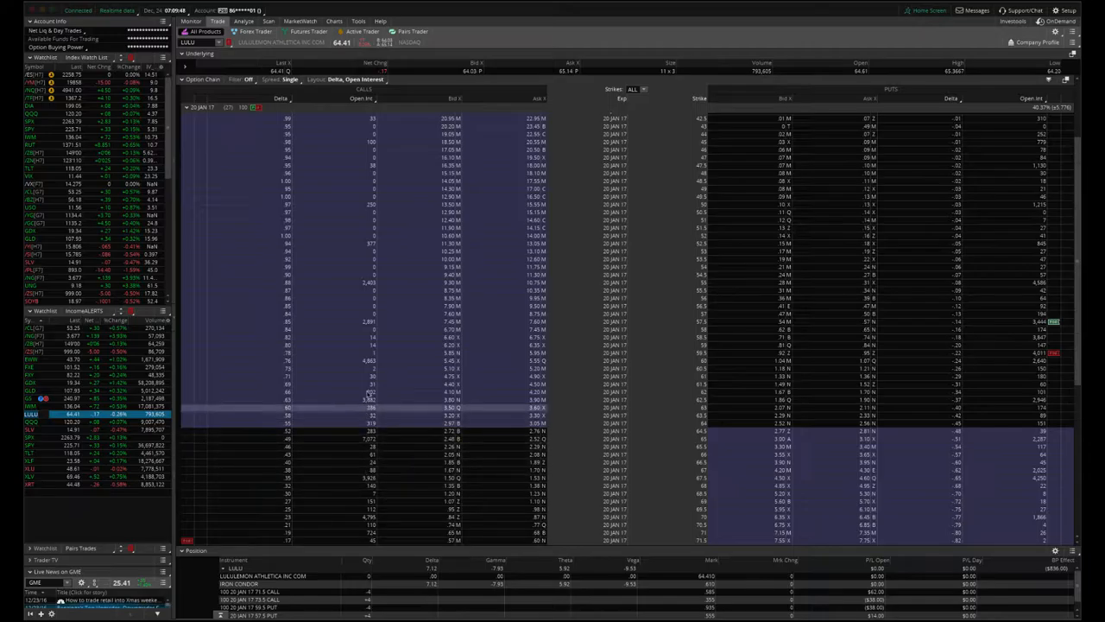
mouse_move(628, 442)
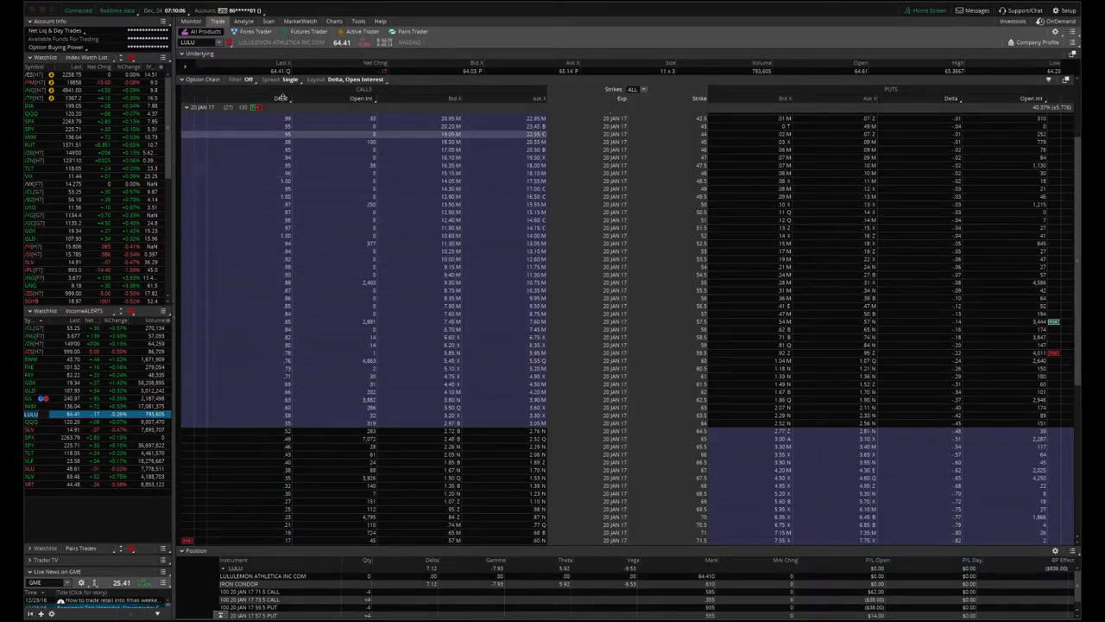
Show the LULU iron condor risk profile: long 57.5 put/73.5 call, short 59.5 put/71.5 call
click(244, 21)
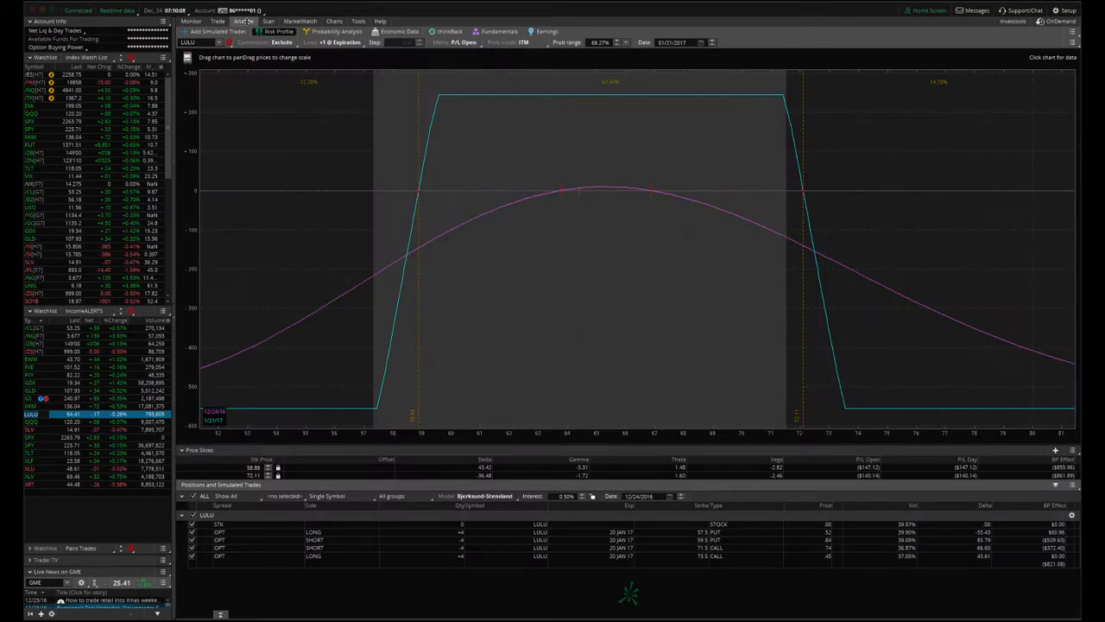
mouse_move(576, 236)
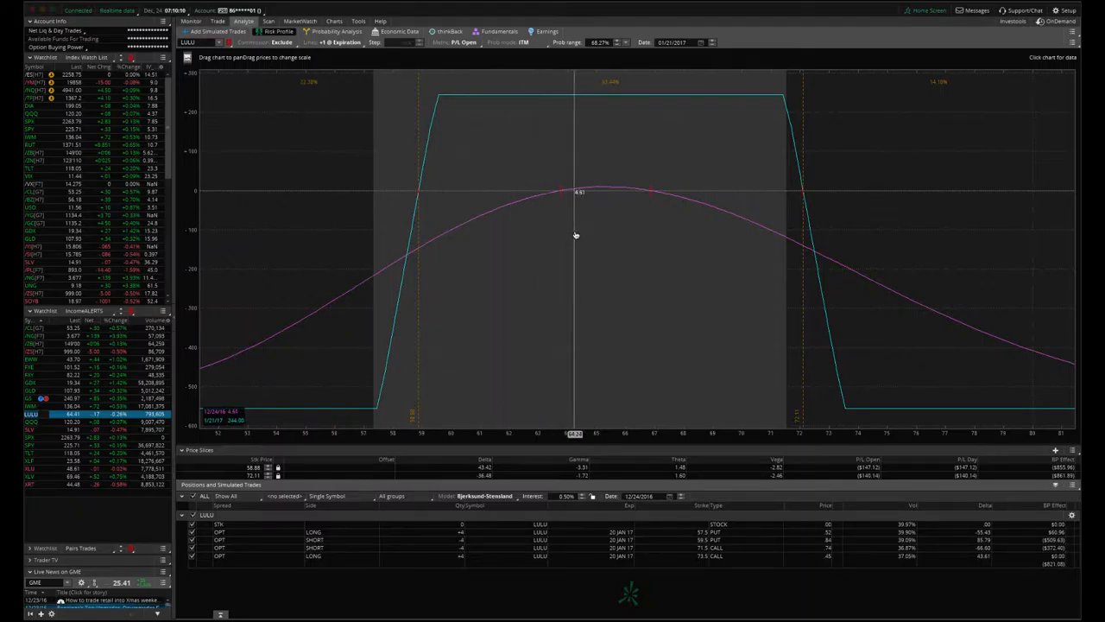
mouse_move(579, 221)
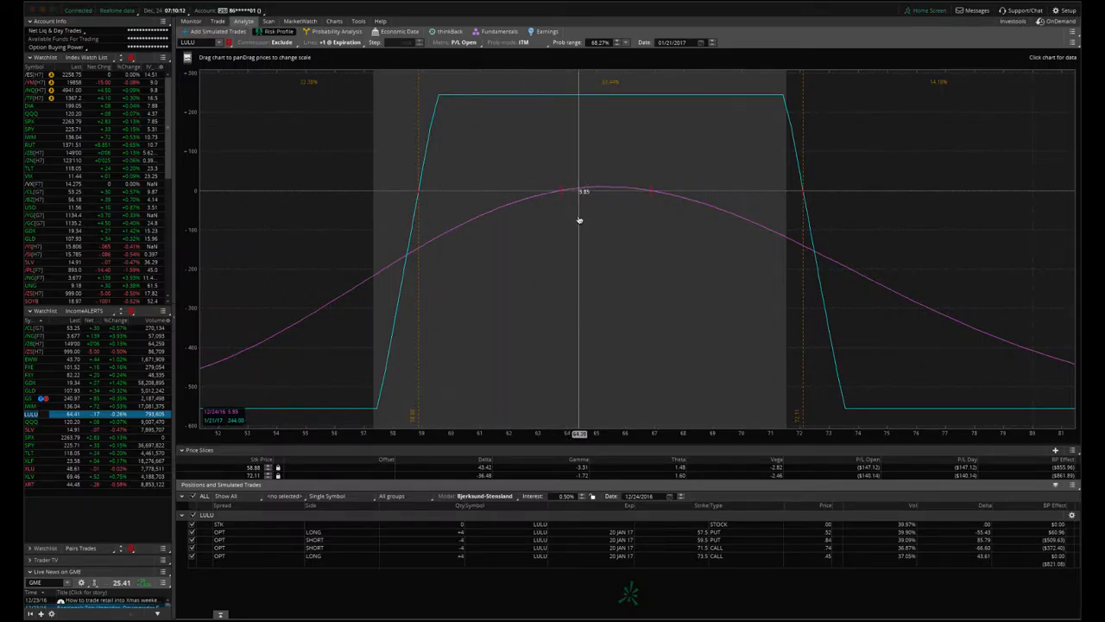
mouse_move(598, 227)
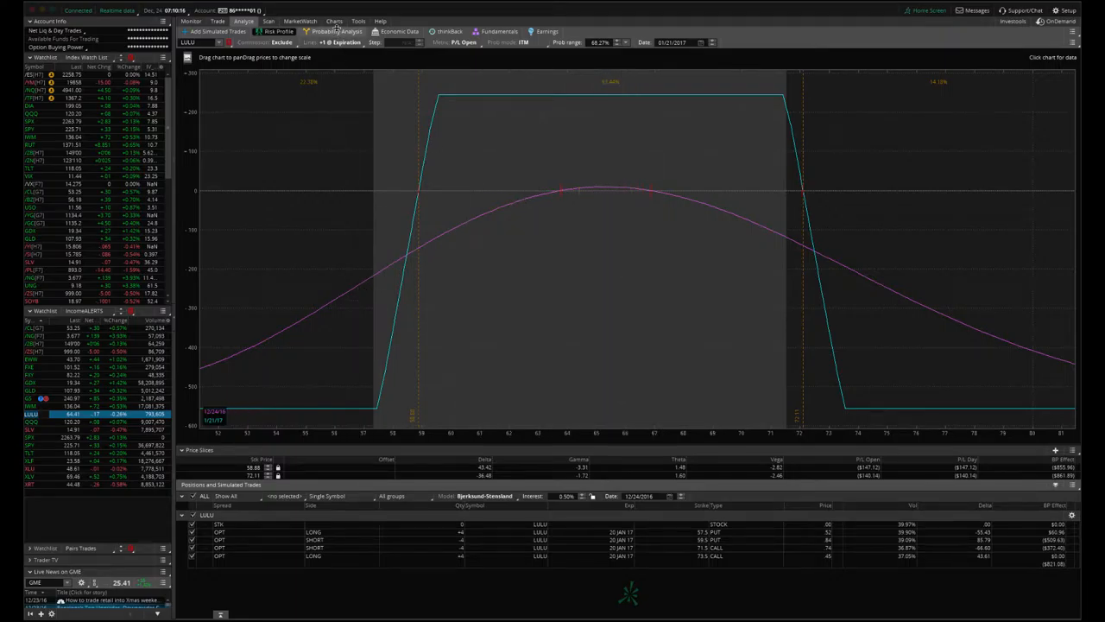
View LULU's daily chart with IV rank 64 and IV percentile 48, then return to the risk profile
click(334, 21)
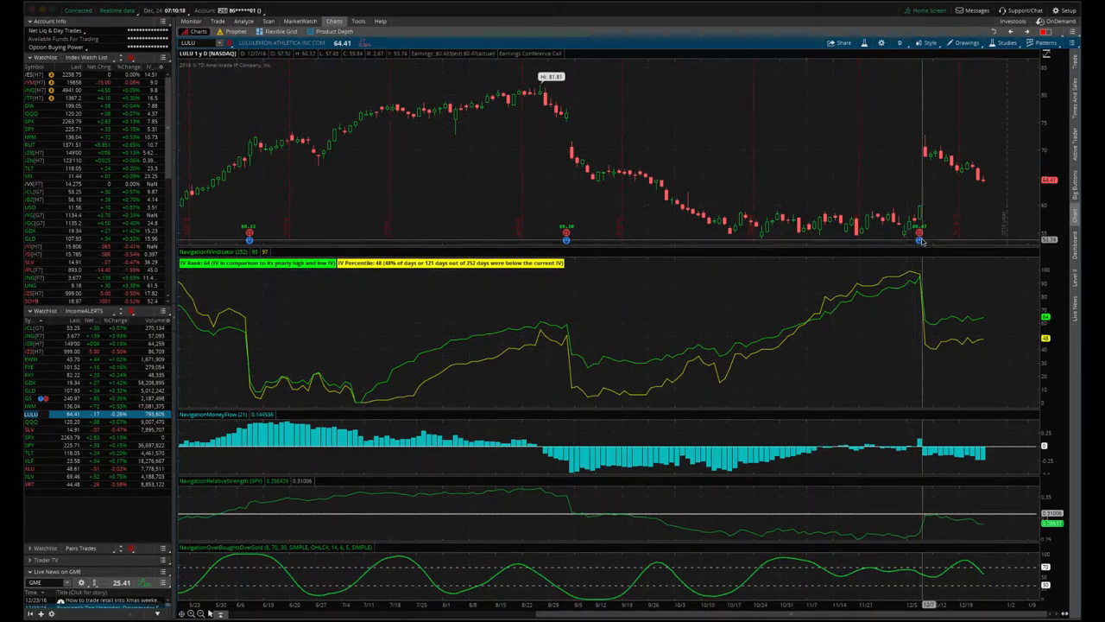
mouse_move(933, 322)
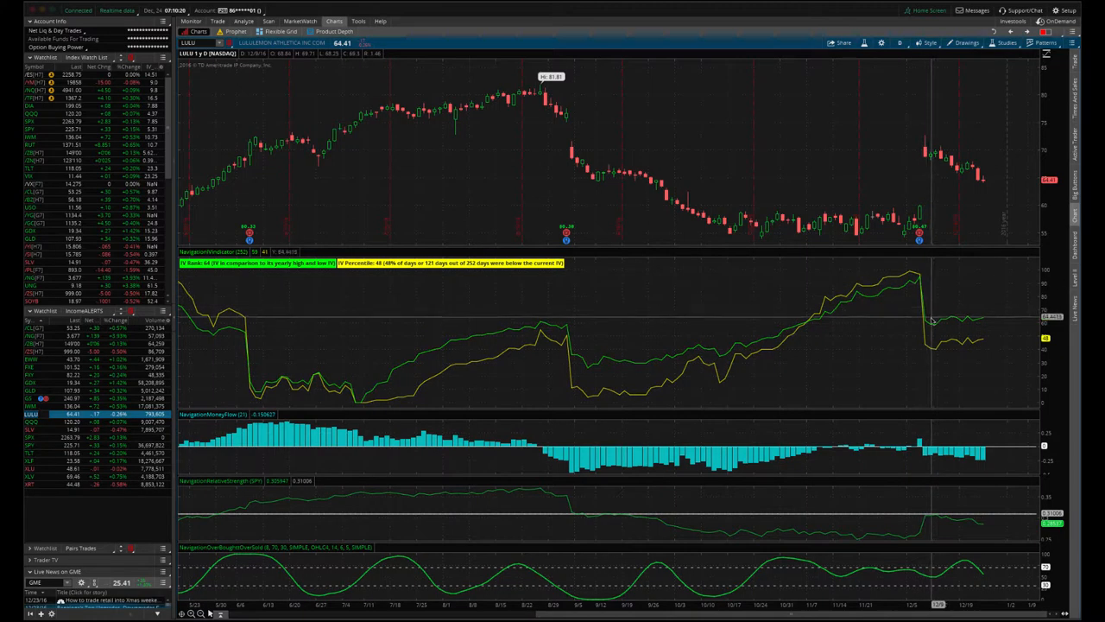
mouse_move(984, 323)
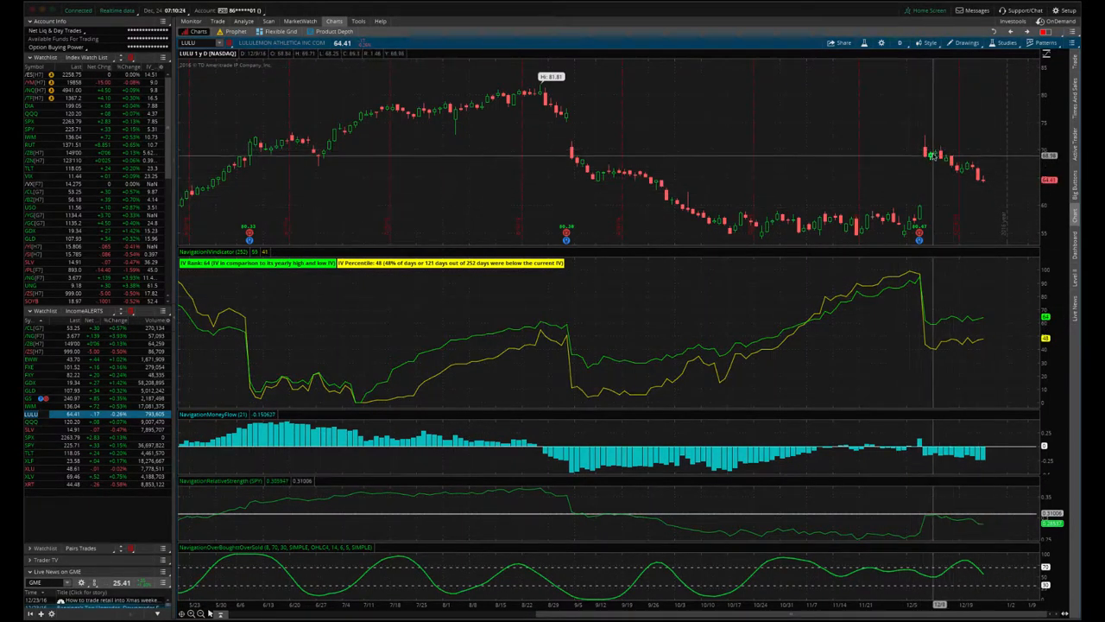
mouse_move(937, 155)
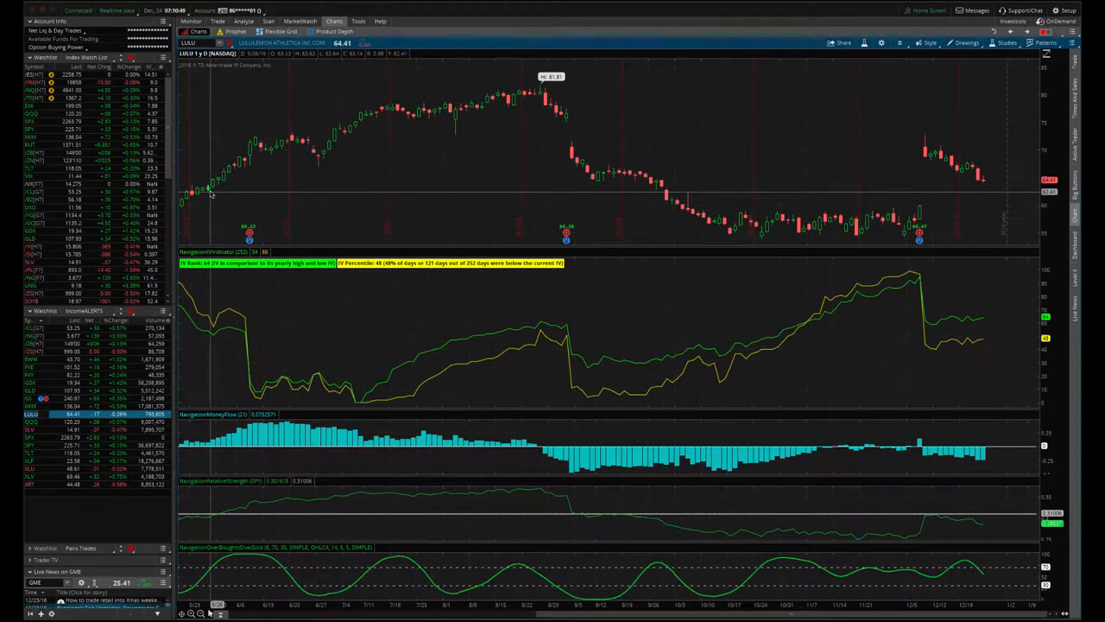
mouse_move(540, 220)
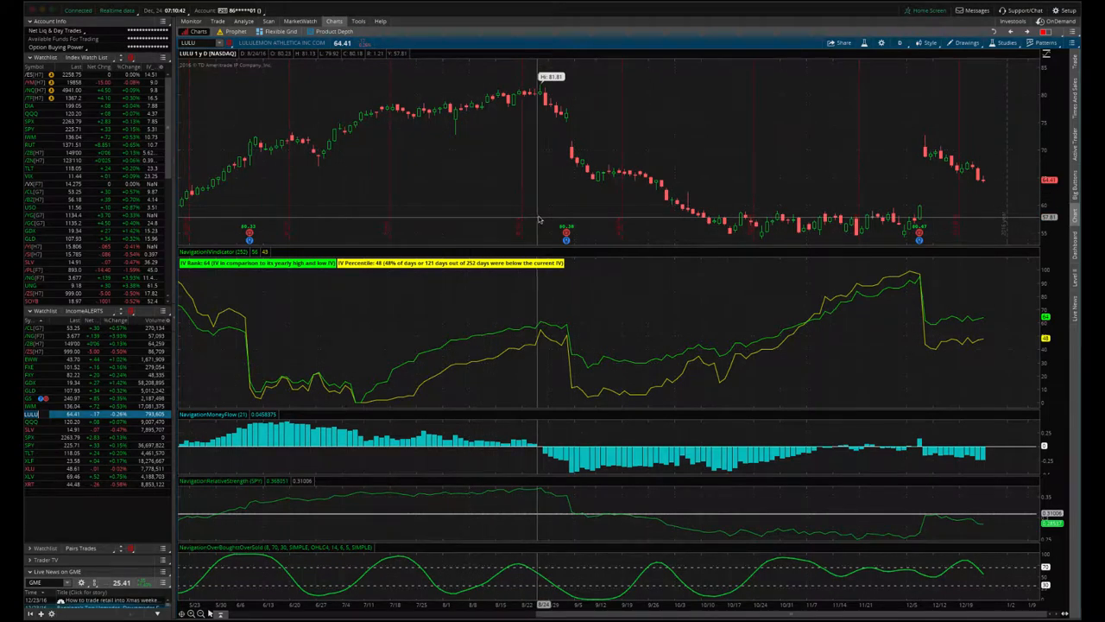
mouse_move(754, 250)
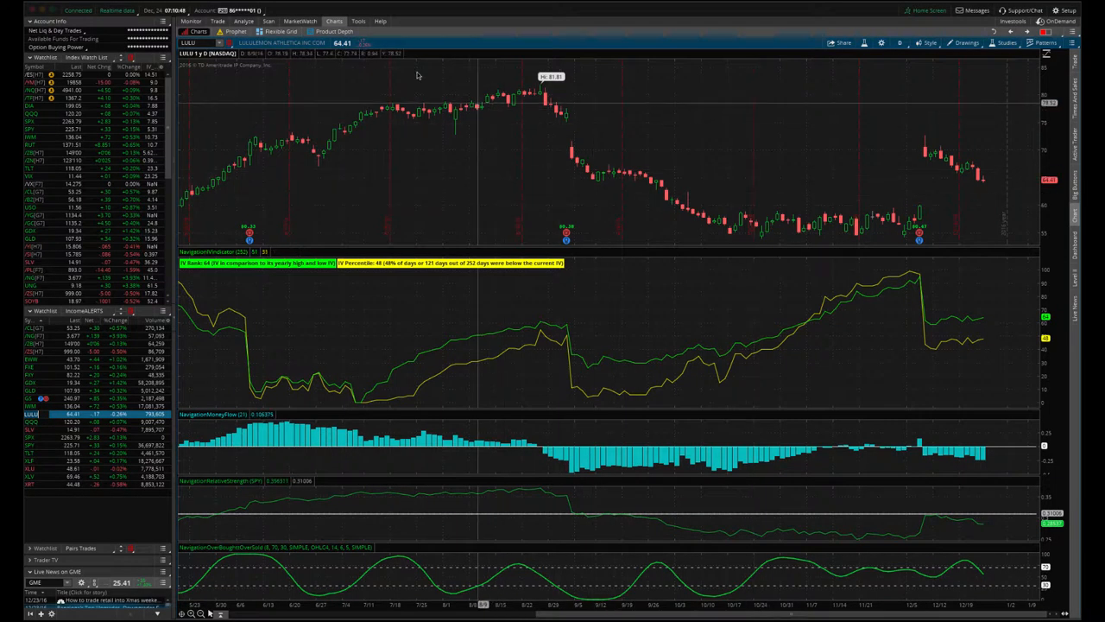
click(243, 20)
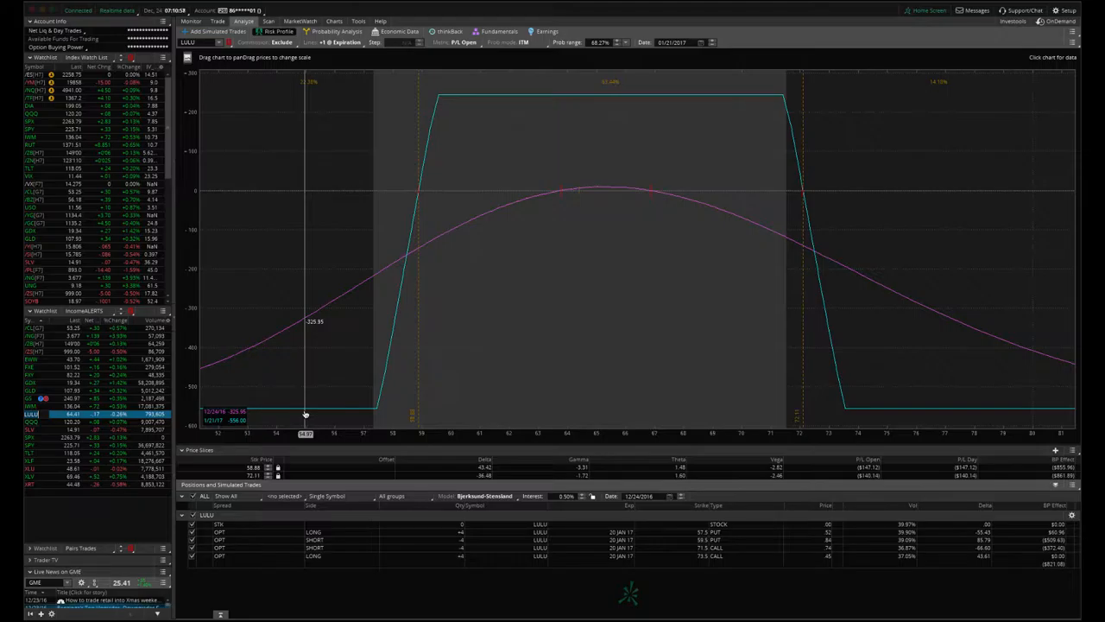
mouse_move(314, 394)
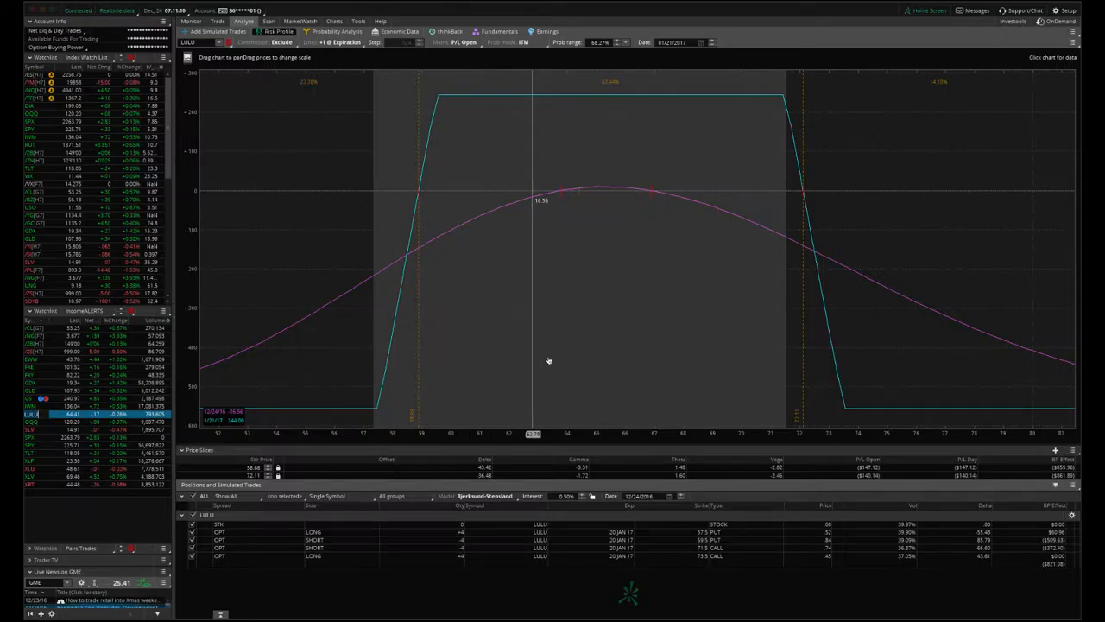
mouse_move(276, 337)
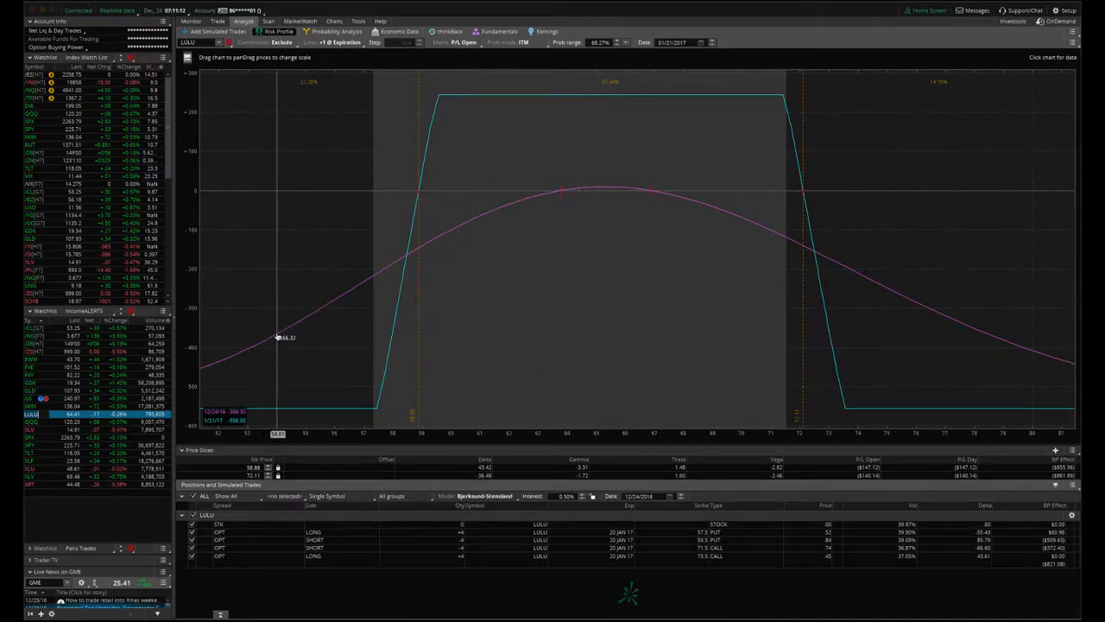
mouse_move(547, 344)
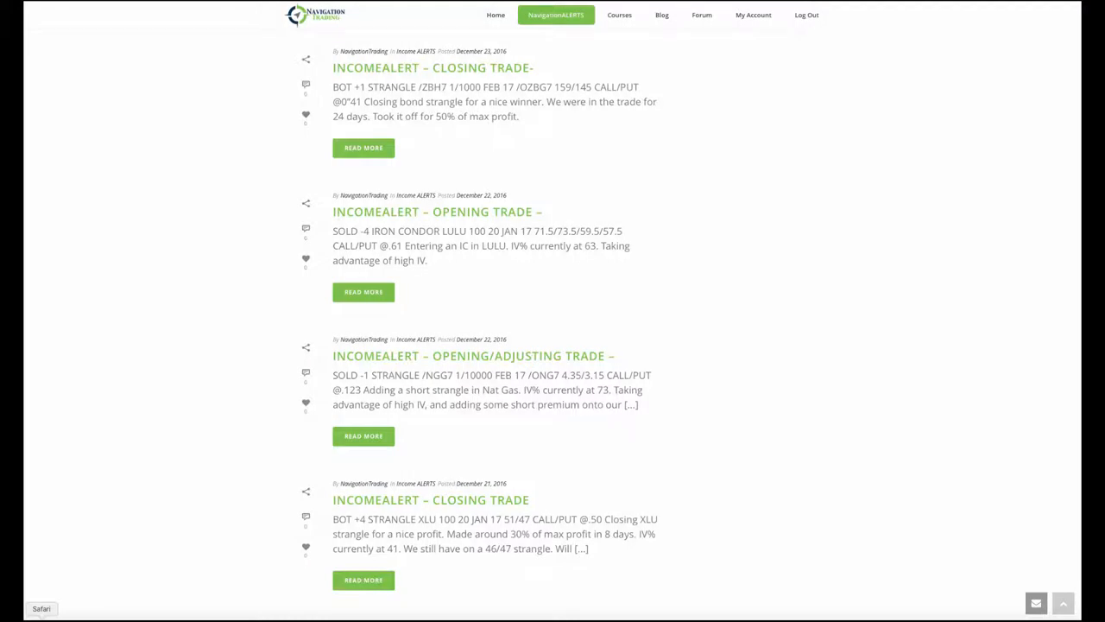
Scroll the NavigationALERTS page up to the /ZBH7 bond strangle closing alert
scroll(up, 3)
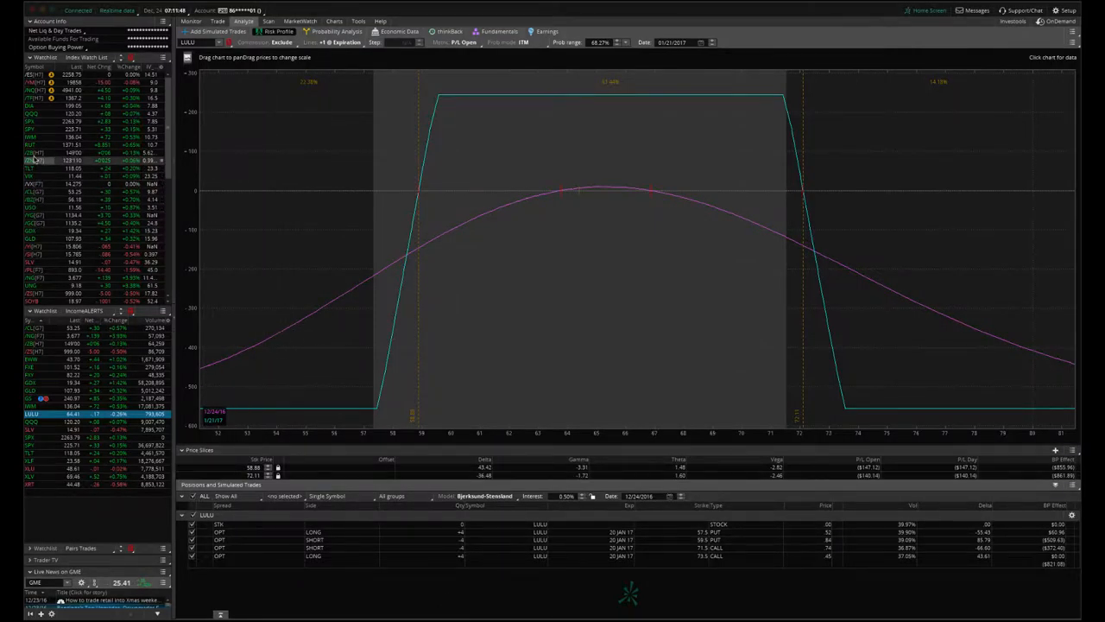
Chart /ZB bond futures with the IV indicator, then switch the chart to TLT (IV rank 23)
click(335, 21)
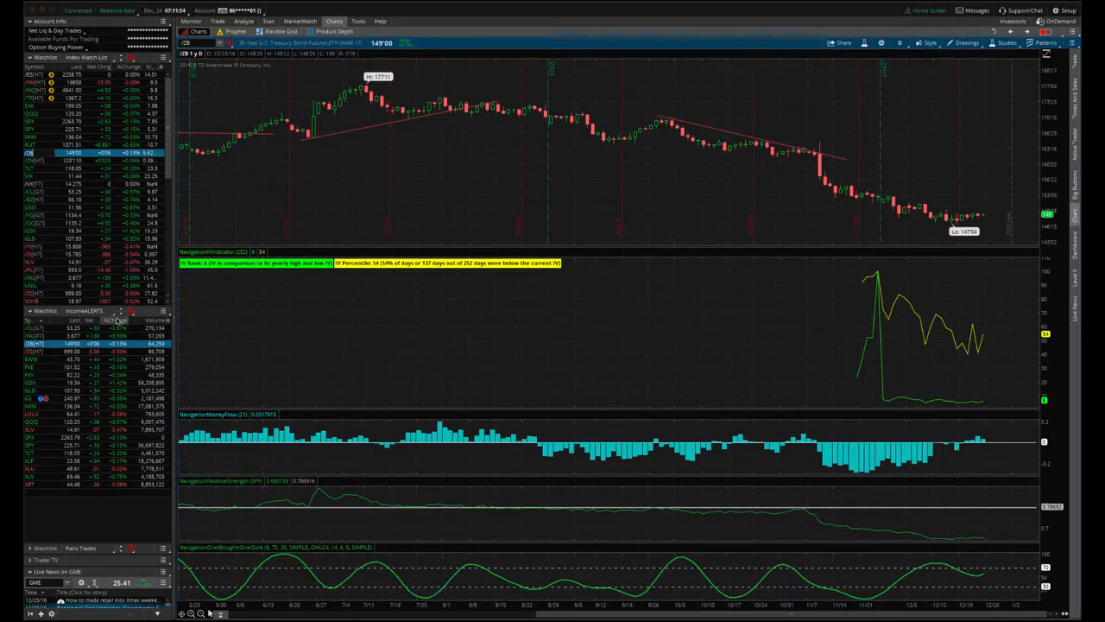
click(30, 168)
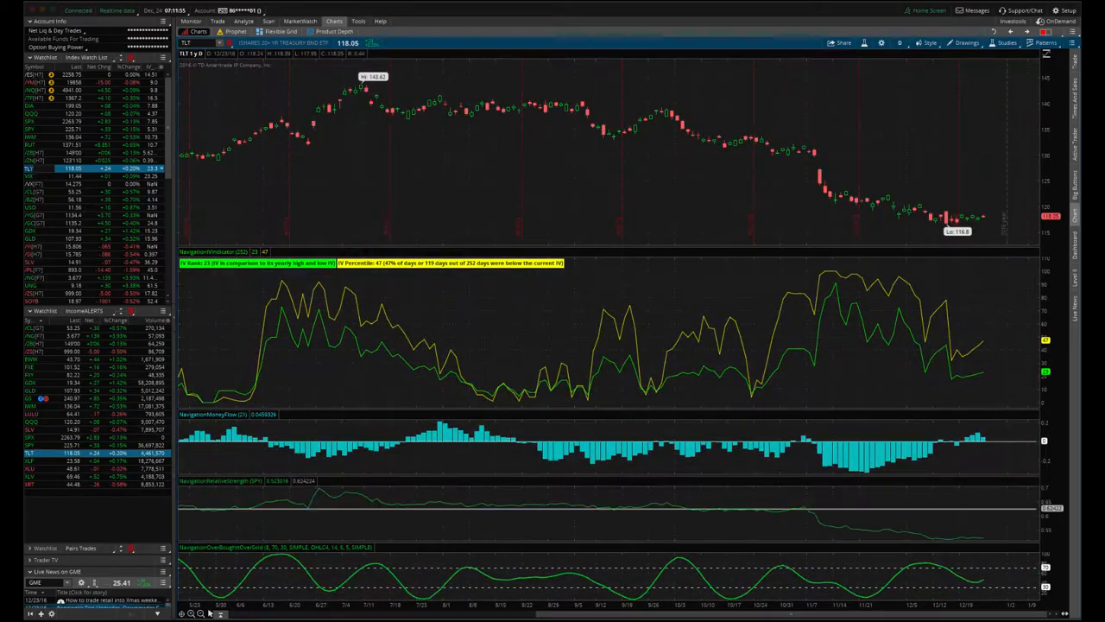
mouse_move(987, 328)
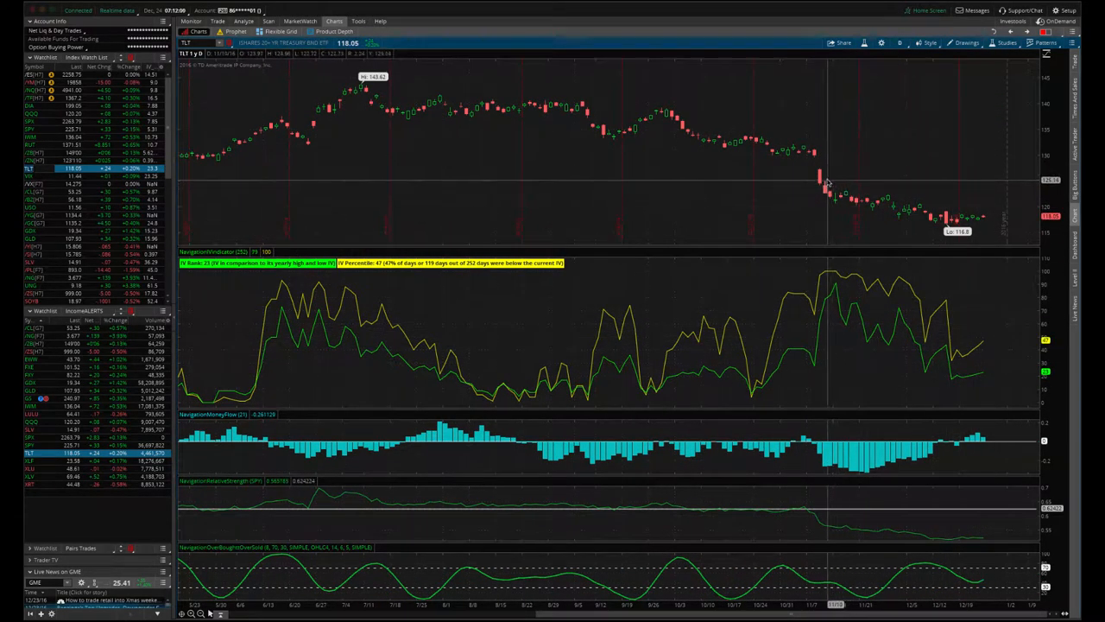
mouse_move(909, 206)
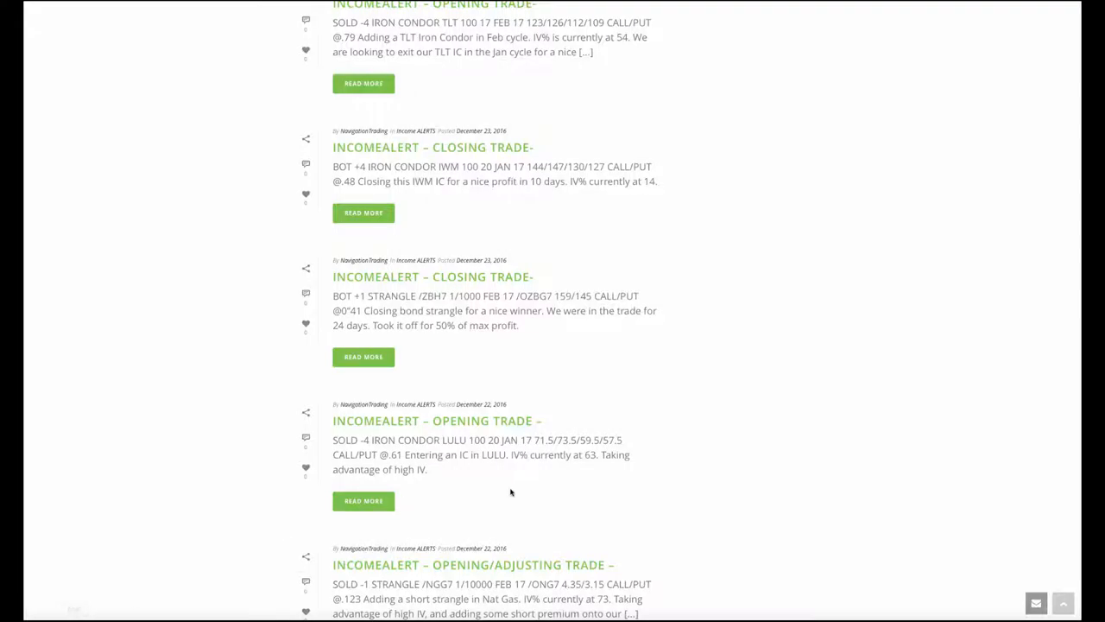
Scroll the alerts list to the XLF straddle closing and TLT iron condor opening posts
scroll(up, 3)
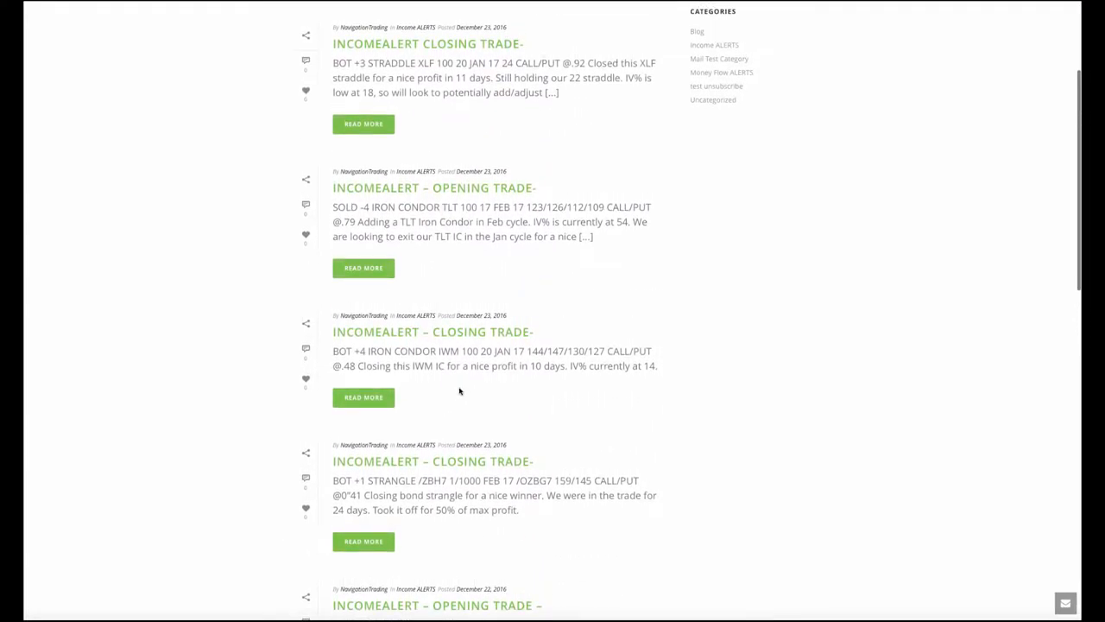
mouse_move(451, 378)
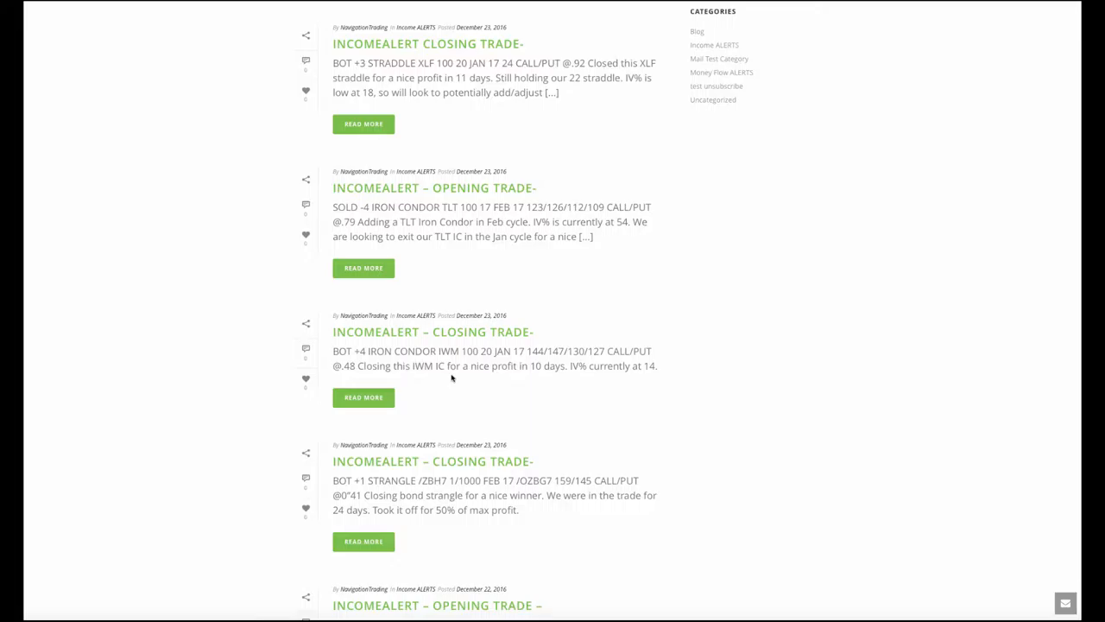
mouse_move(483, 378)
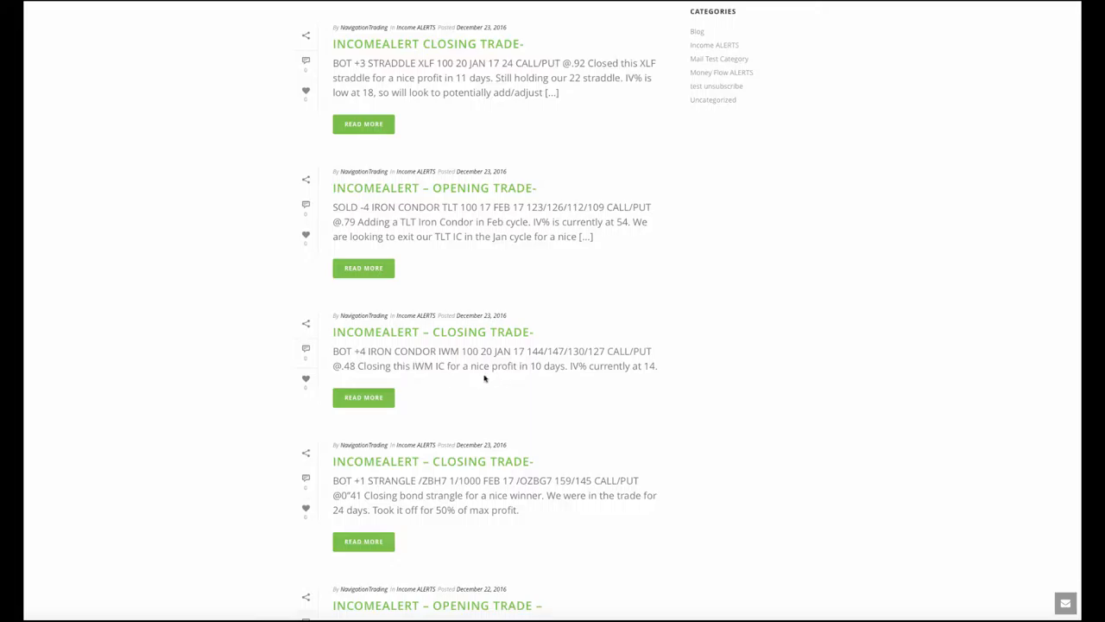
mouse_move(544, 376)
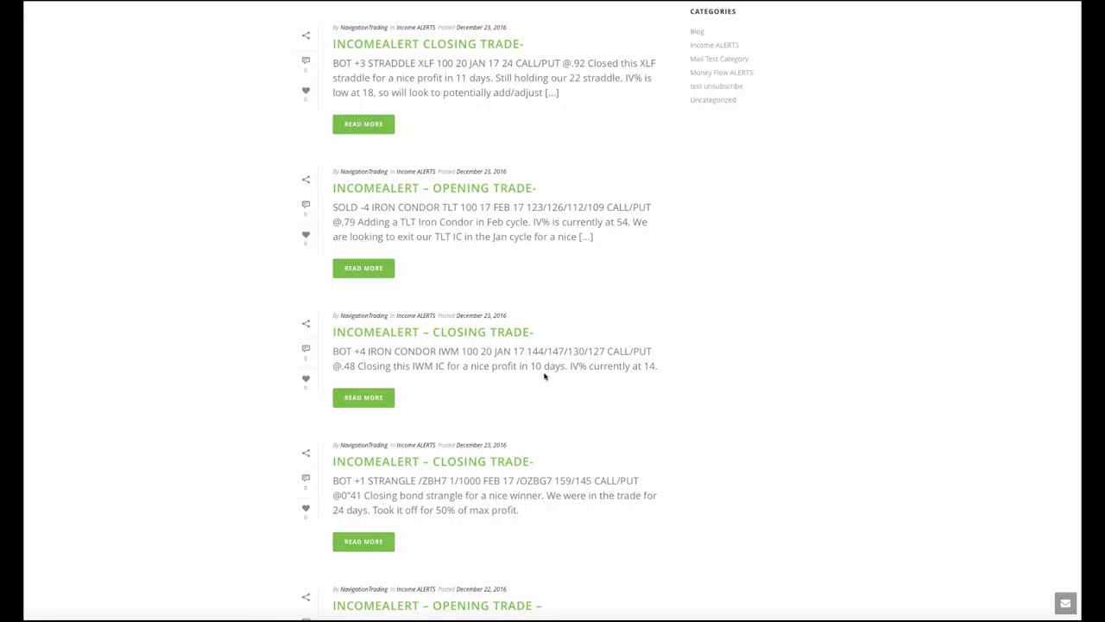
mouse_move(585, 380)
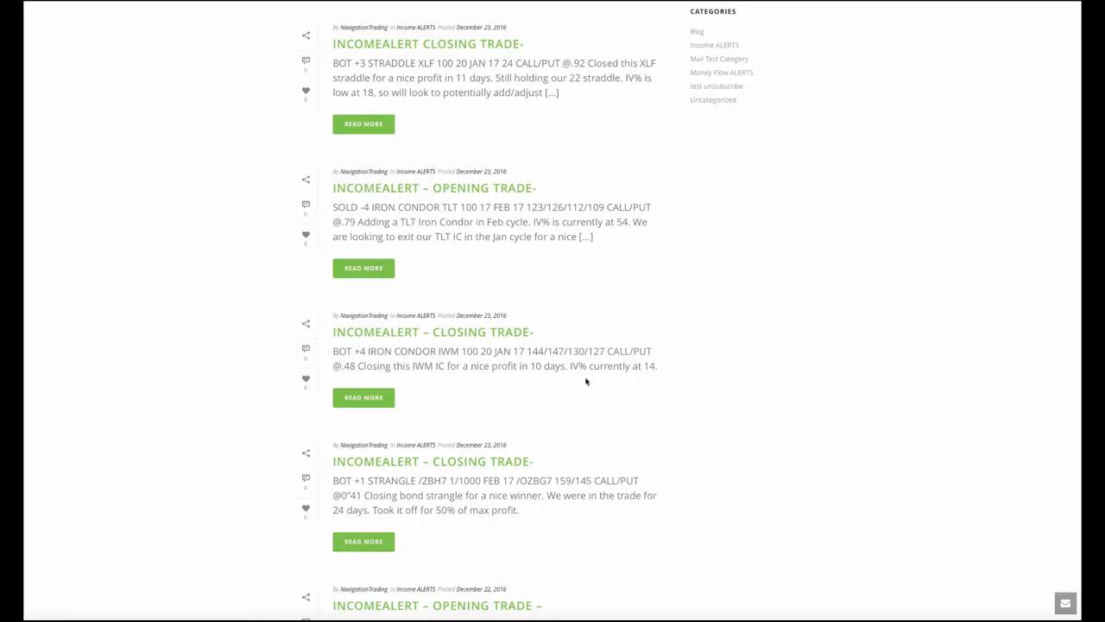
mouse_move(643, 371)
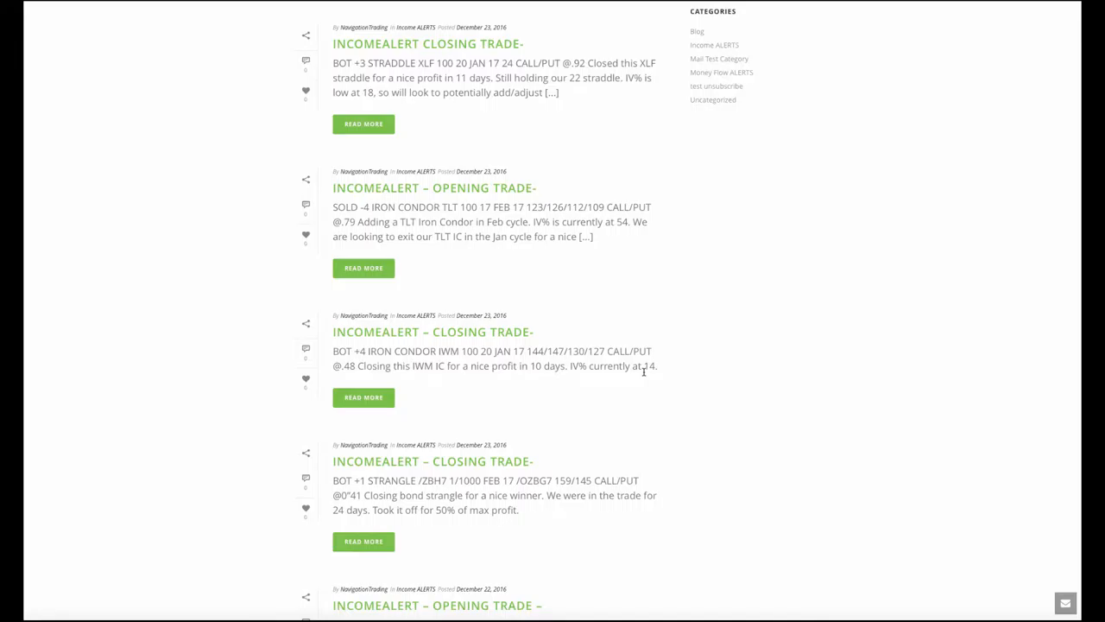
scroll(down, 3)
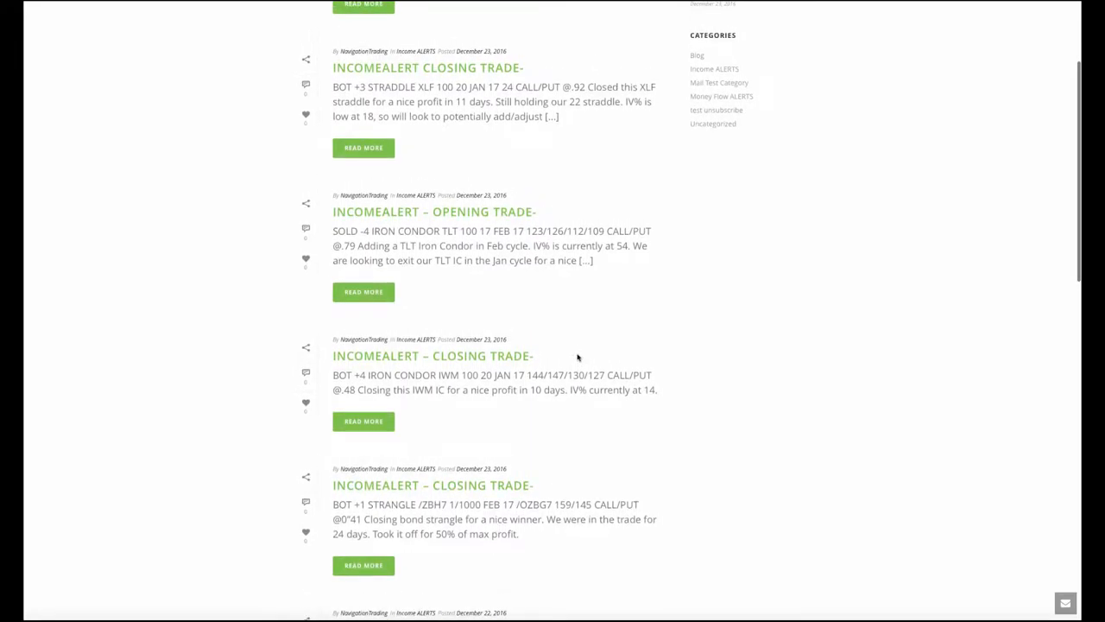
mouse_move(527, 372)
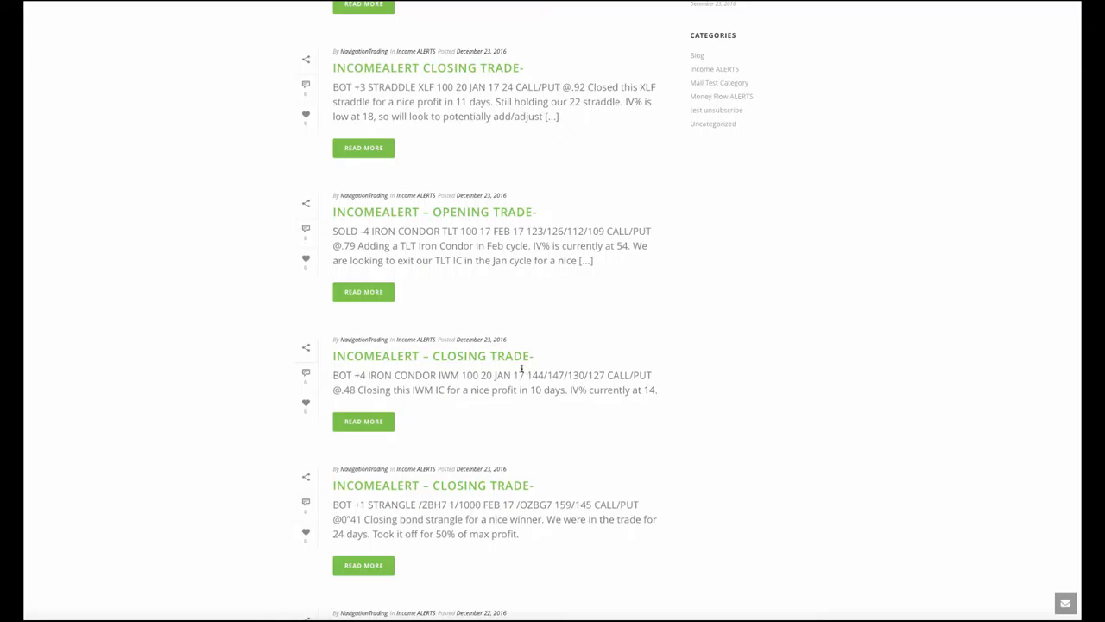
mouse_move(445, 275)
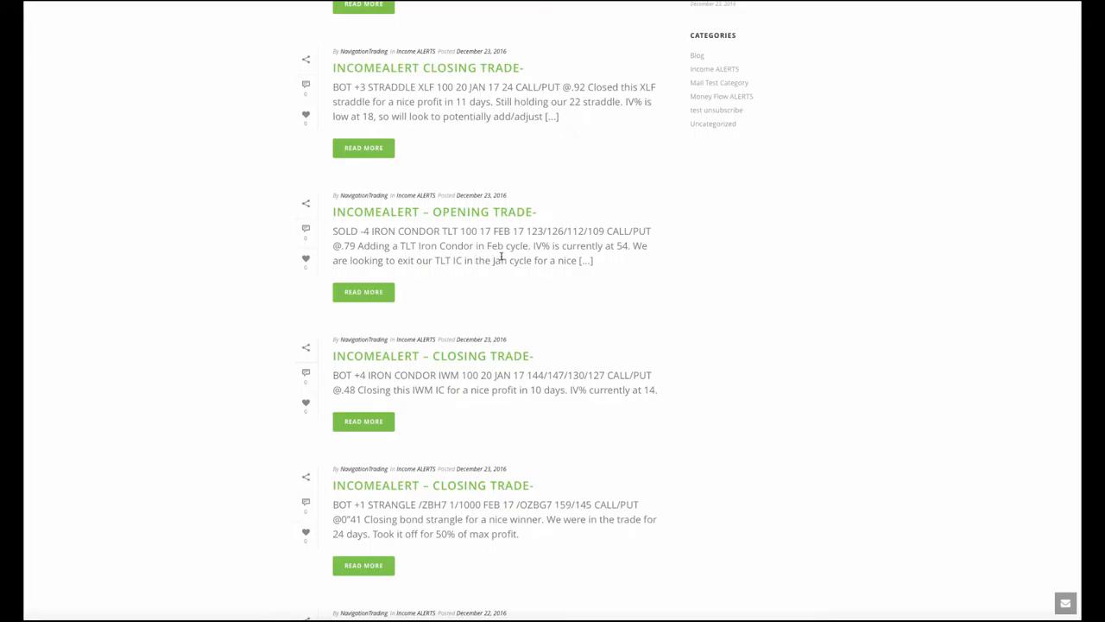
mouse_move(566, 260)
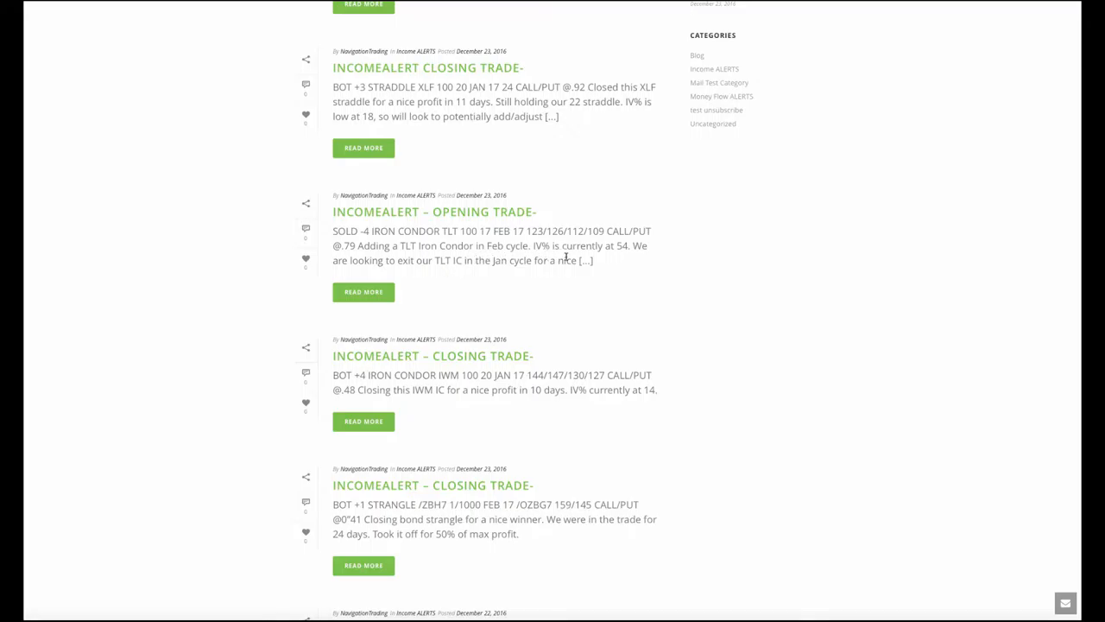
mouse_move(604, 259)
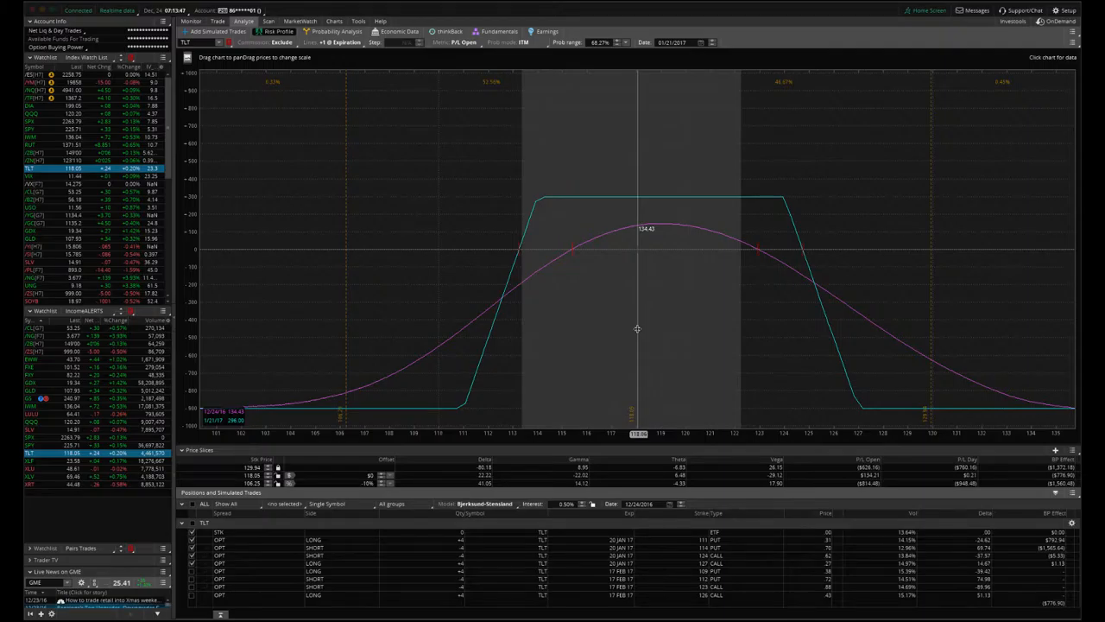
mouse_move(653, 329)
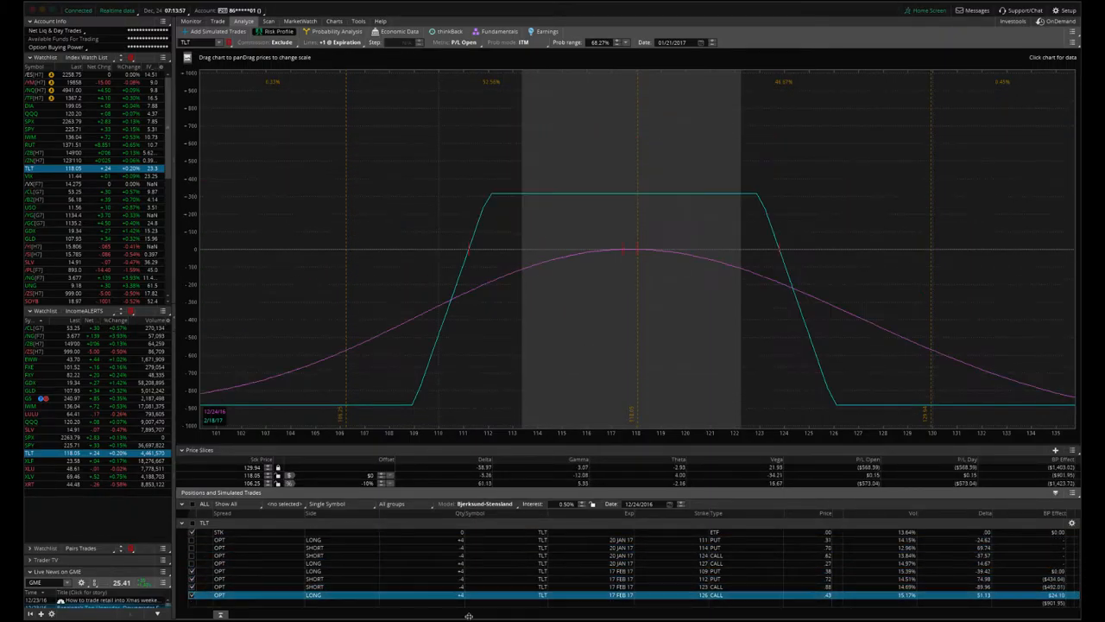
mouse_move(637, 370)
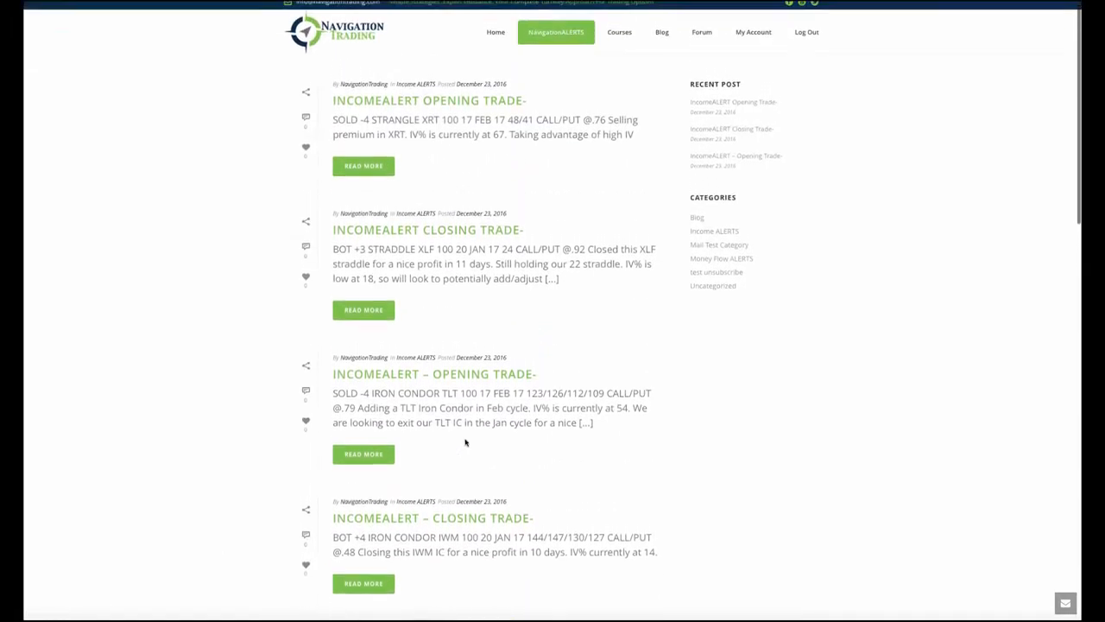
Scroll the alerts list up to the XRT strangle opening and XLF straddle closing posts
scroll(up, 3)
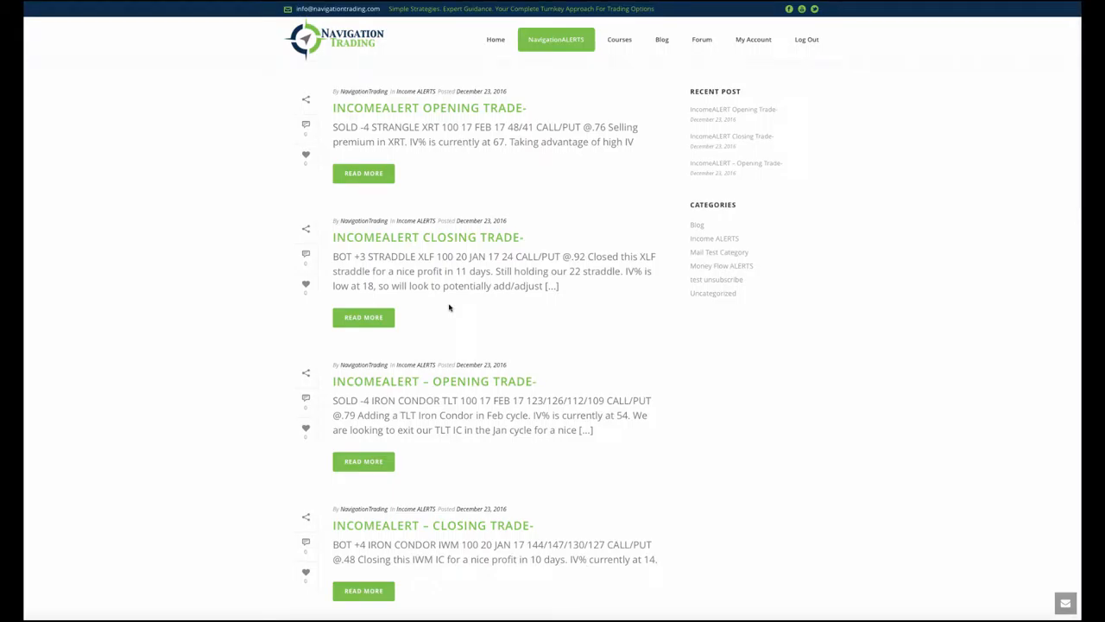
mouse_move(429, 281)
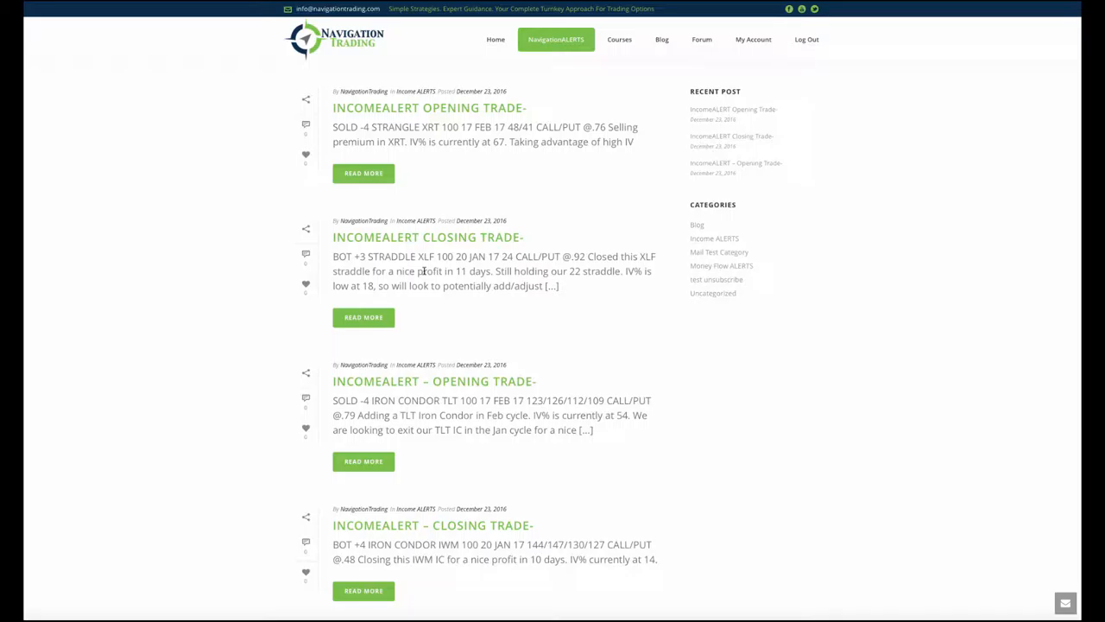
mouse_move(417, 370)
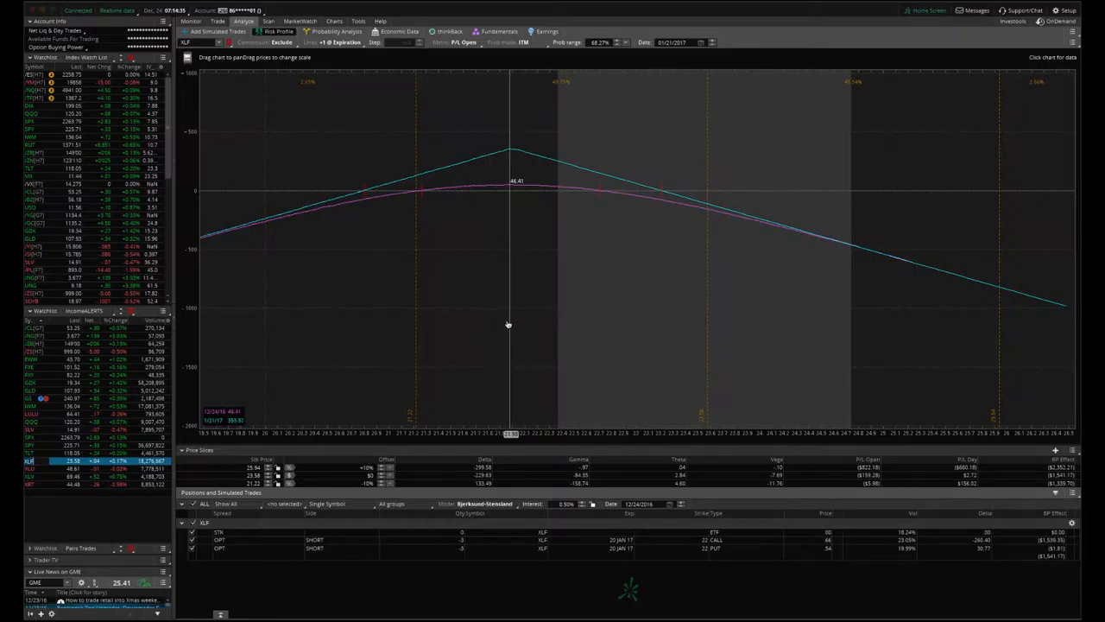
mouse_move(510, 324)
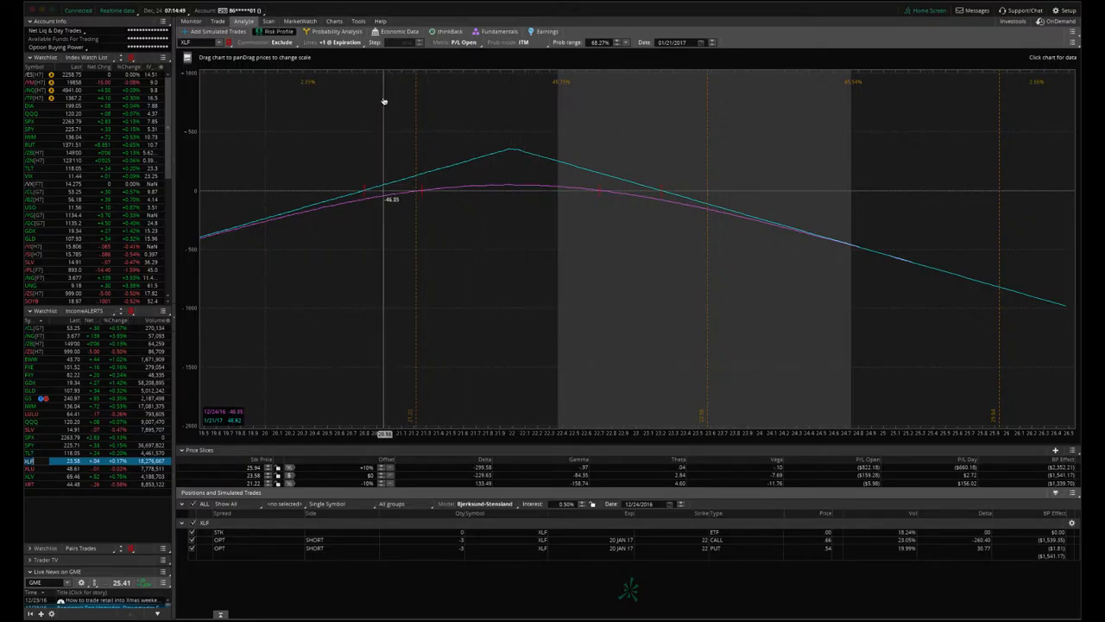
mouse_move(518, 270)
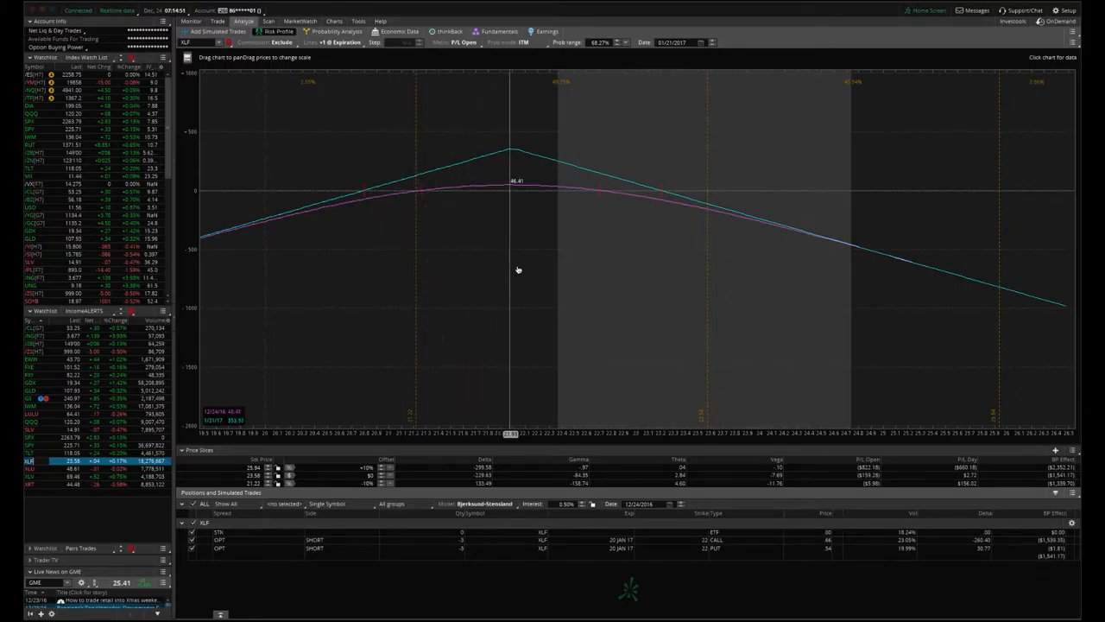
mouse_move(584, 266)
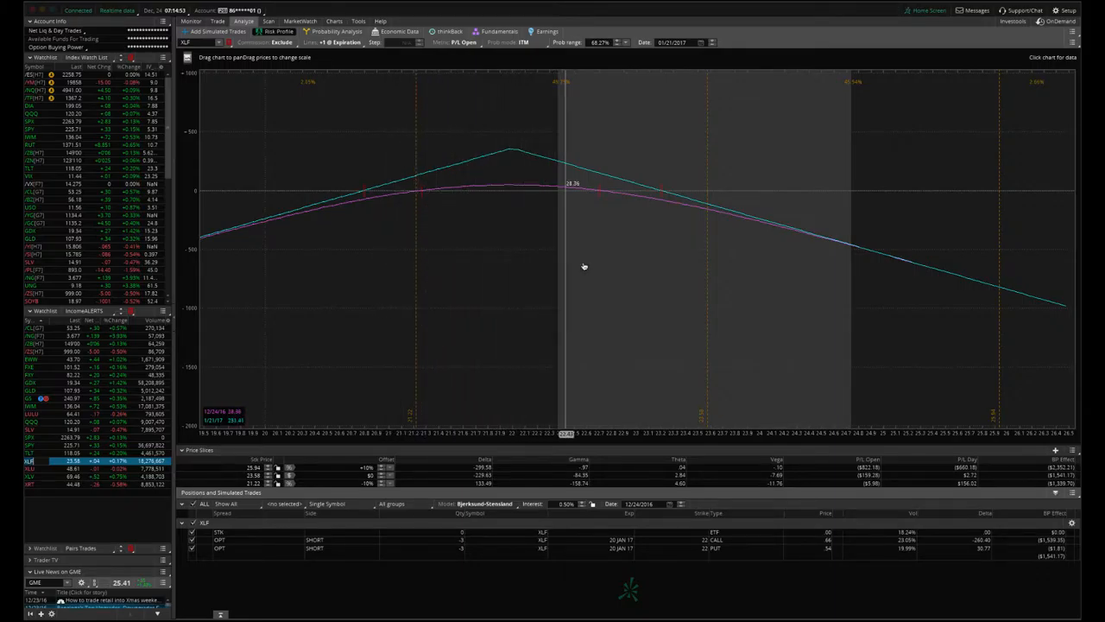
mouse_move(634, 254)
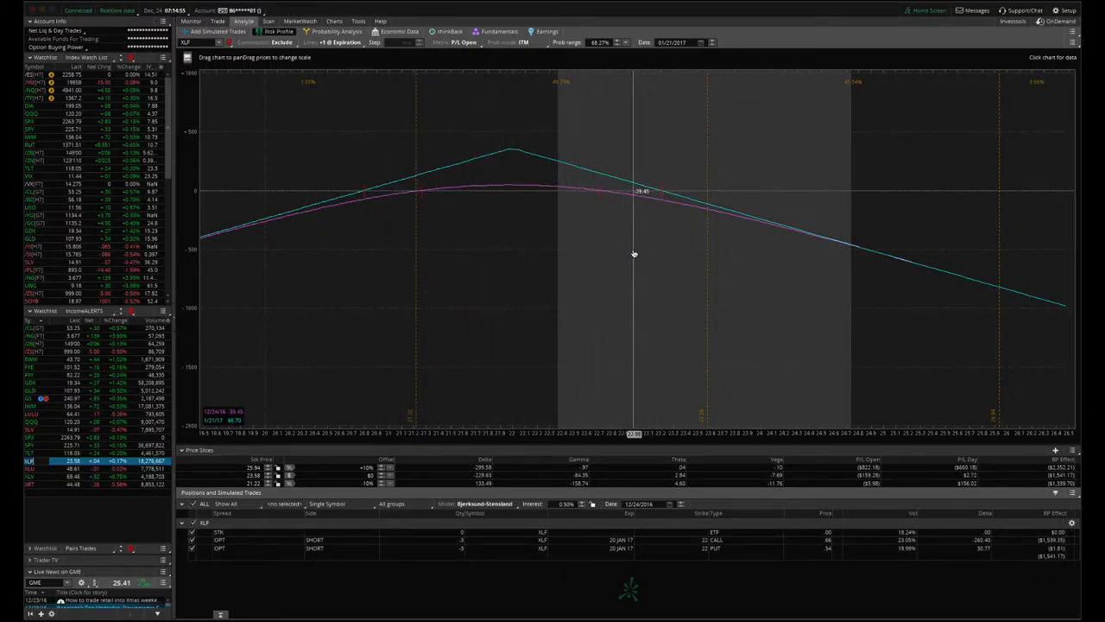
View the XLF 1Y daily chart with the NavigationIVindicator study, then return to the risk profile
click(334, 20)
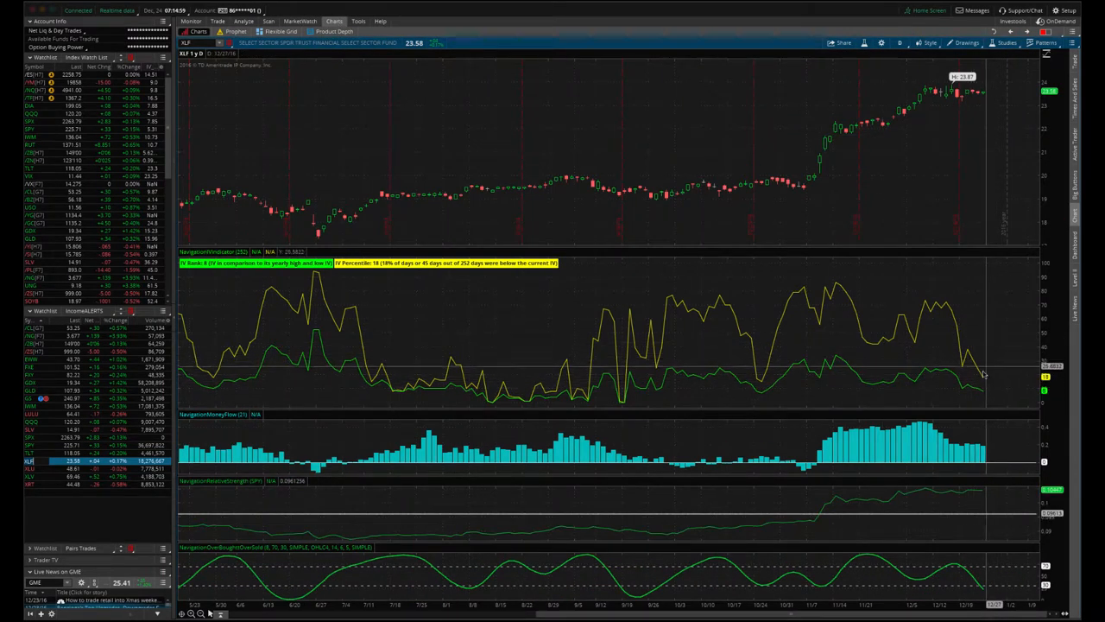
mouse_move(988, 356)
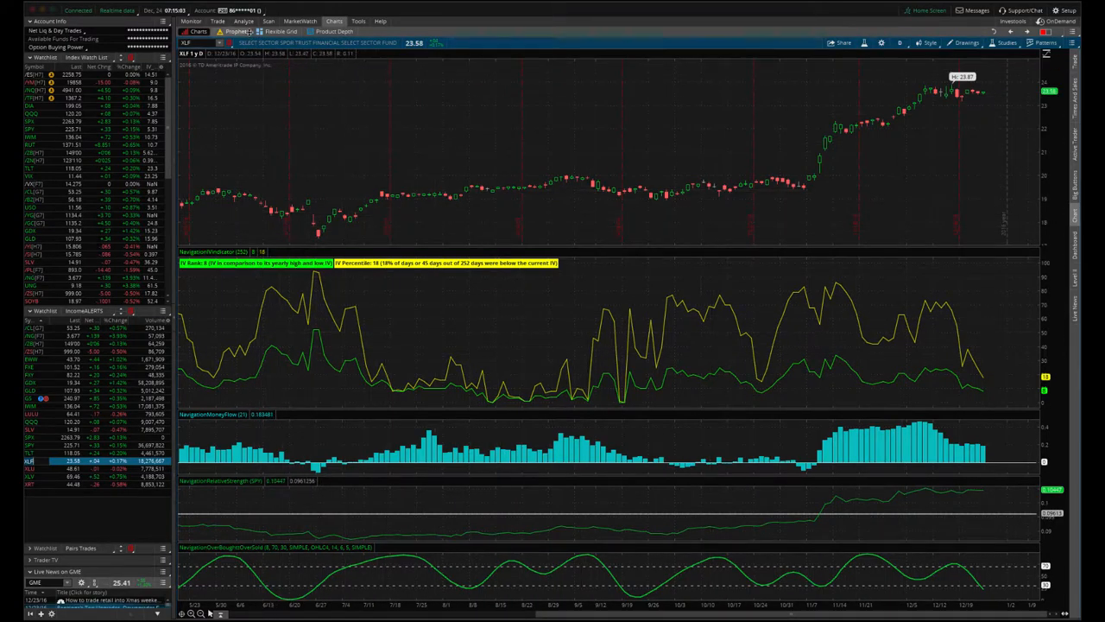
click(244, 20)
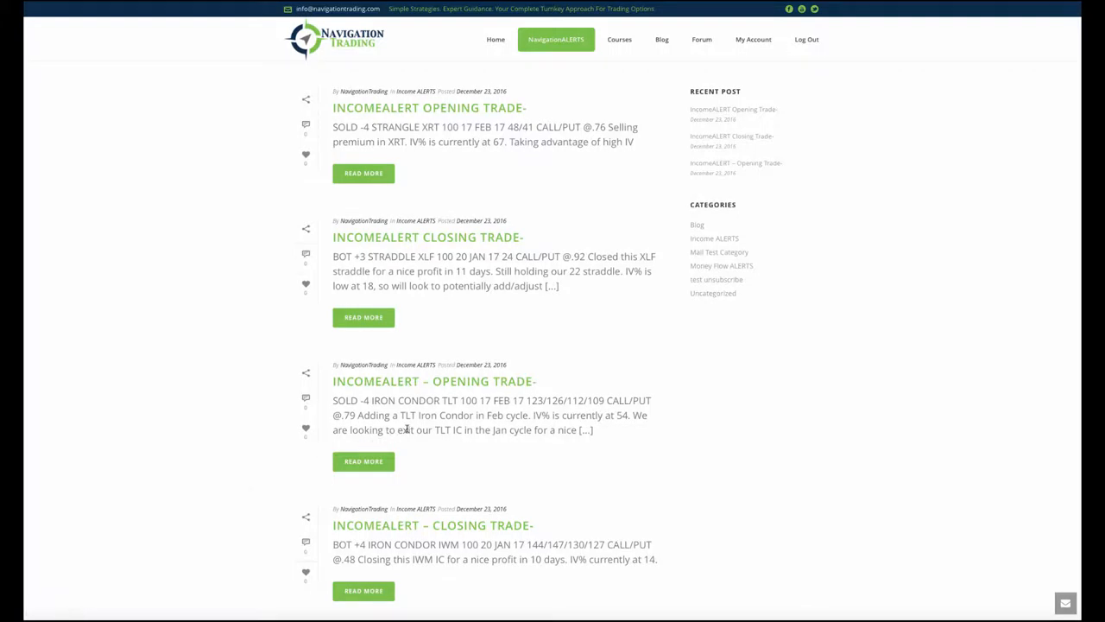
mouse_move(435, 169)
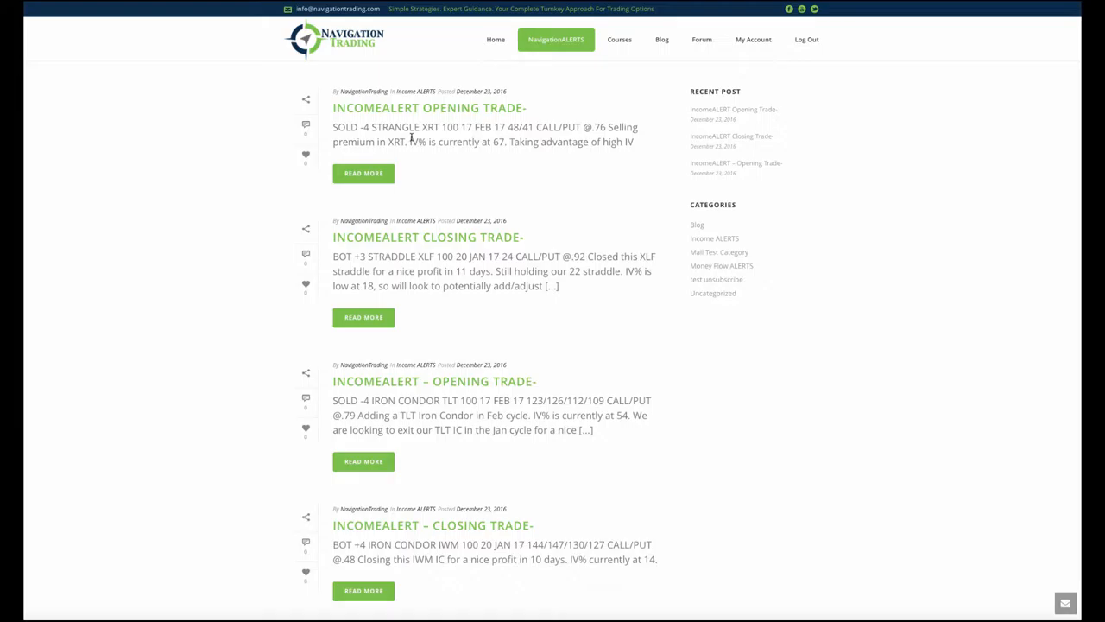
mouse_move(472, 142)
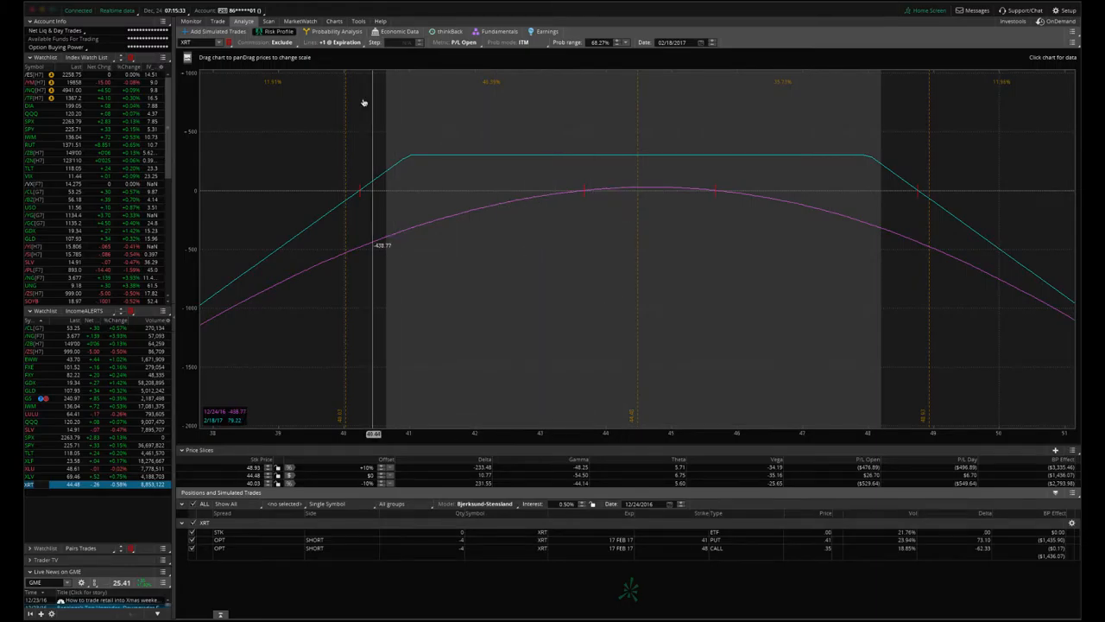
View XRT's one-year daily chart with IV rank 28 and IV percentile 61
click(334, 21)
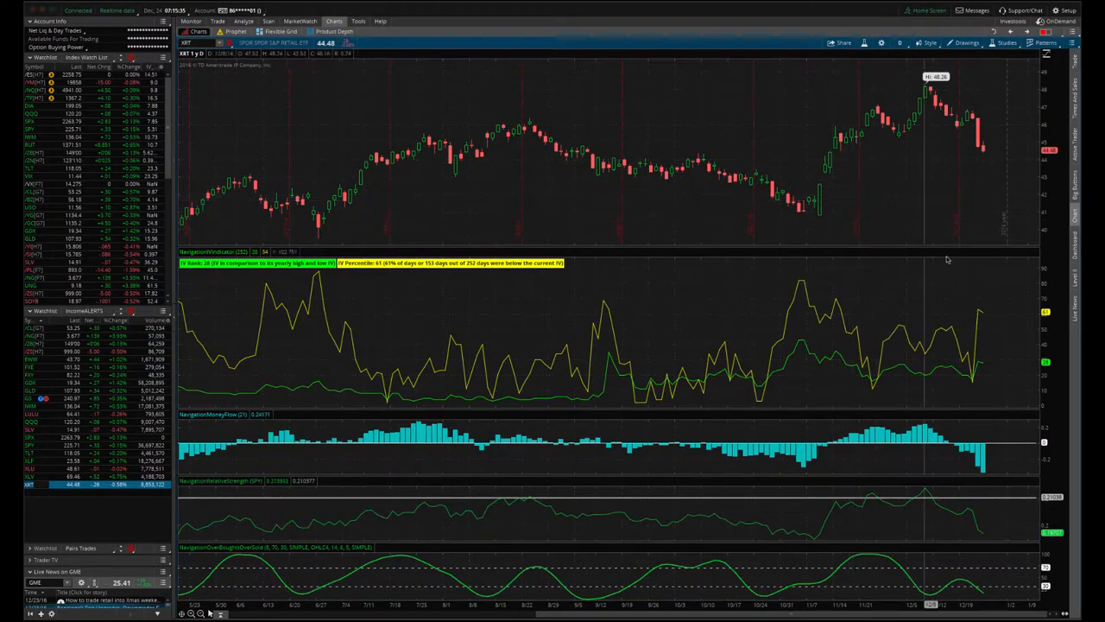
mouse_move(981, 319)
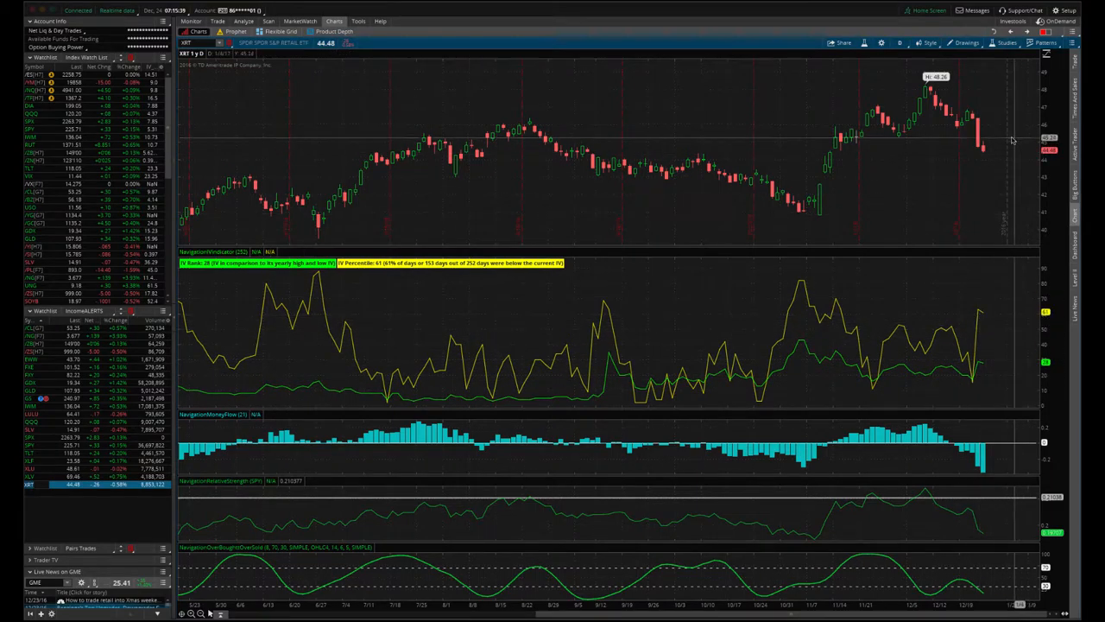
mouse_move(983, 151)
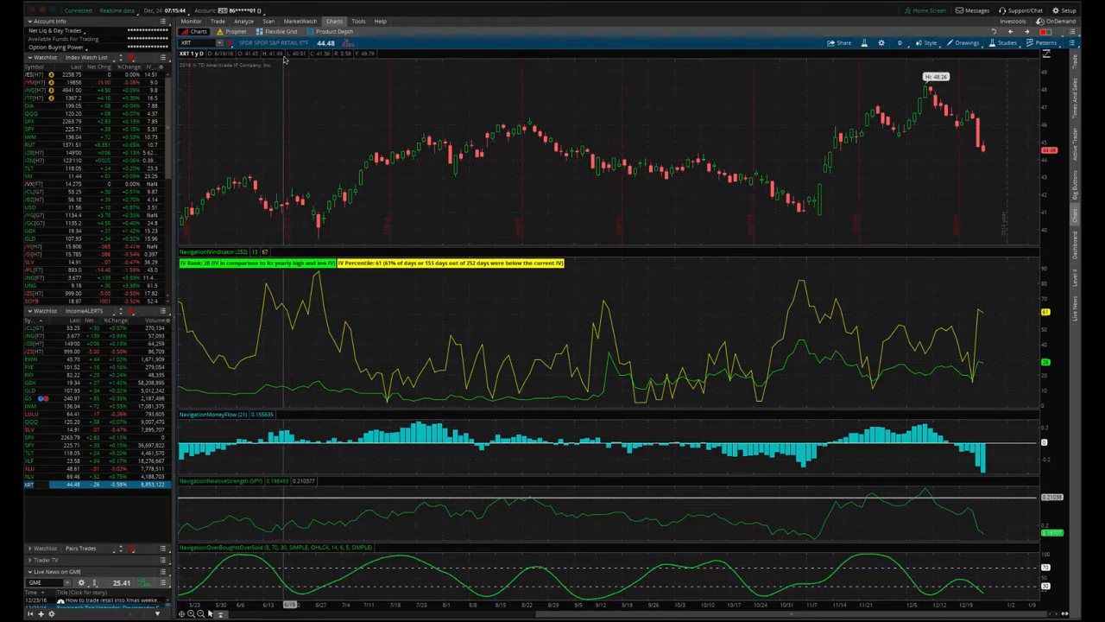
mouse_move(404, 169)
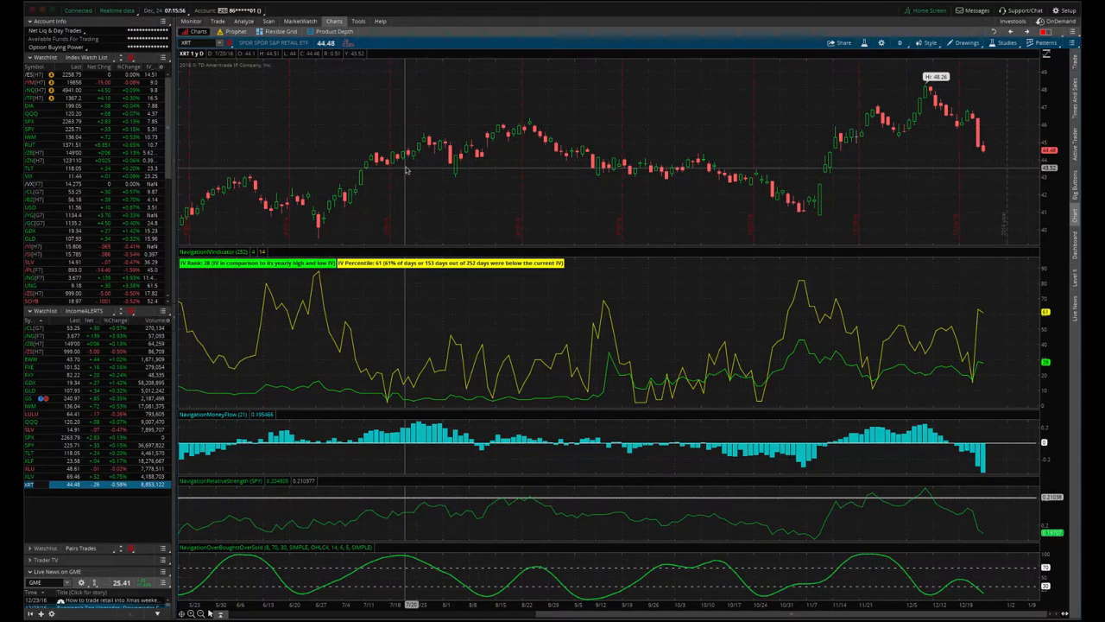
mouse_move(876, 343)
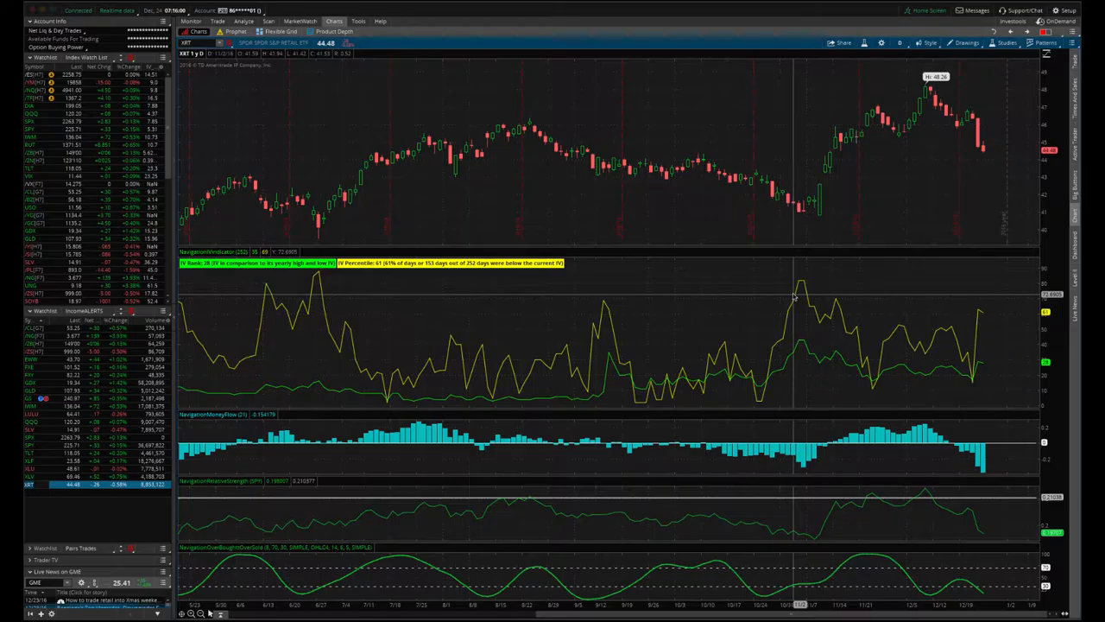
mouse_move(799, 298)
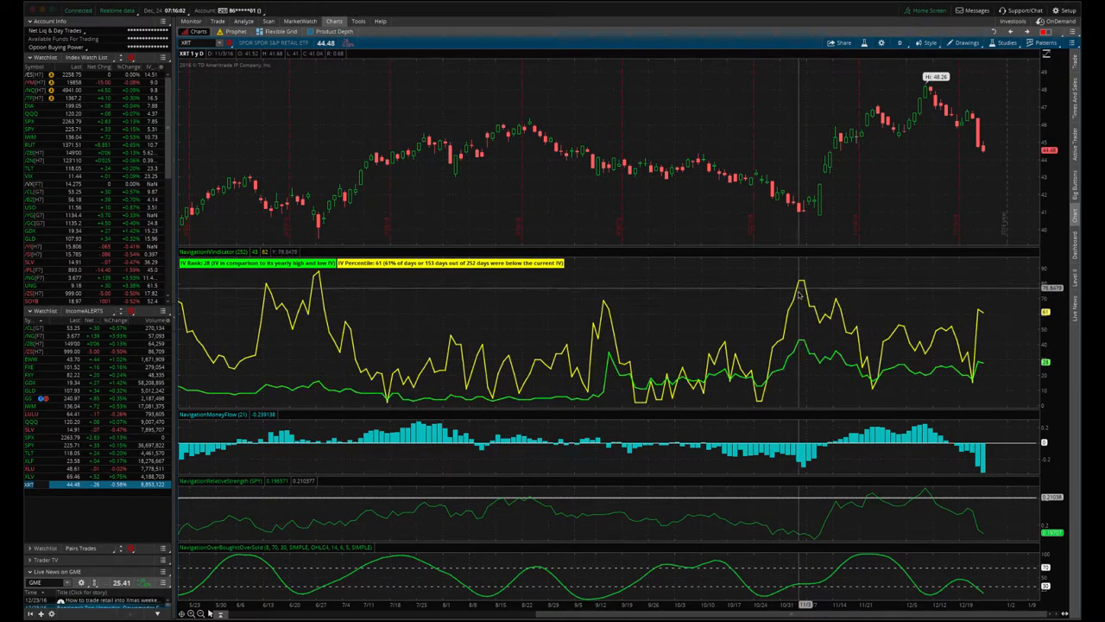
mouse_move(1000, 184)
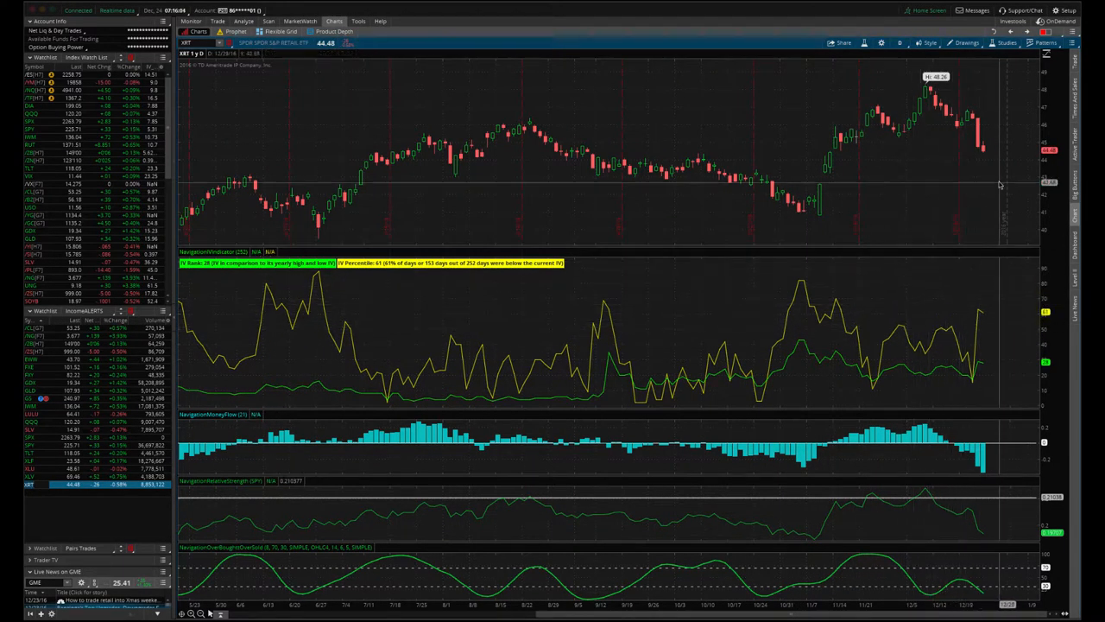
mouse_move(980, 319)
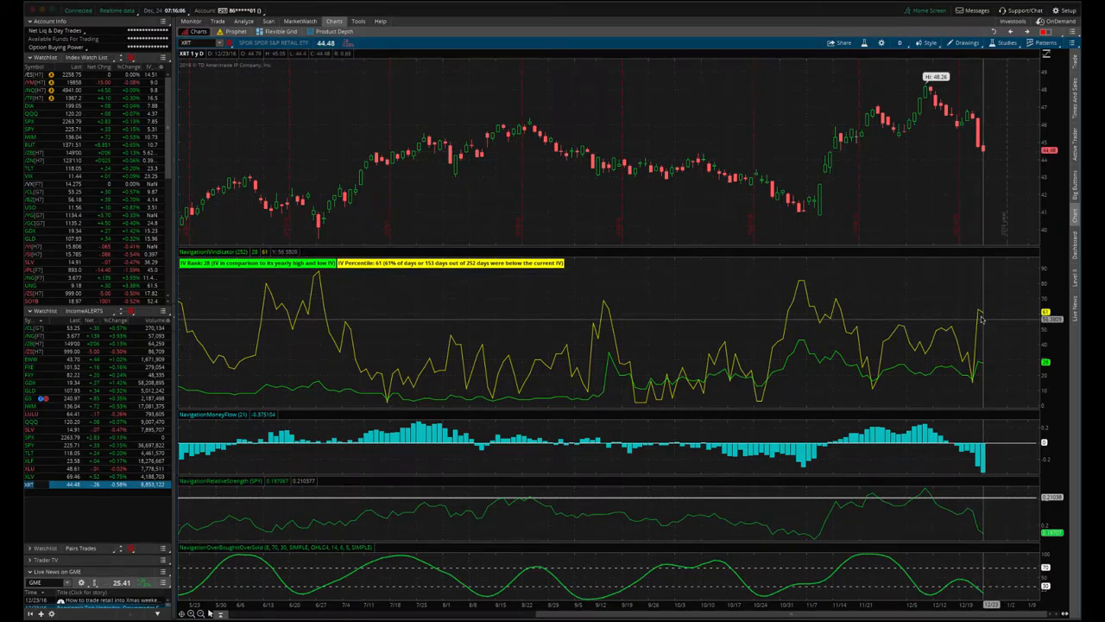
mouse_move(976, 268)
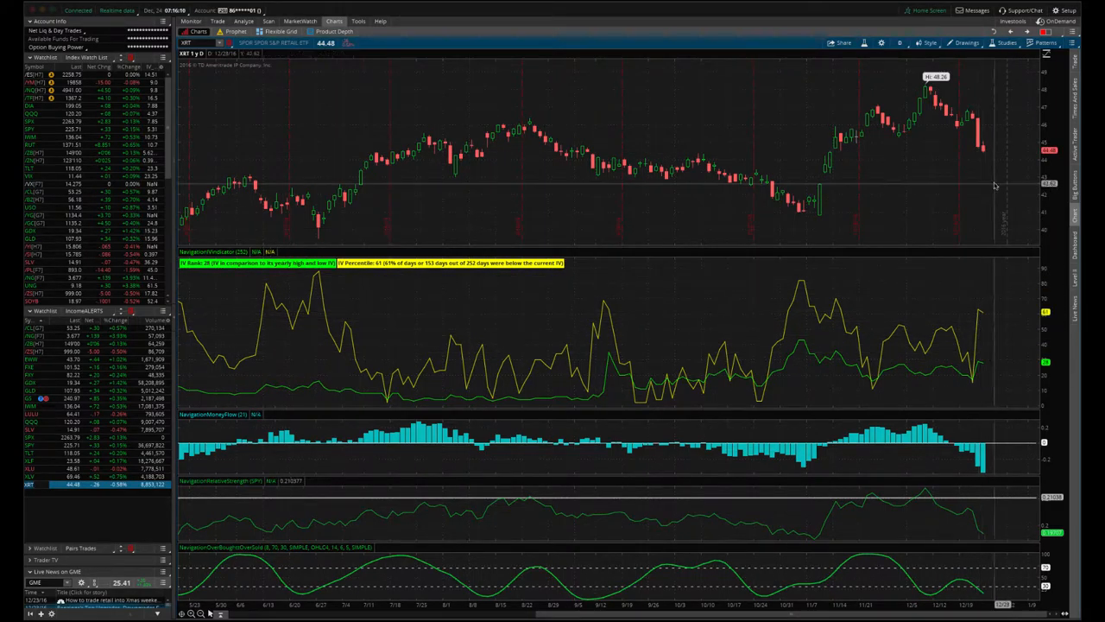
mouse_move(982, 147)
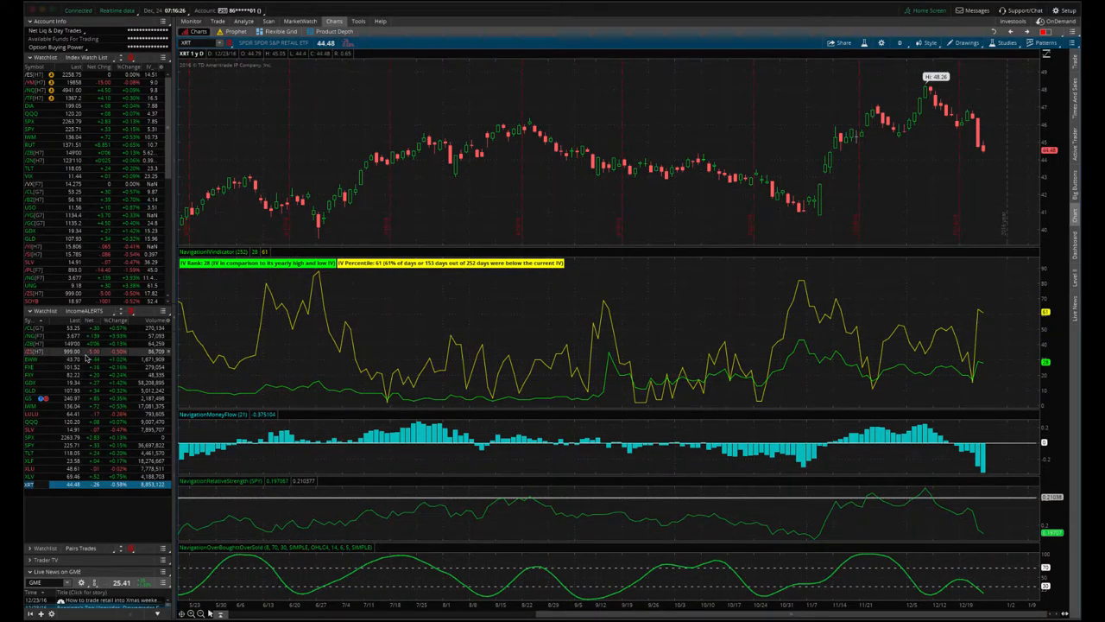
Flip between /CL's risk-profile P/L graph and its IV chart (rank 1, percentile 0)
click(244, 21)
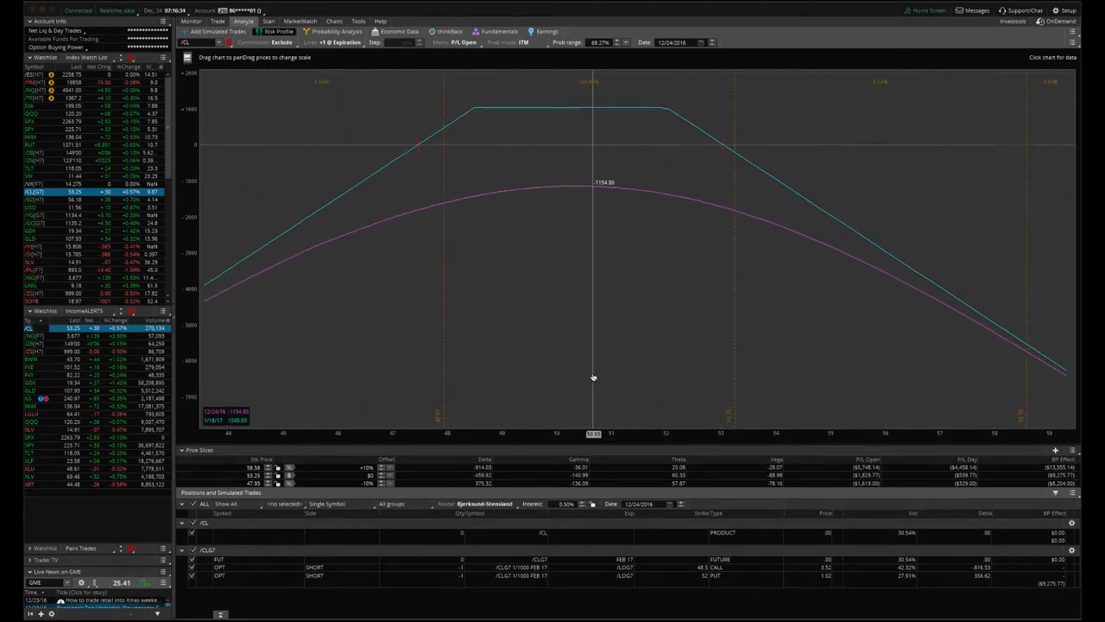
mouse_move(426, 340)
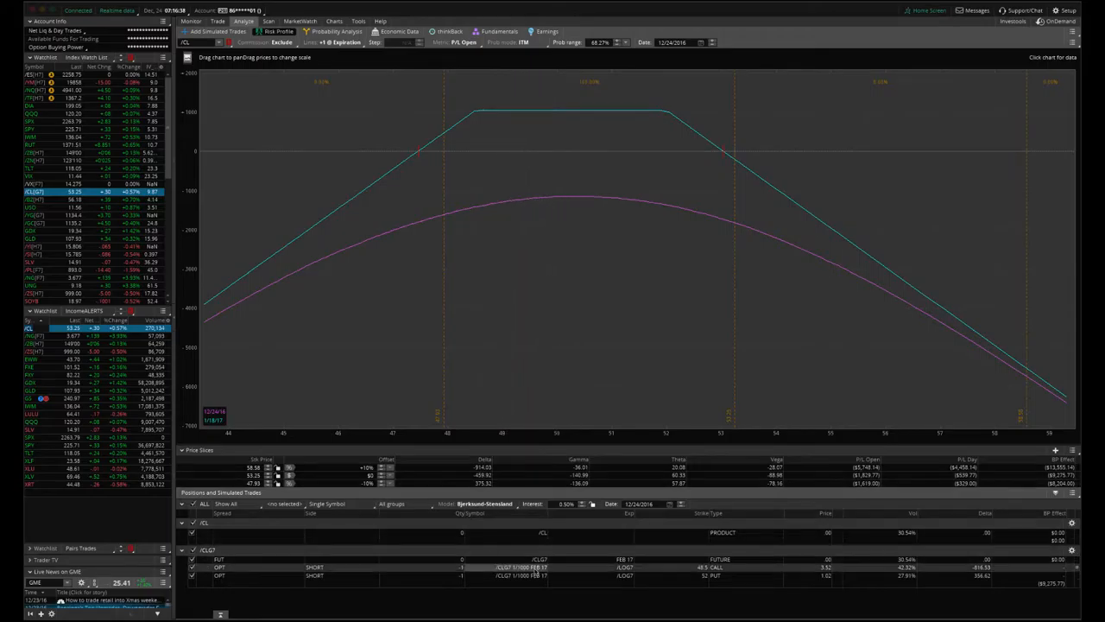
mouse_move(481, 347)
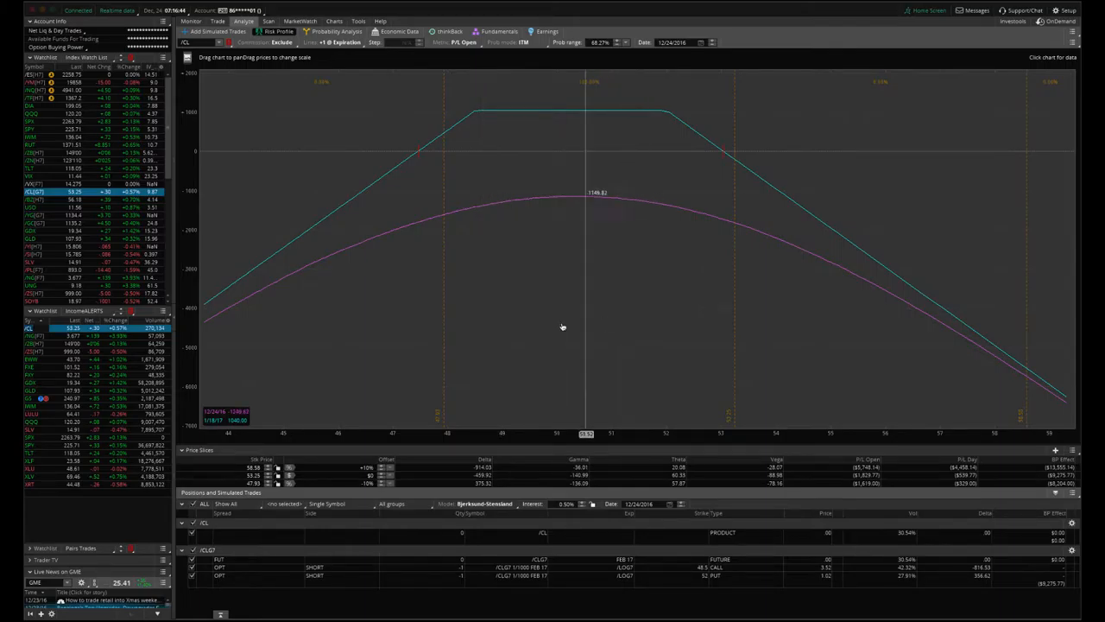
click(335, 21)
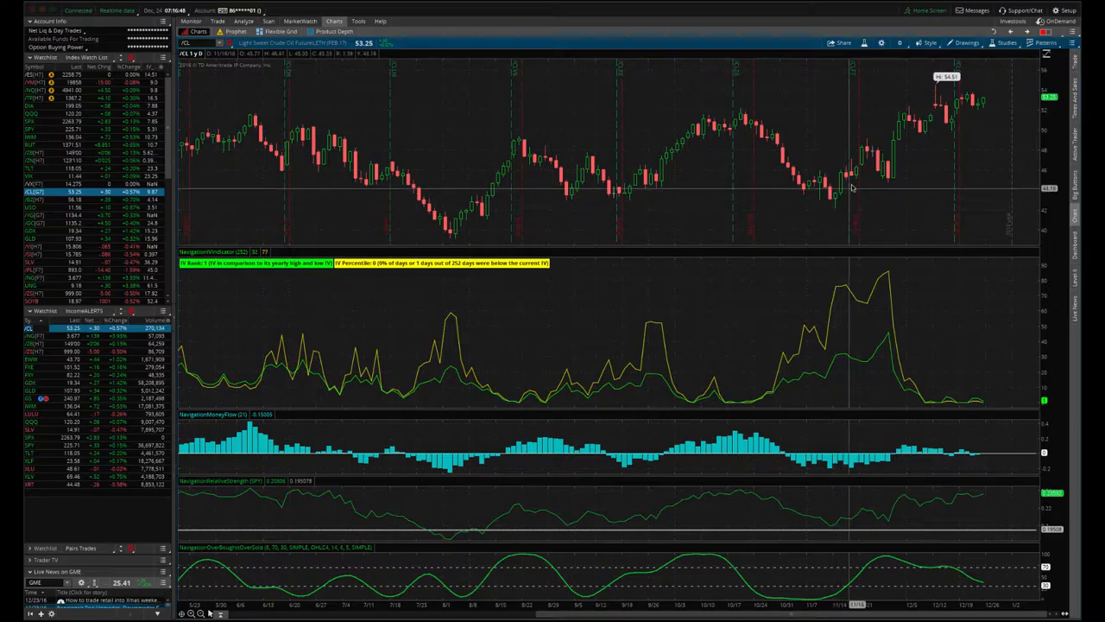
mouse_move(850, 187)
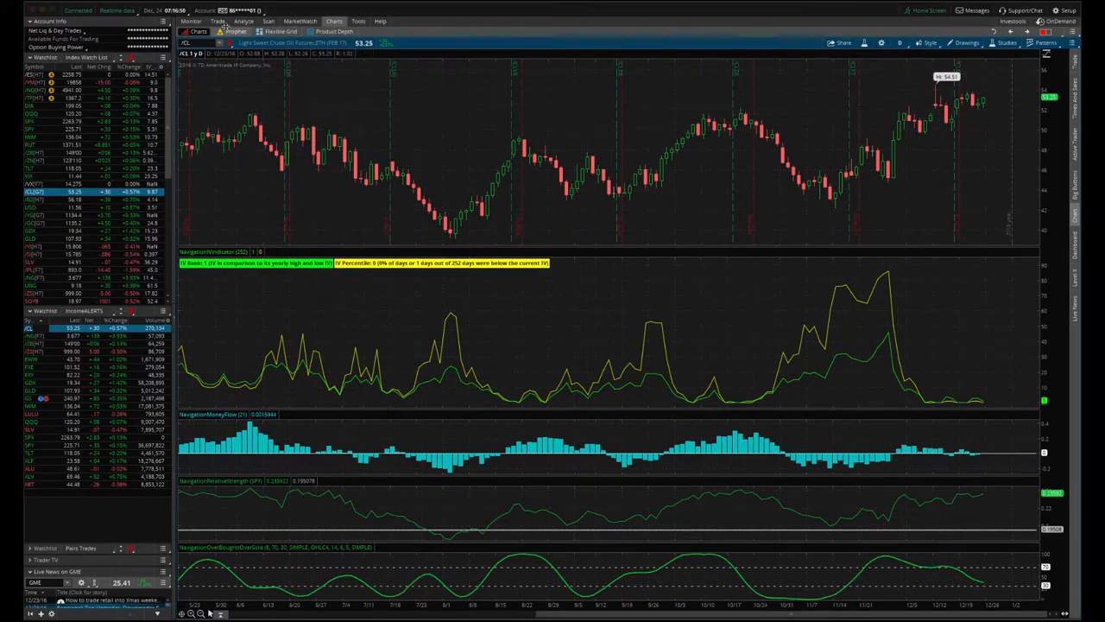
click(243, 21)
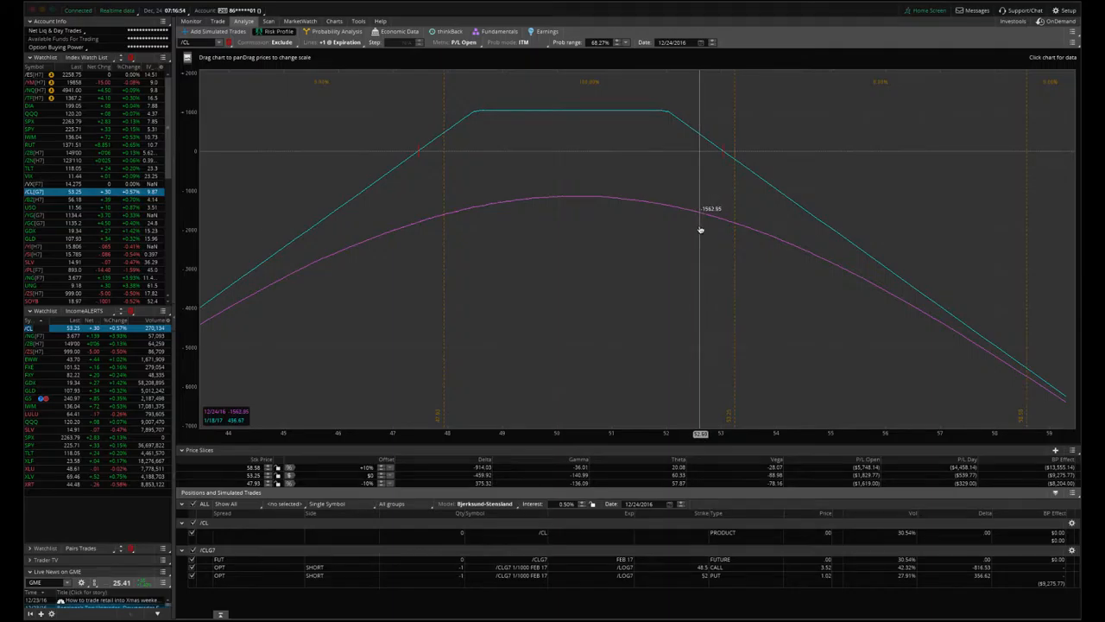
mouse_move(731, 158)
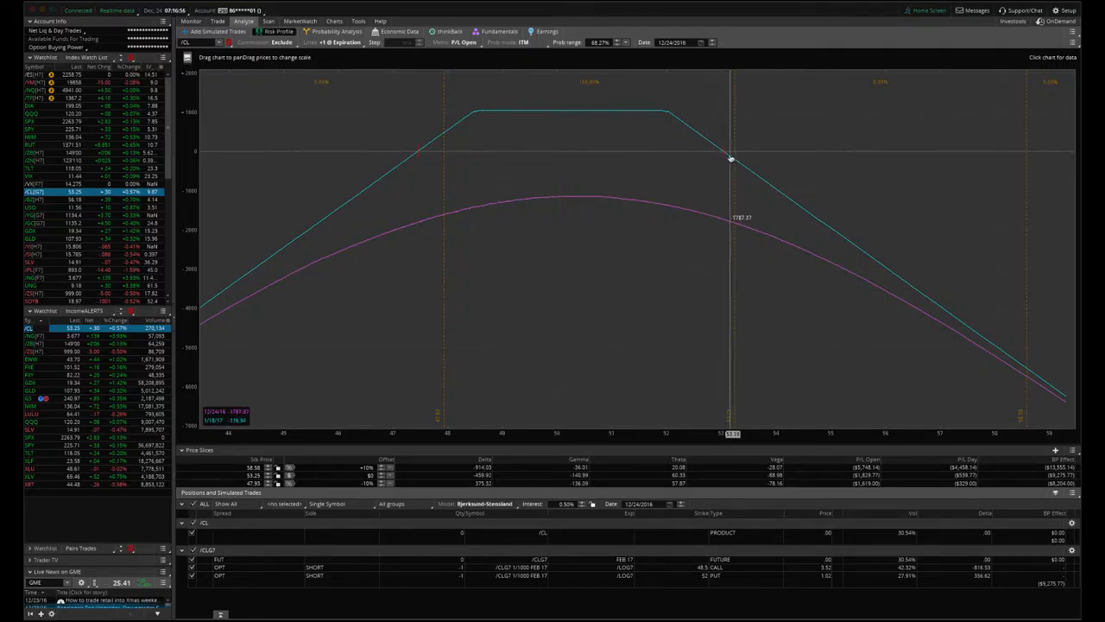
mouse_move(611, 102)
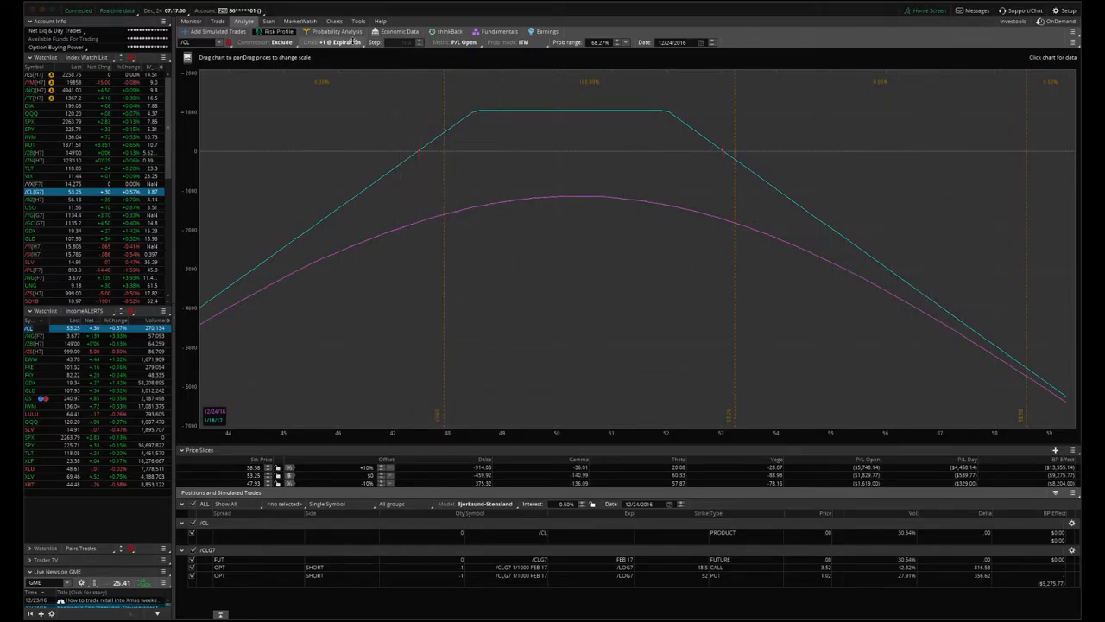
click(334, 20)
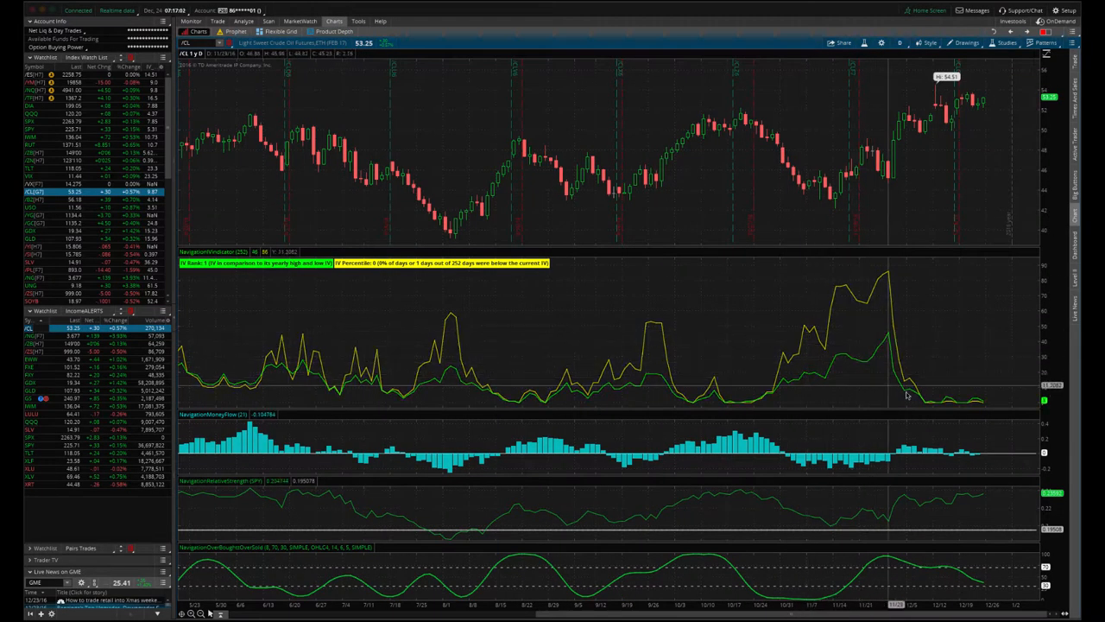
mouse_move(993, 408)
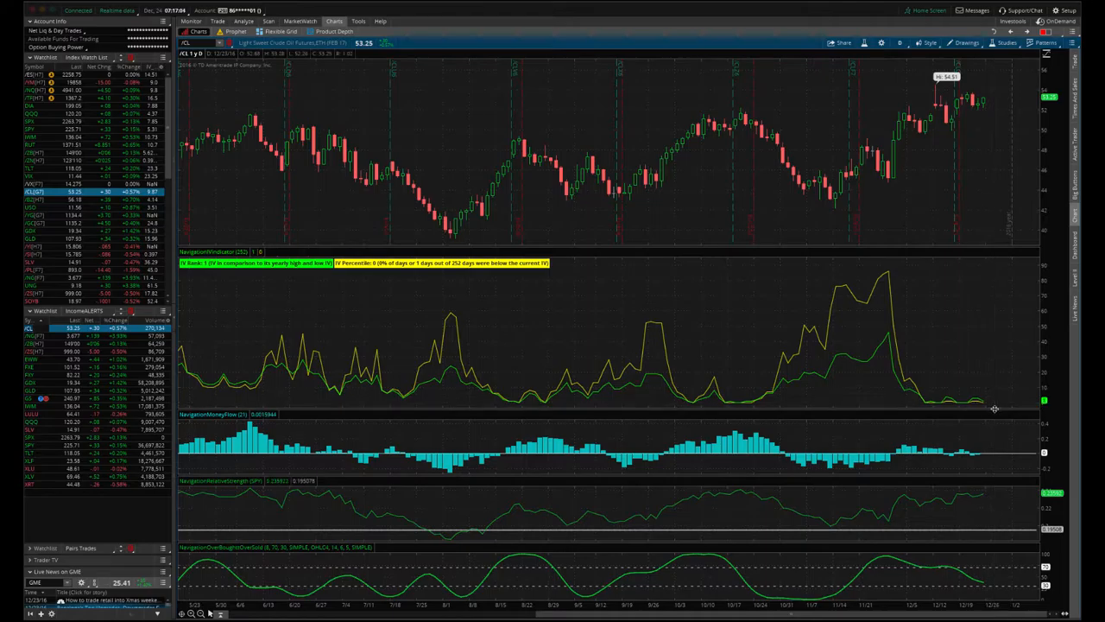
mouse_move(984, 406)
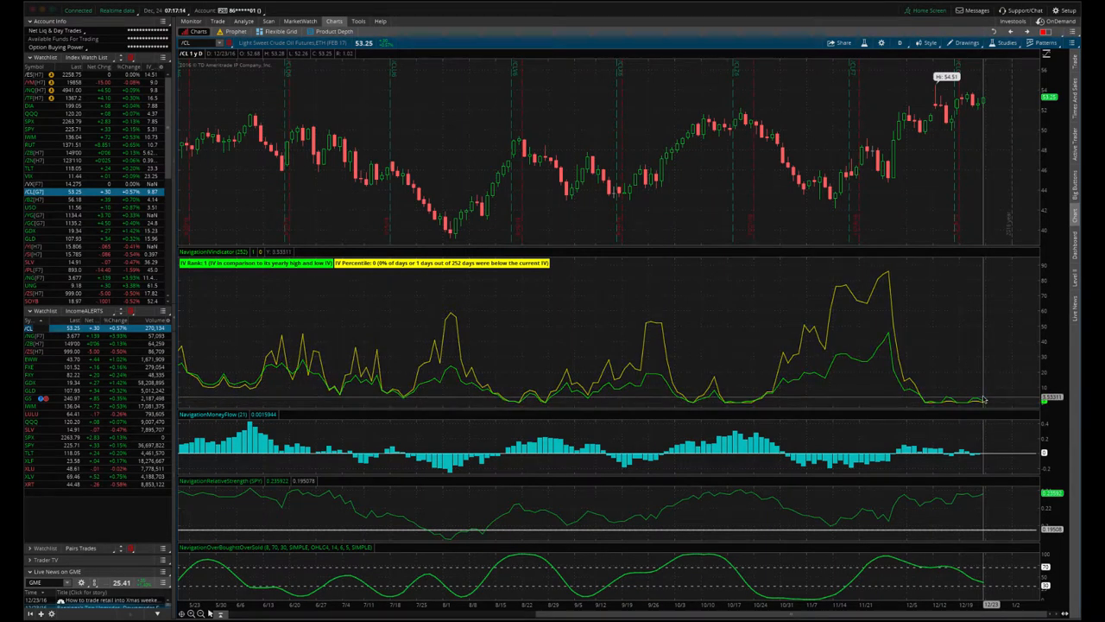
mouse_move(992, 377)
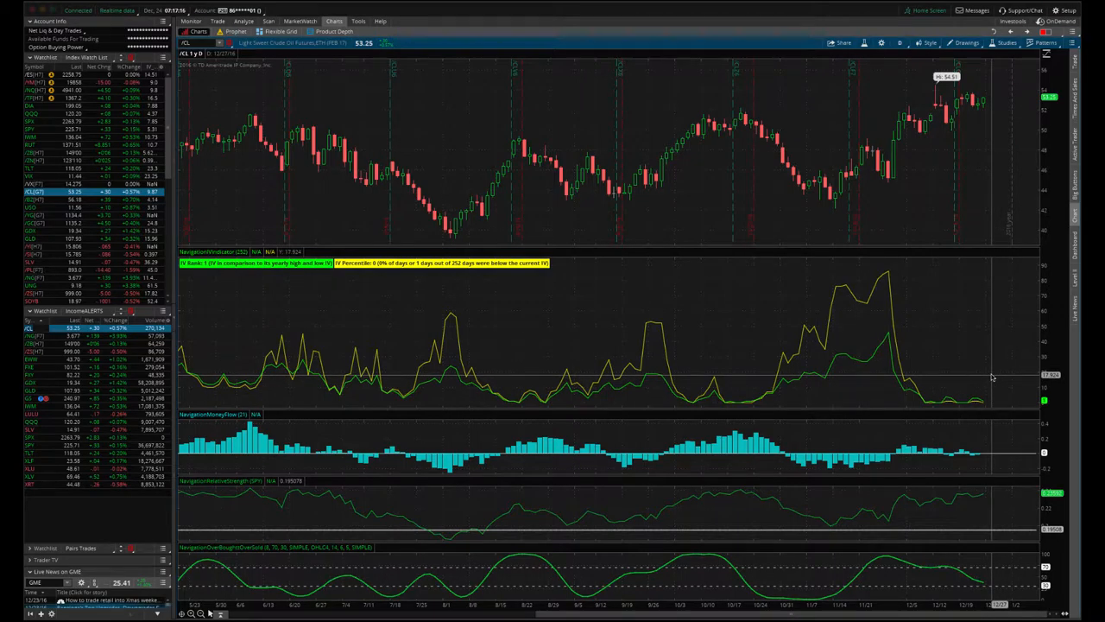
mouse_move(991, 378)
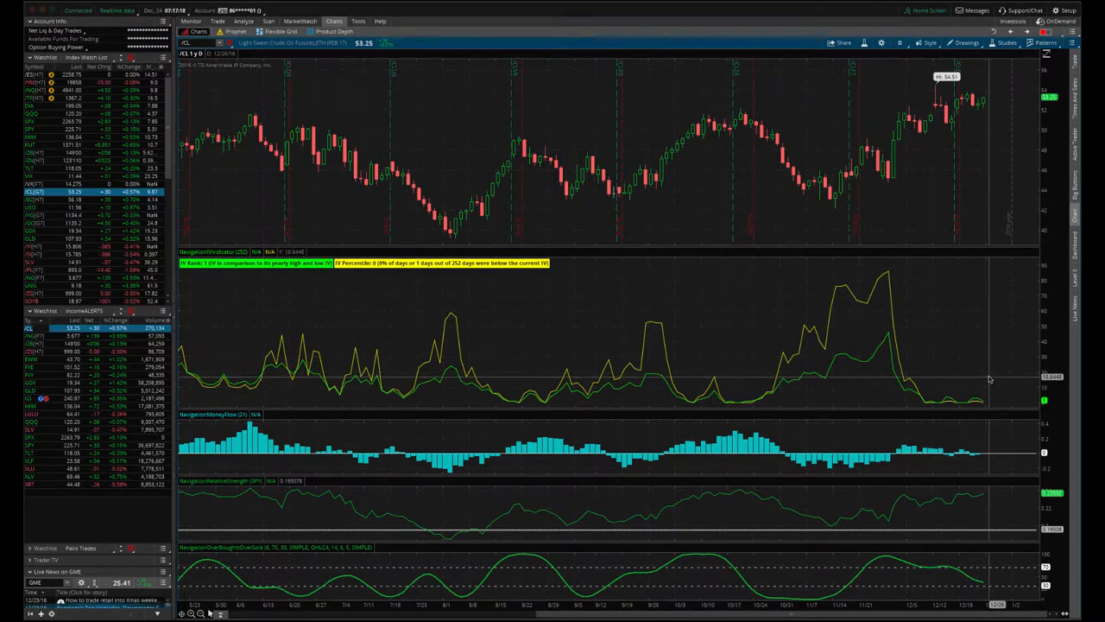
mouse_move(991, 420)
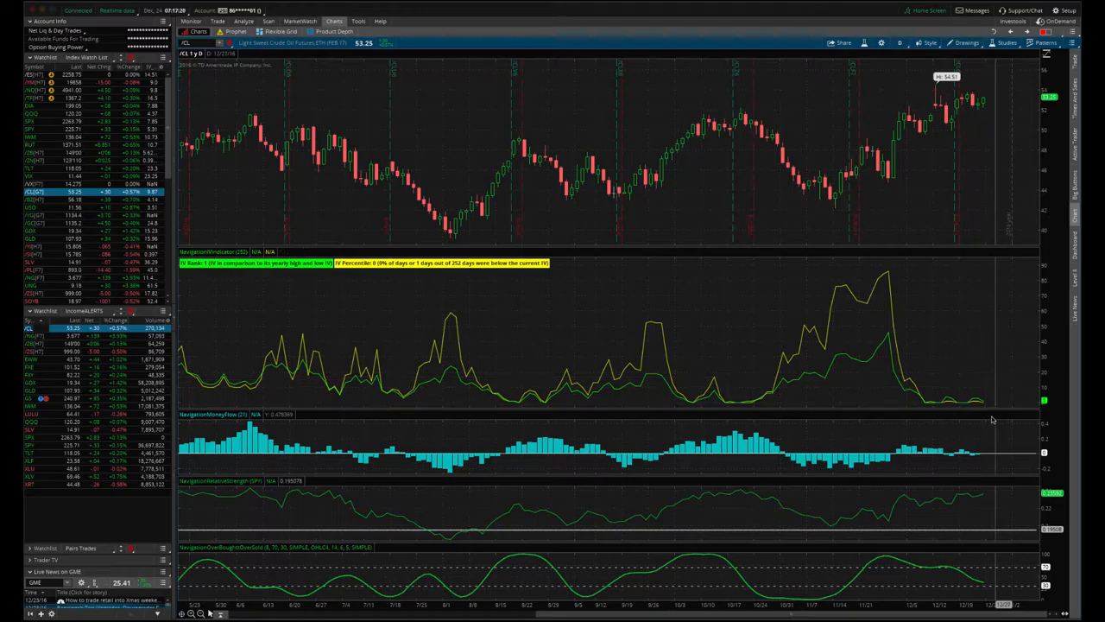
mouse_move(986, 404)
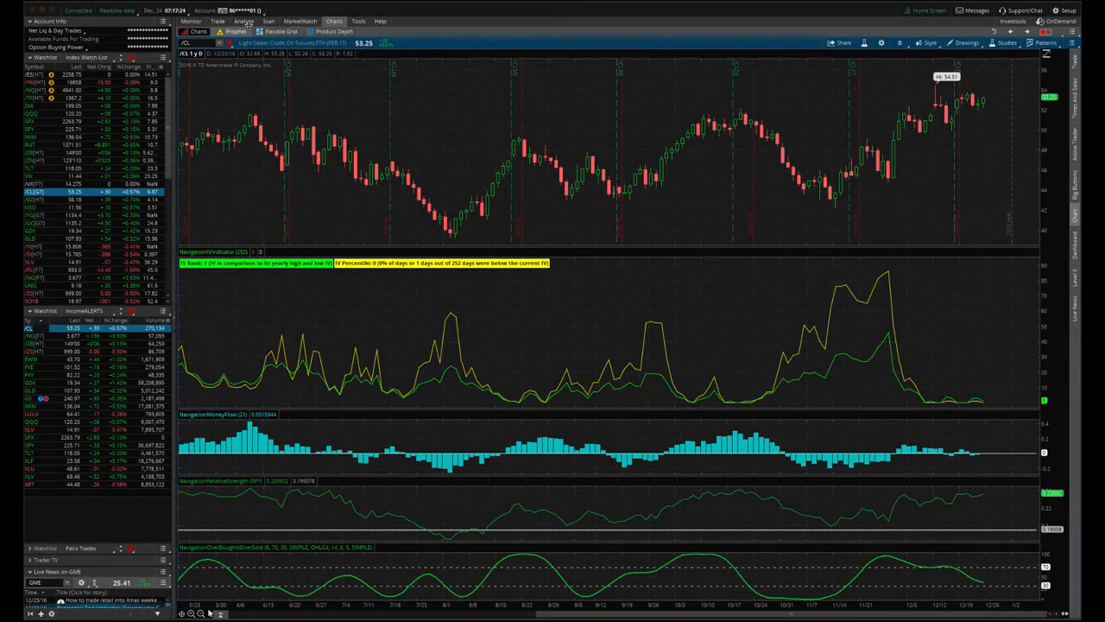
click(278, 31)
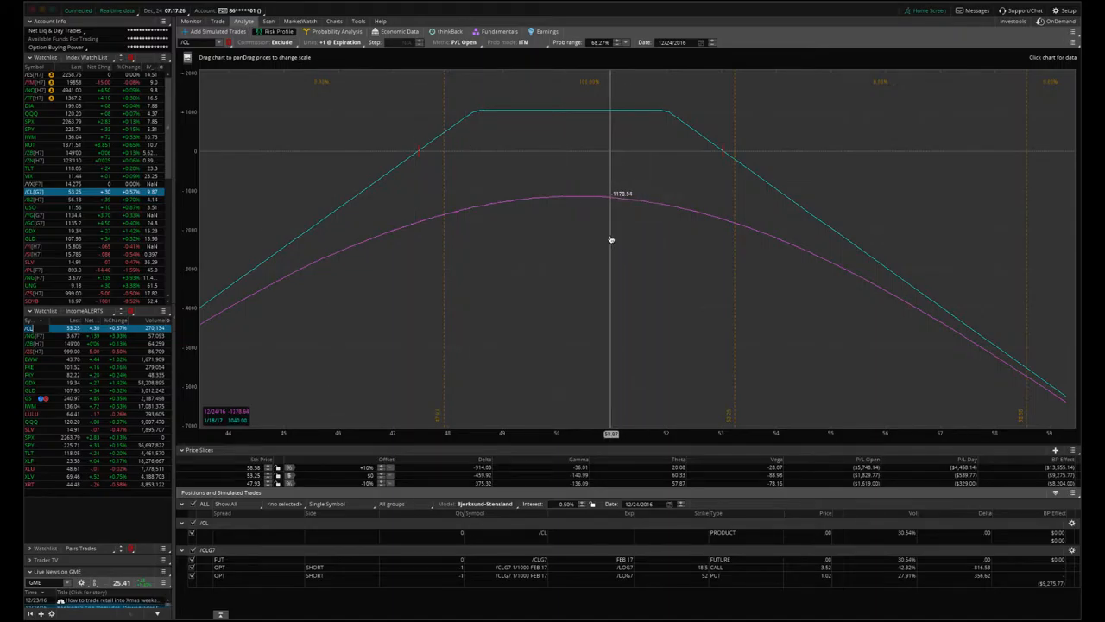
mouse_move(452, 254)
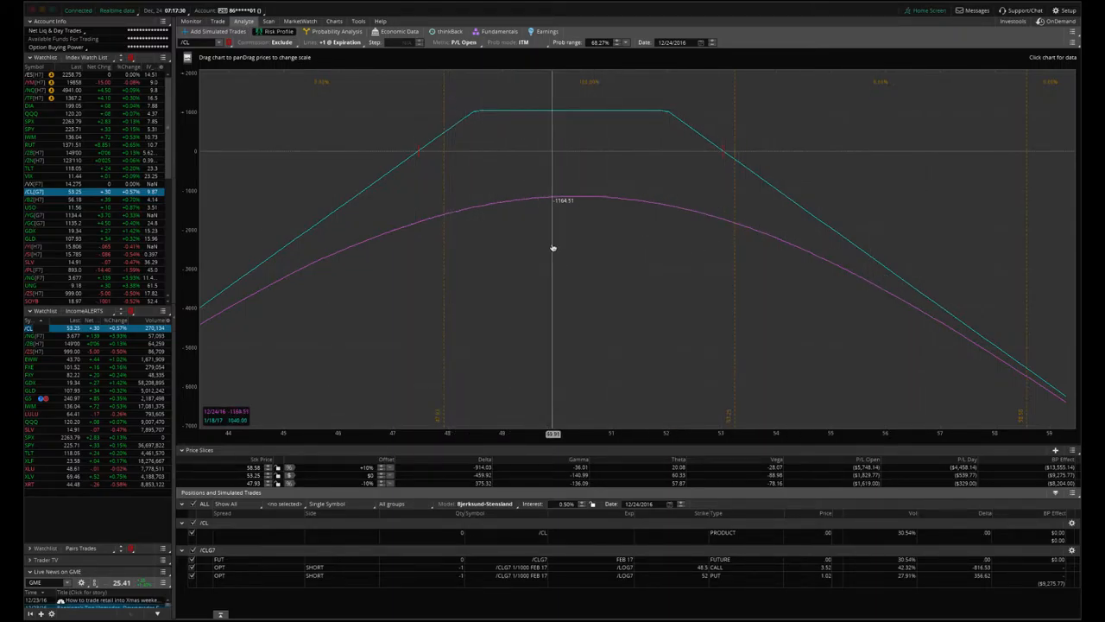
mouse_move(670, 259)
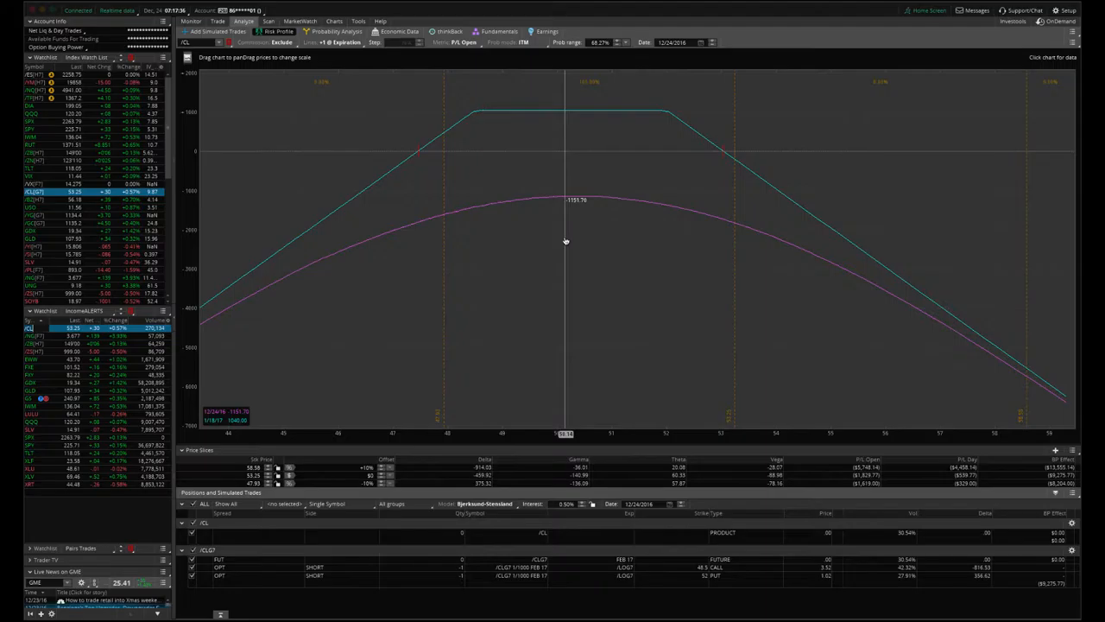
mouse_move(573, 243)
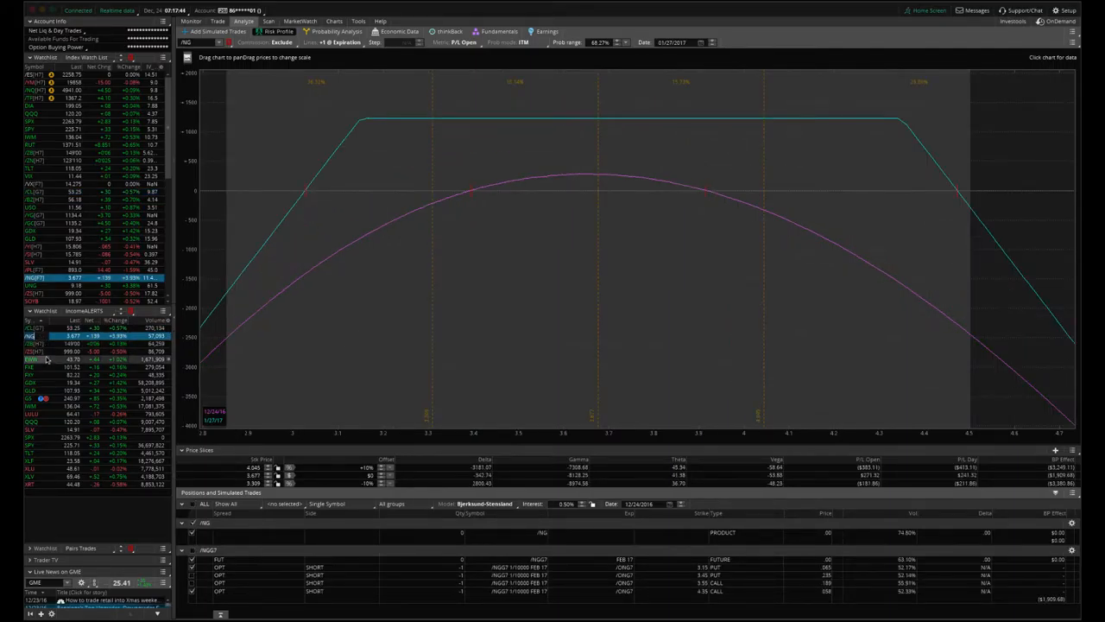
Review the /ZSH7 soybean iron condor risk profile, then load FXE's short 98 put/104 call strangle
click(39, 352)
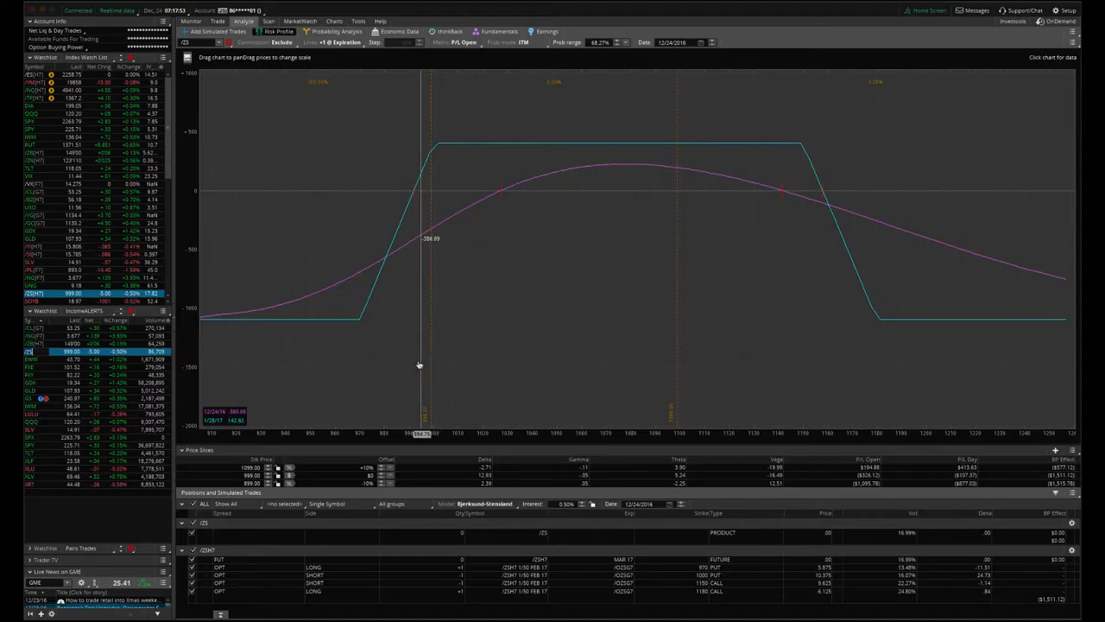
mouse_move(412, 366)
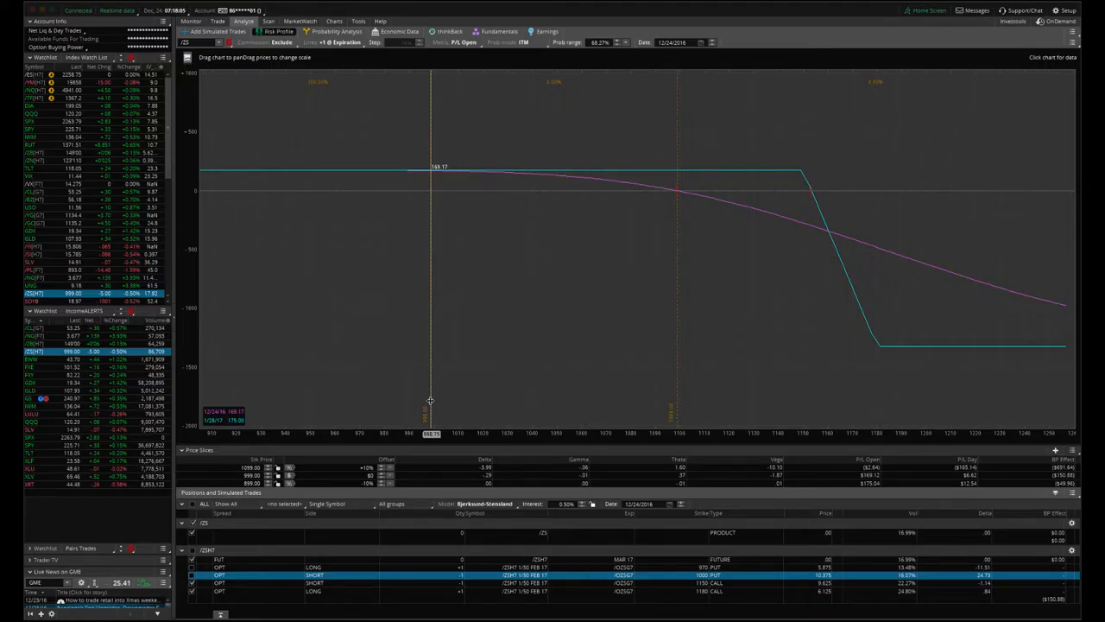
mouse_move(194, 596)
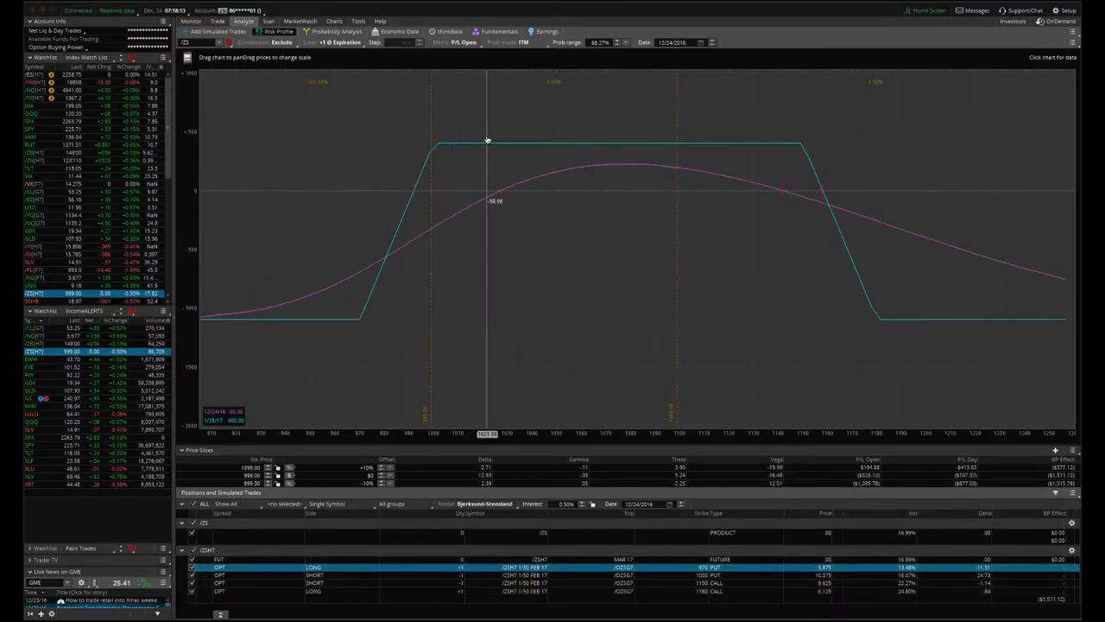
mouse_move(270, 91)
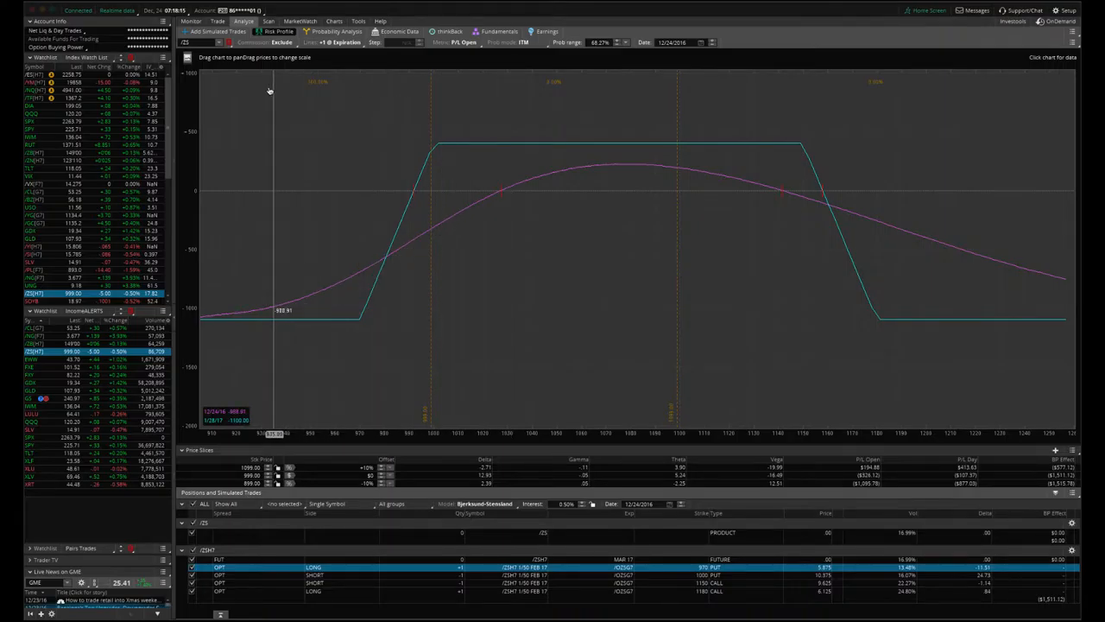
mouse_move(548, 104)
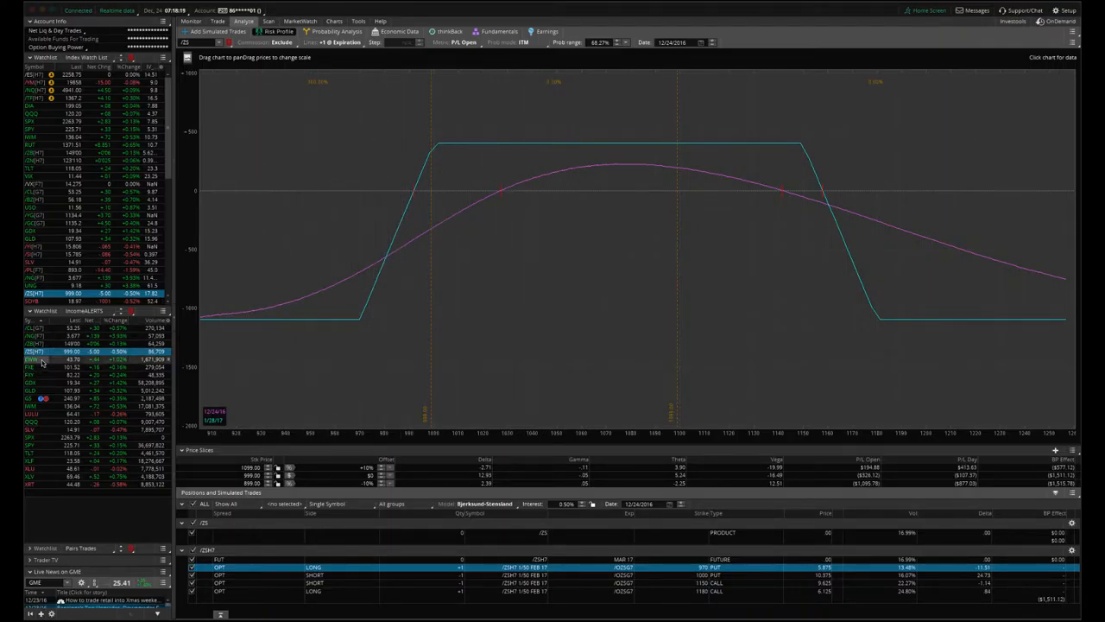
click(35, 359)
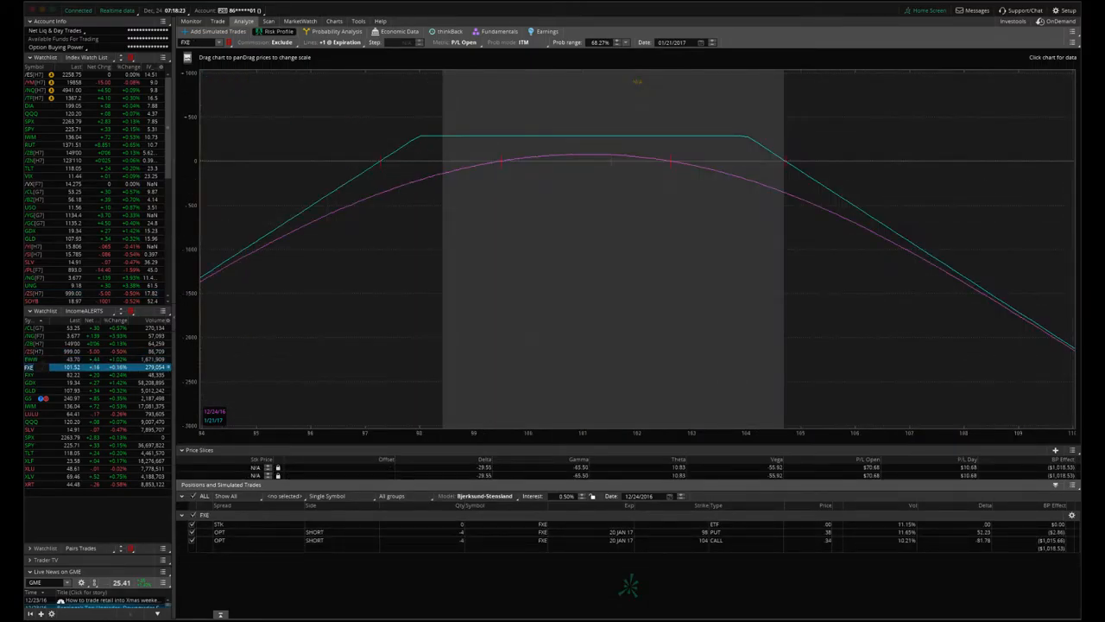
Check FXE's daily IV chart, then return to its short strangle P/L graph
click(334, 21)
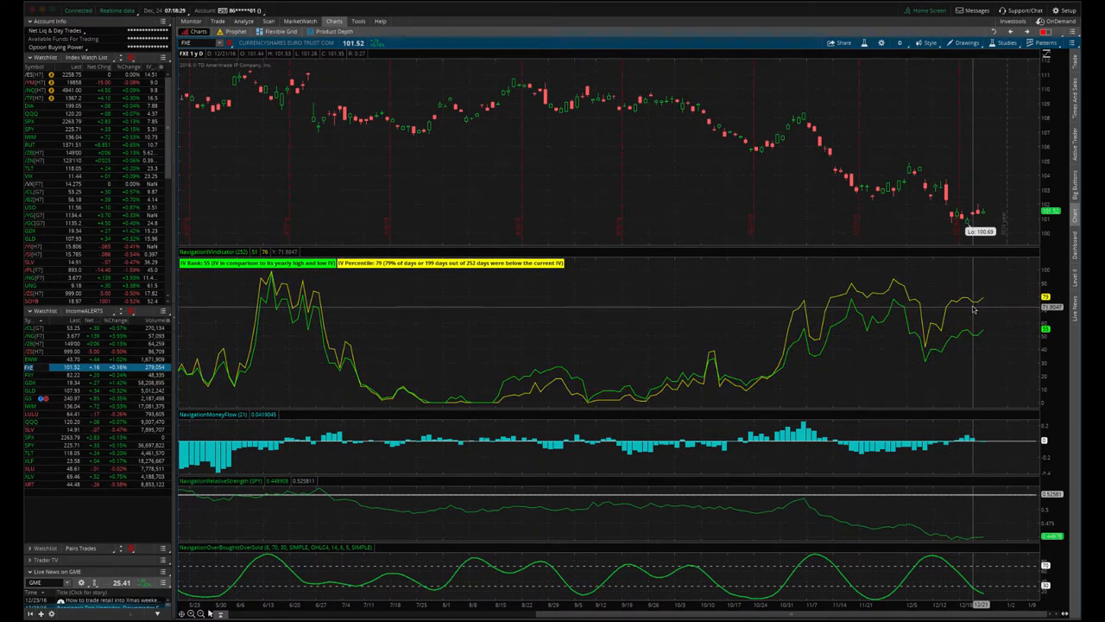
click(243, 21)
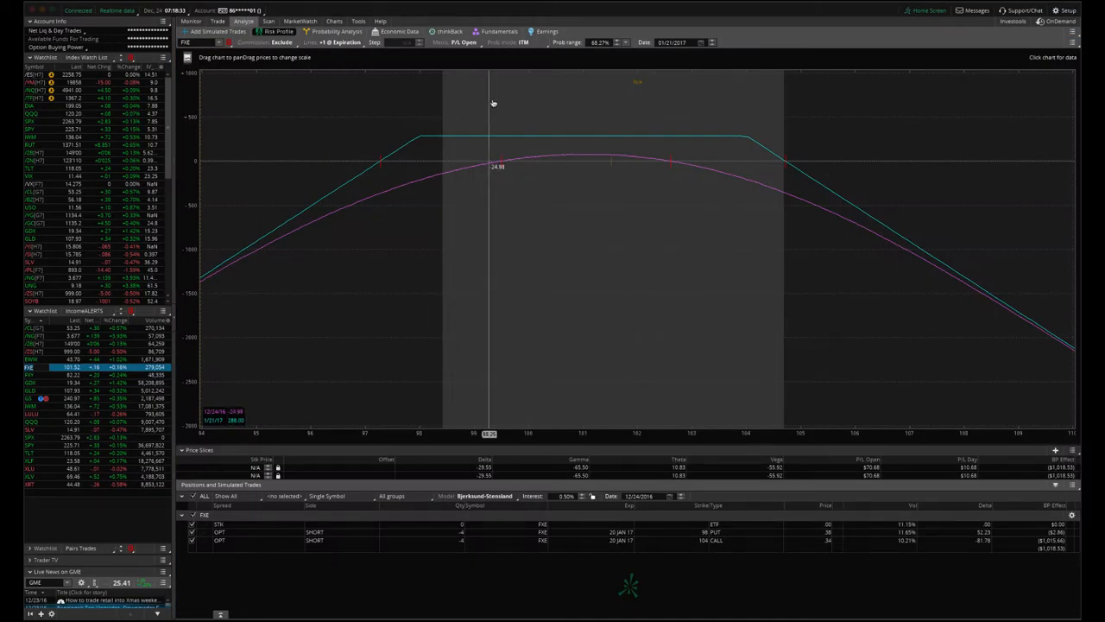
mouse_move(612, 190)
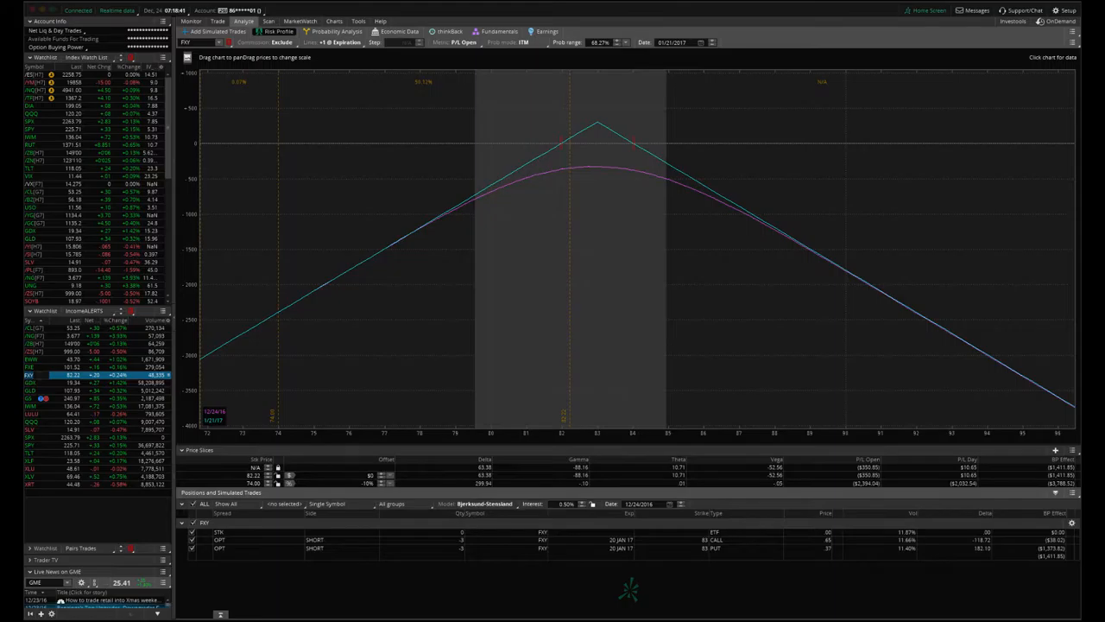
mouse_move(548, 345)
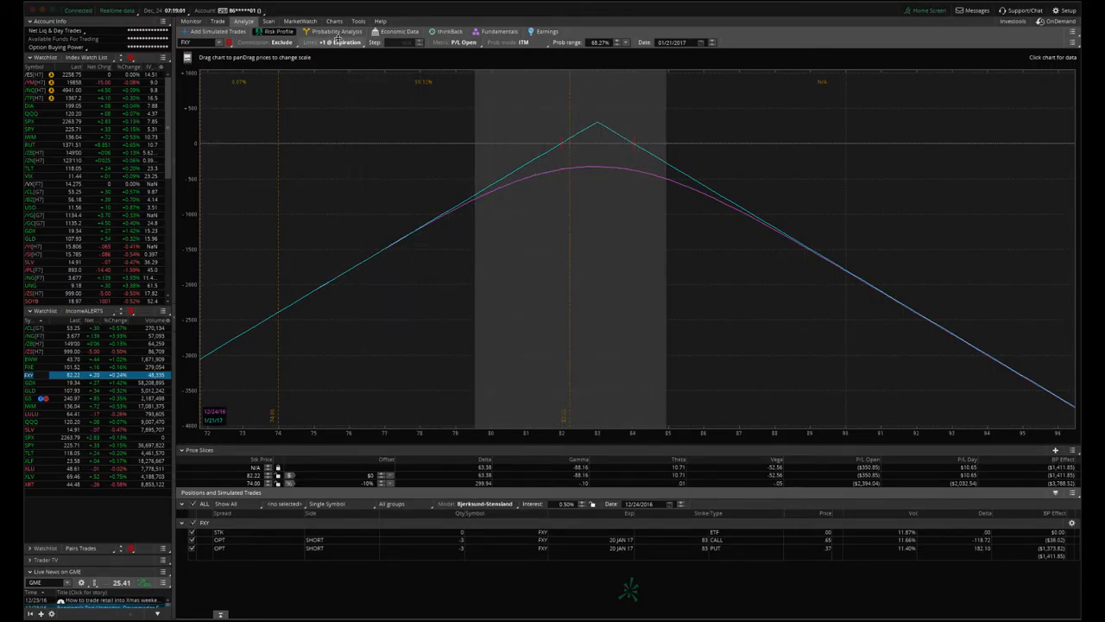
View FXY's IV chart (rank 31, percentile 38), then load the GDX short 21 put/22 call strangle
click(334, 20)
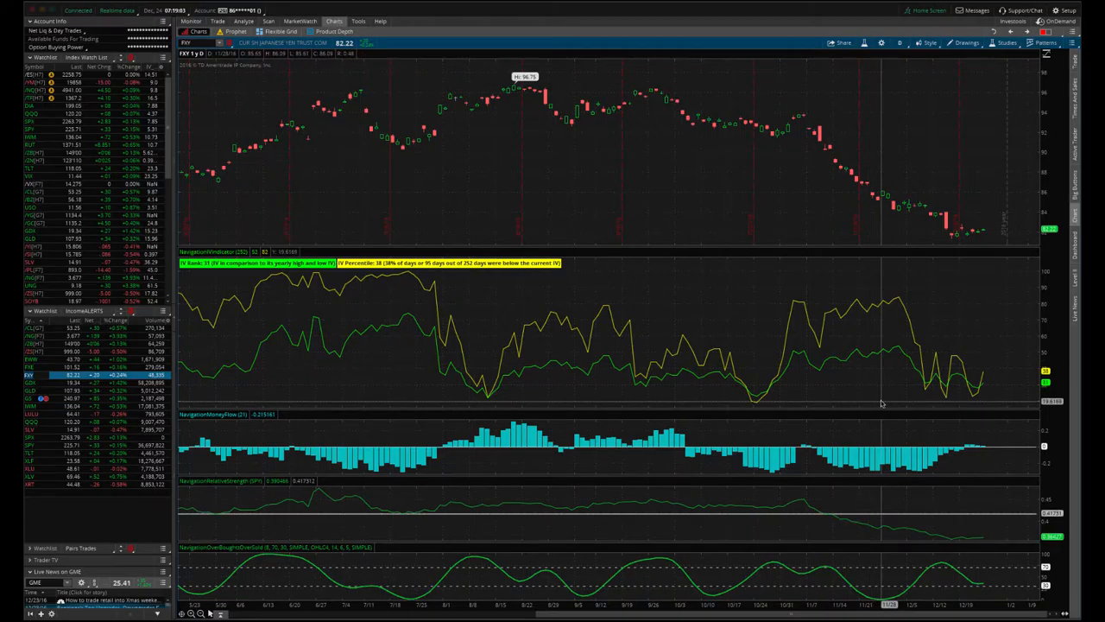
mouse_move(979, 392)
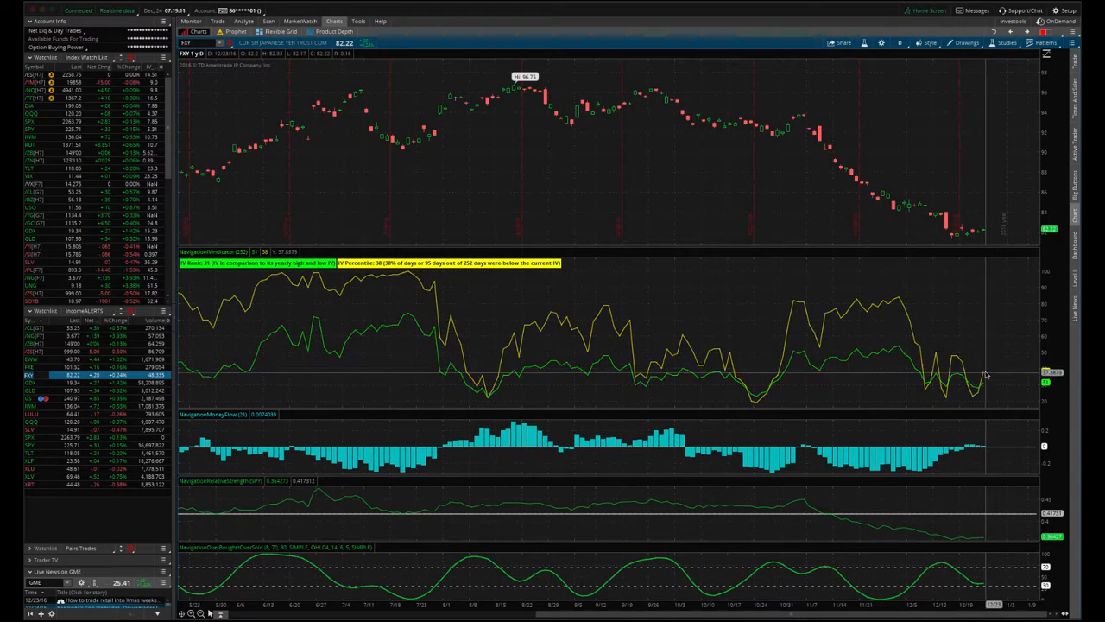
mouse_move(474, 334)
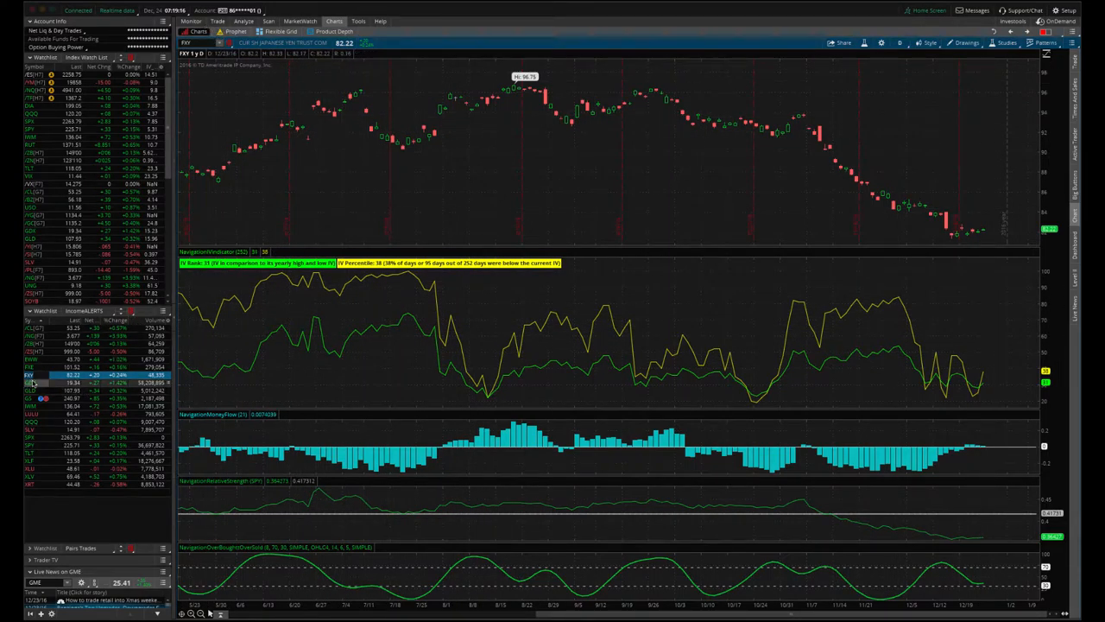
click(244, 21)
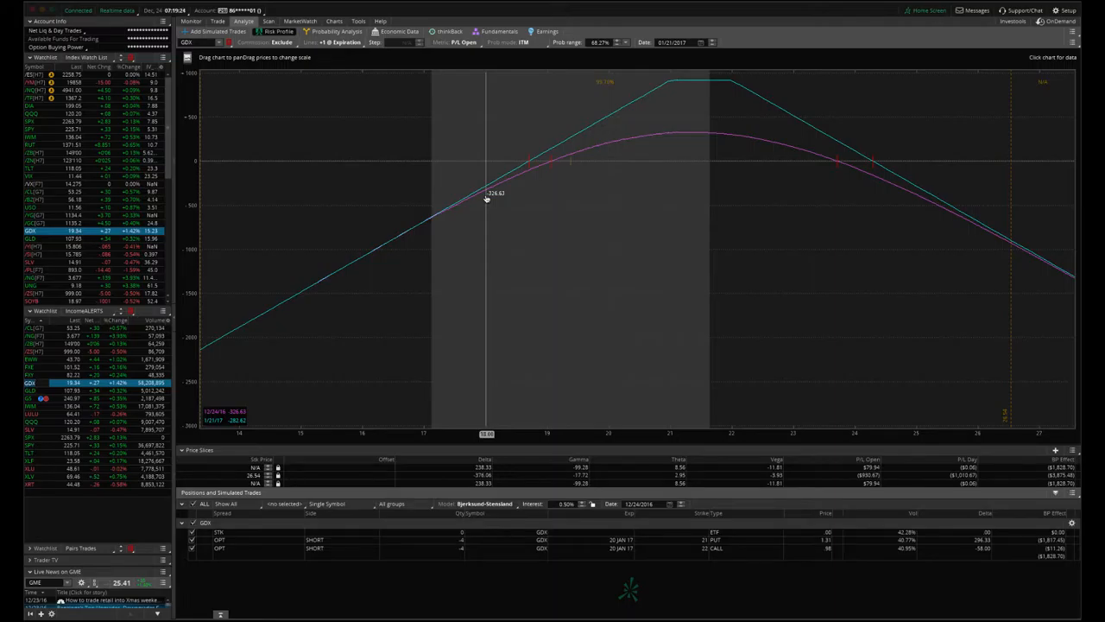
mouse_move(719, 550)
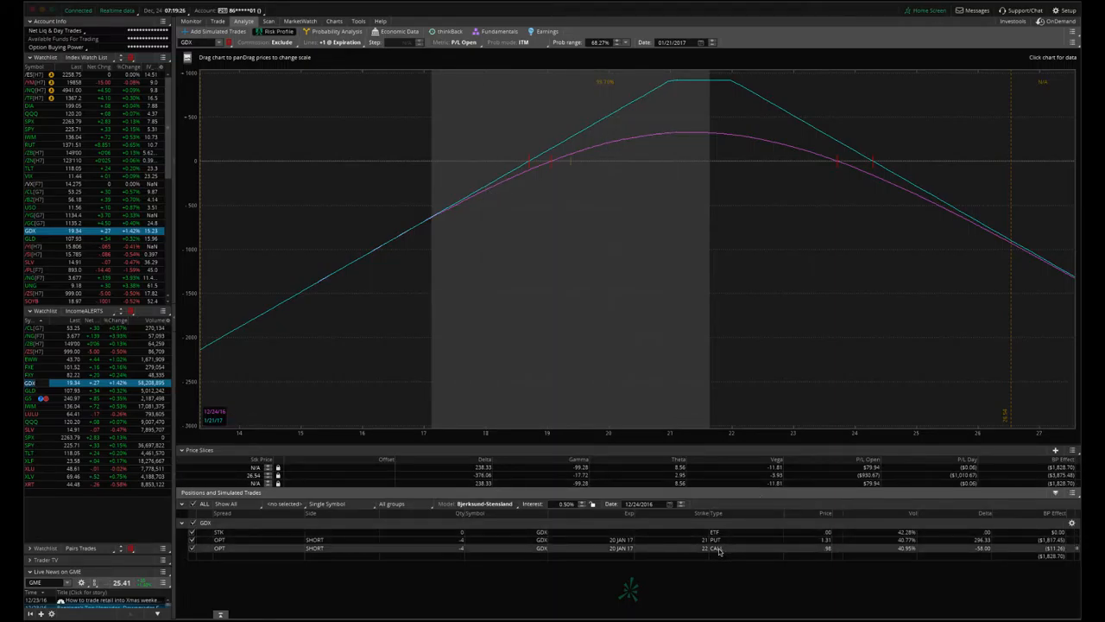
mouse_move(583, 314)
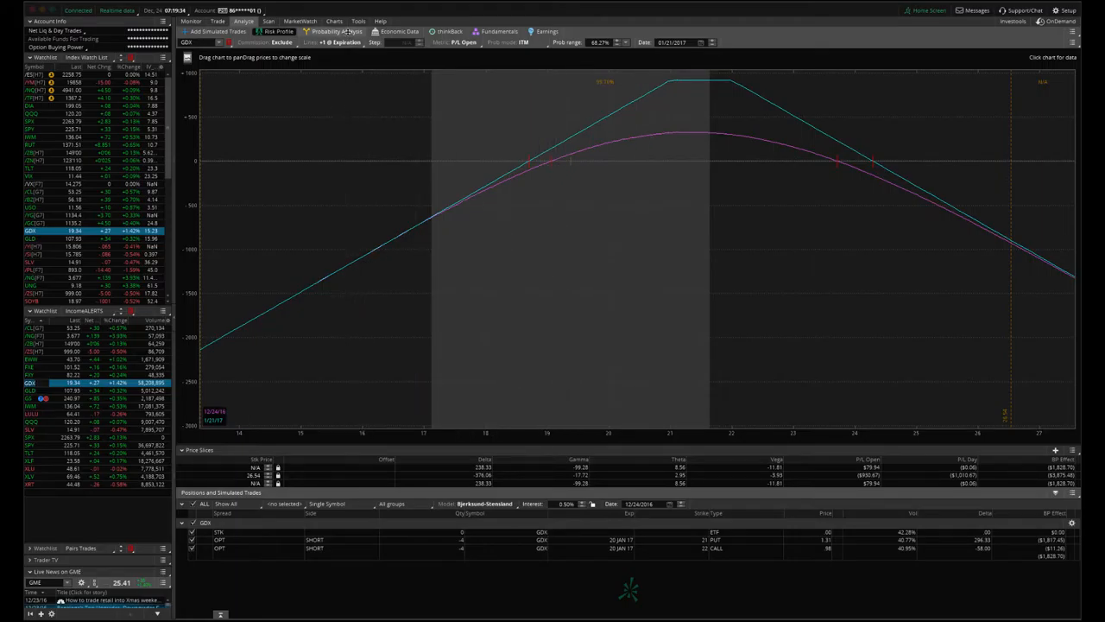
Check GDX's IV chart (rank 15, percentile 8), then load the GS options position's risk profile
click(333, 21)
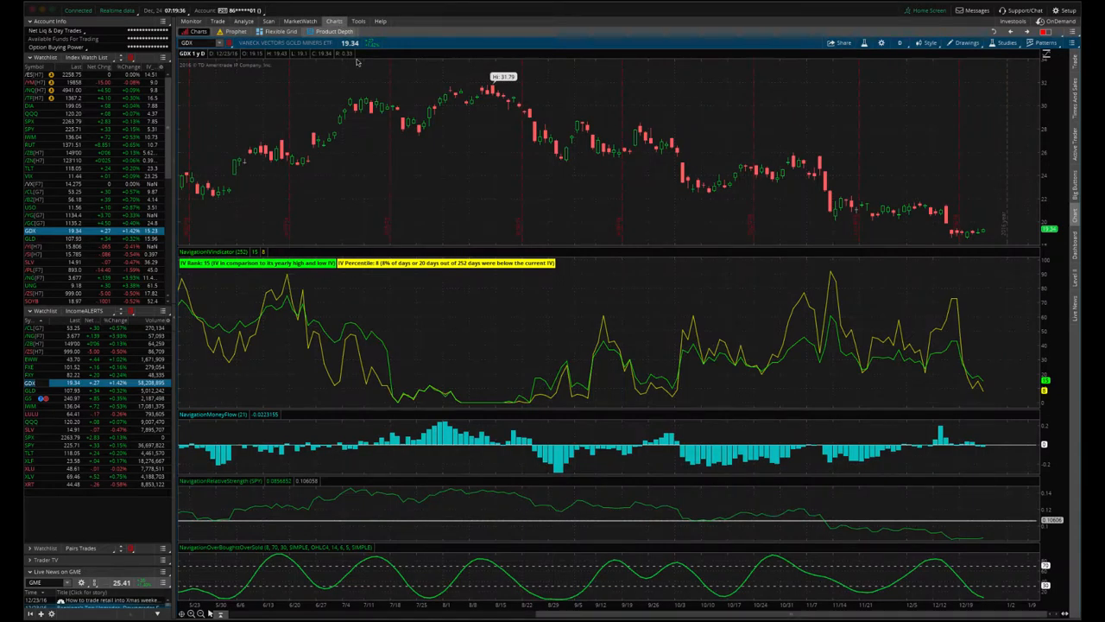
mouse_move(984, 389)
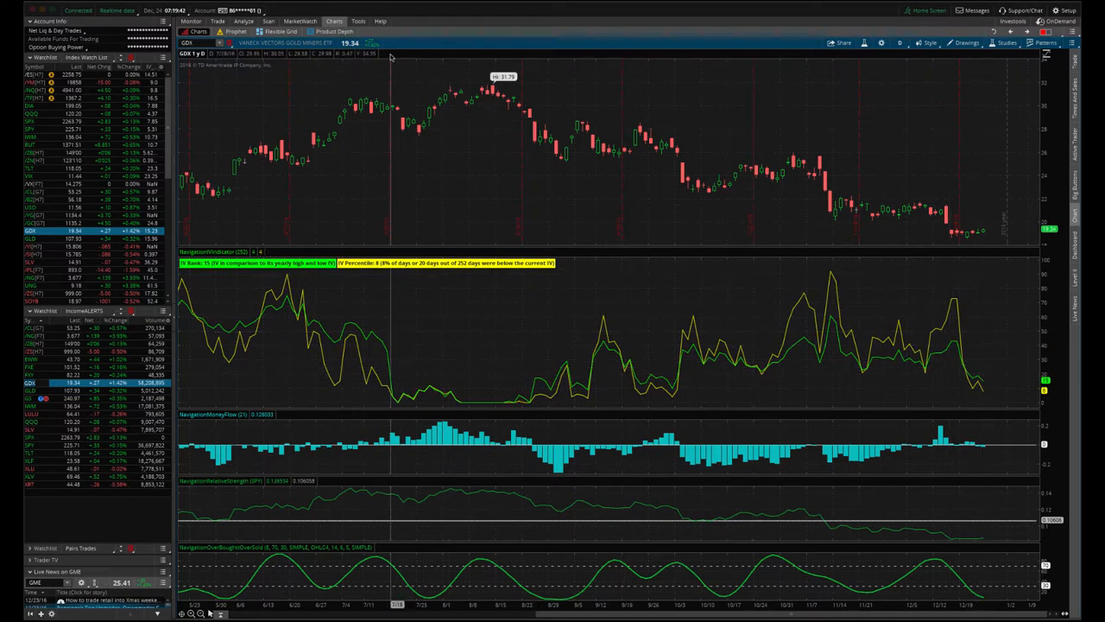
click(244, 20)
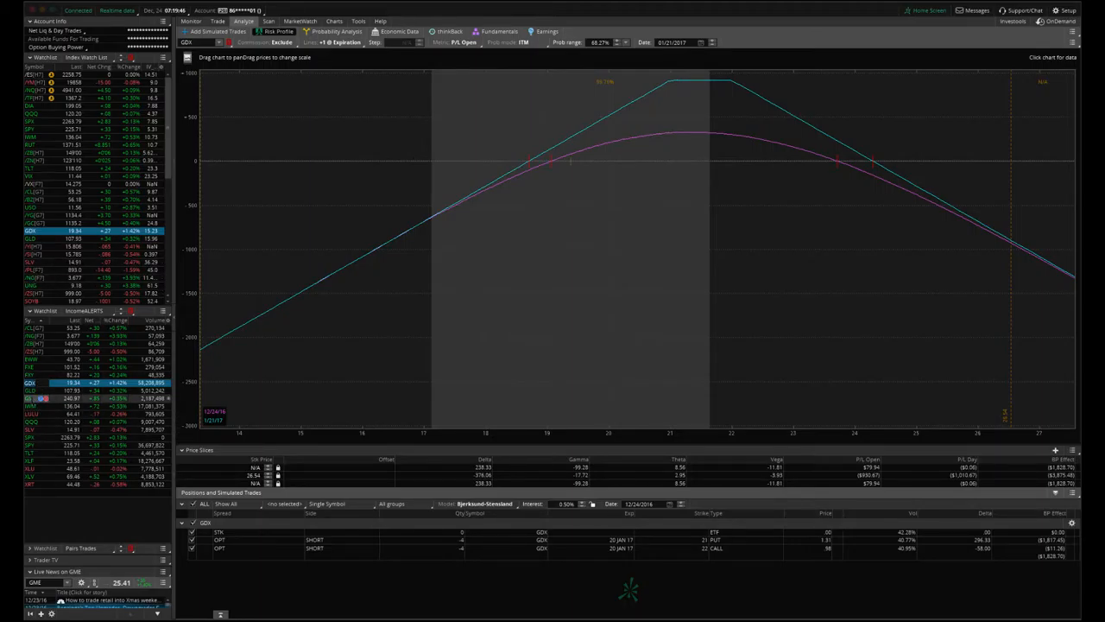
click(30, 398)
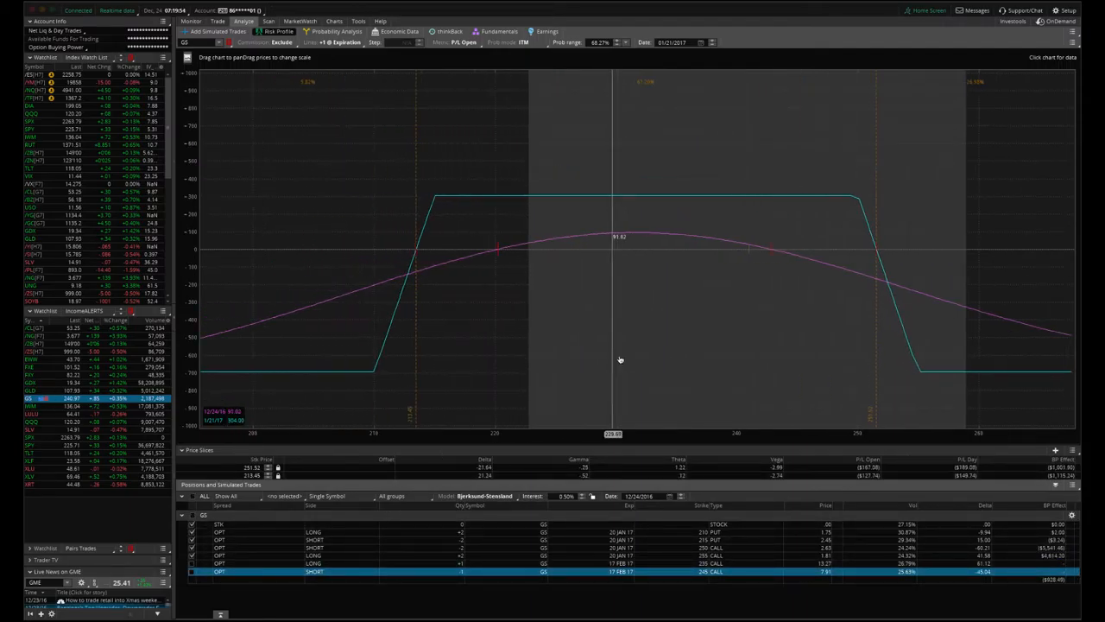
View GS's daily chart with IV rank 20 and percentile 47, then return to its P/L graph
click(335, 21)
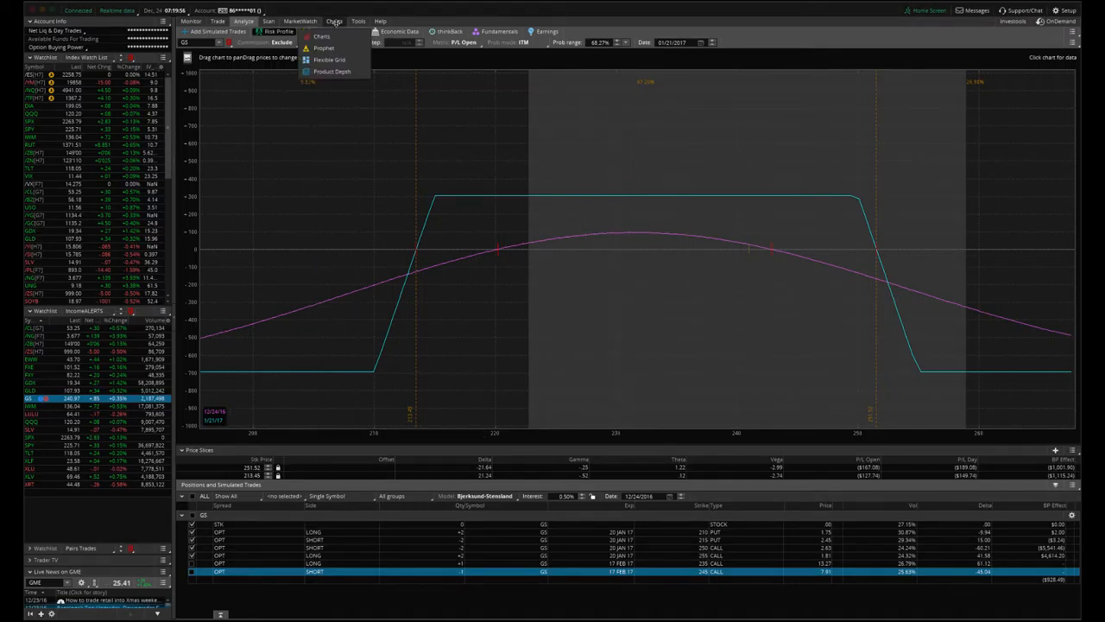
click(334, 20)
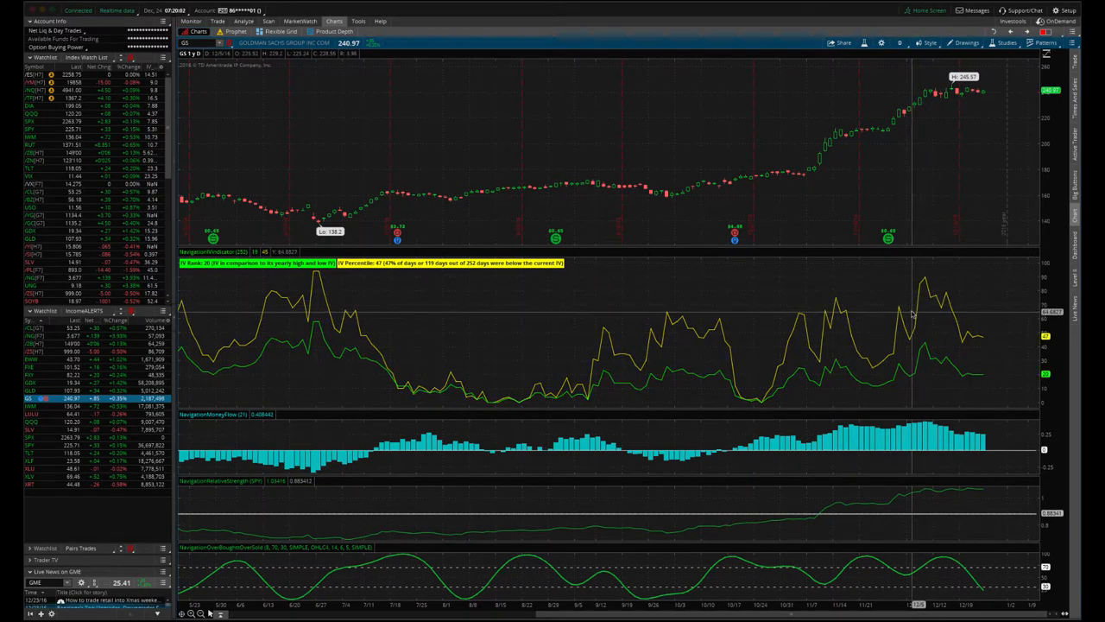
mouse_move(898, 130)
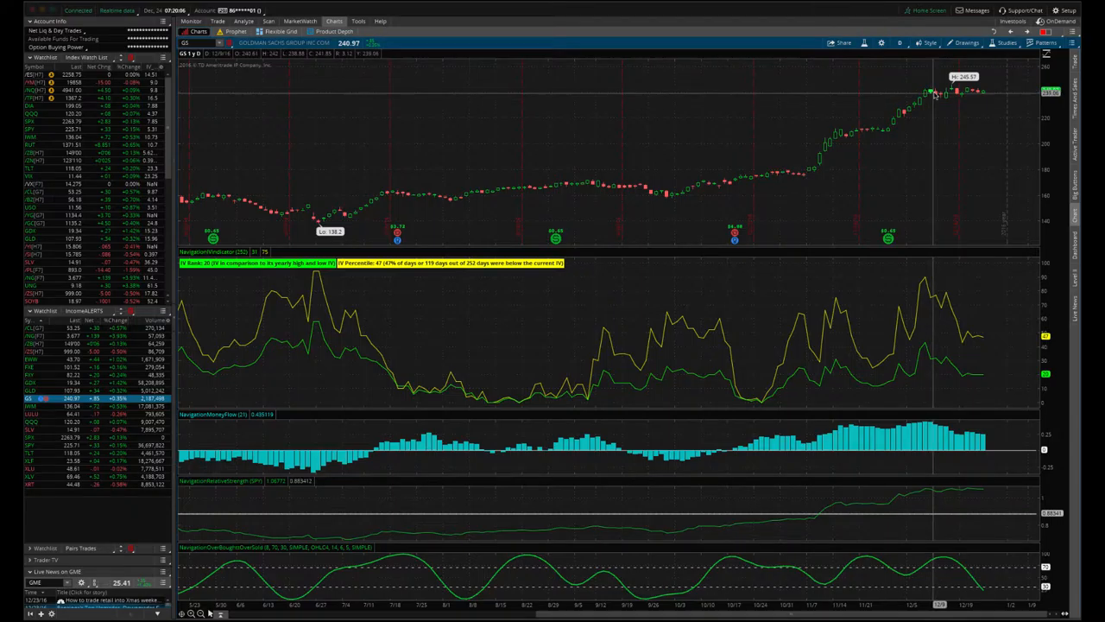
mouse_move(976, 350)
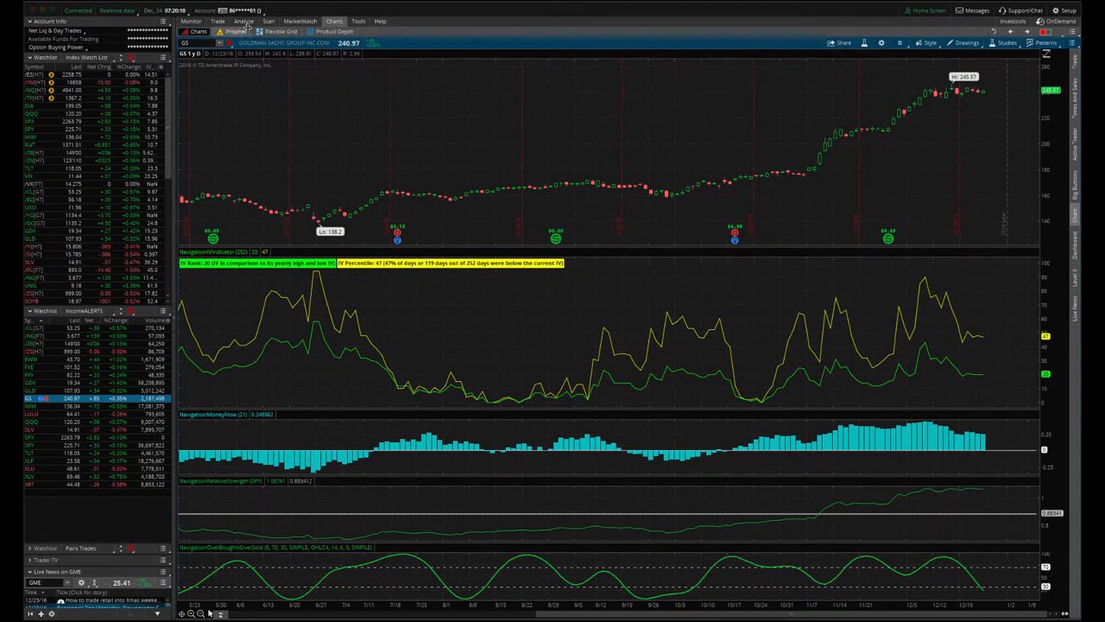
click(244, 21)
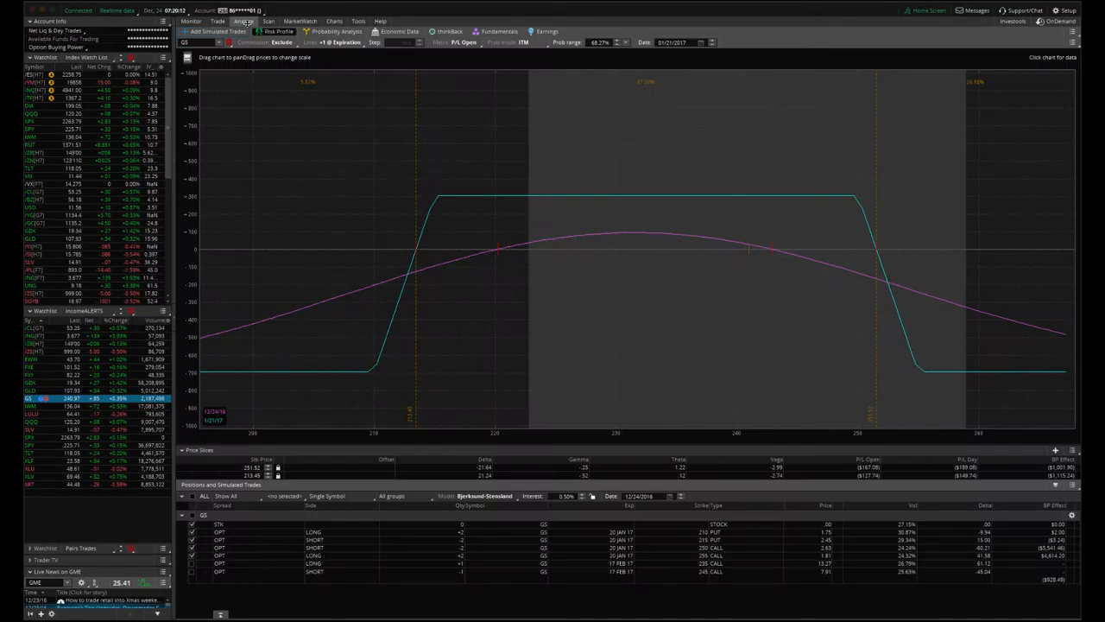
mouse_move(728, 270)
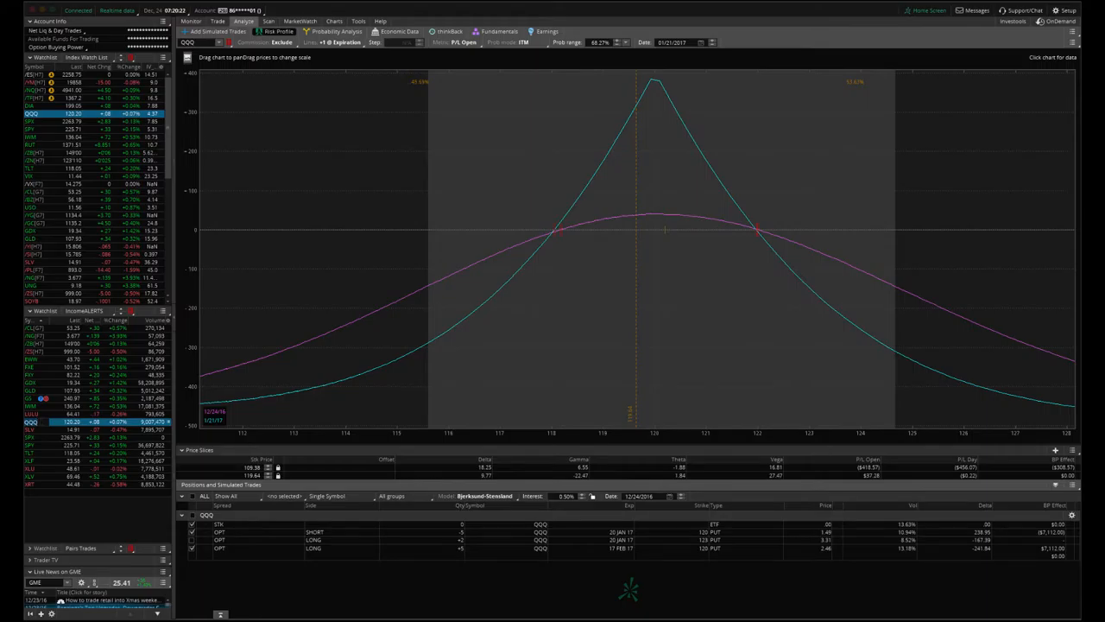
Load the SLV short straddle risk profile, then the SPX options position's P/L graph
click(35, 429)
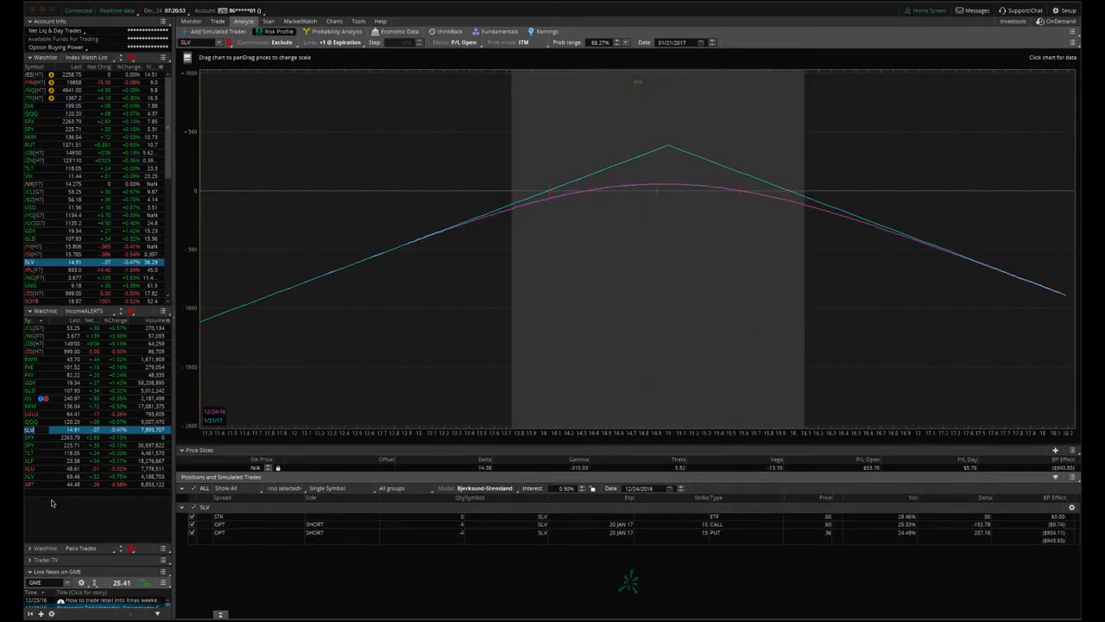
click(30, 121)
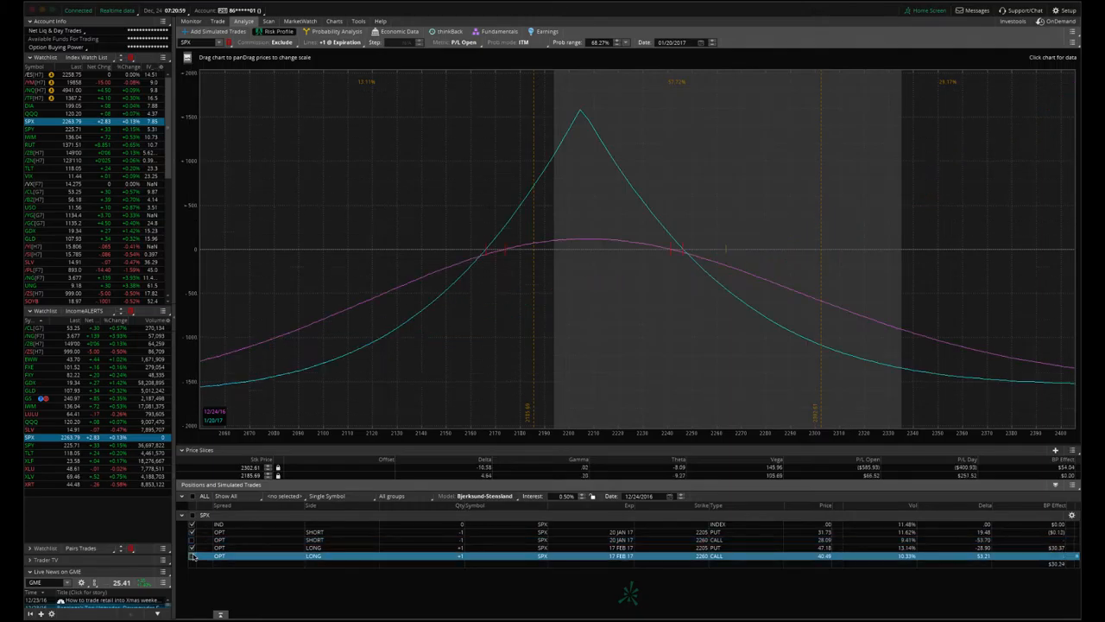
mouse_move(696, 340)
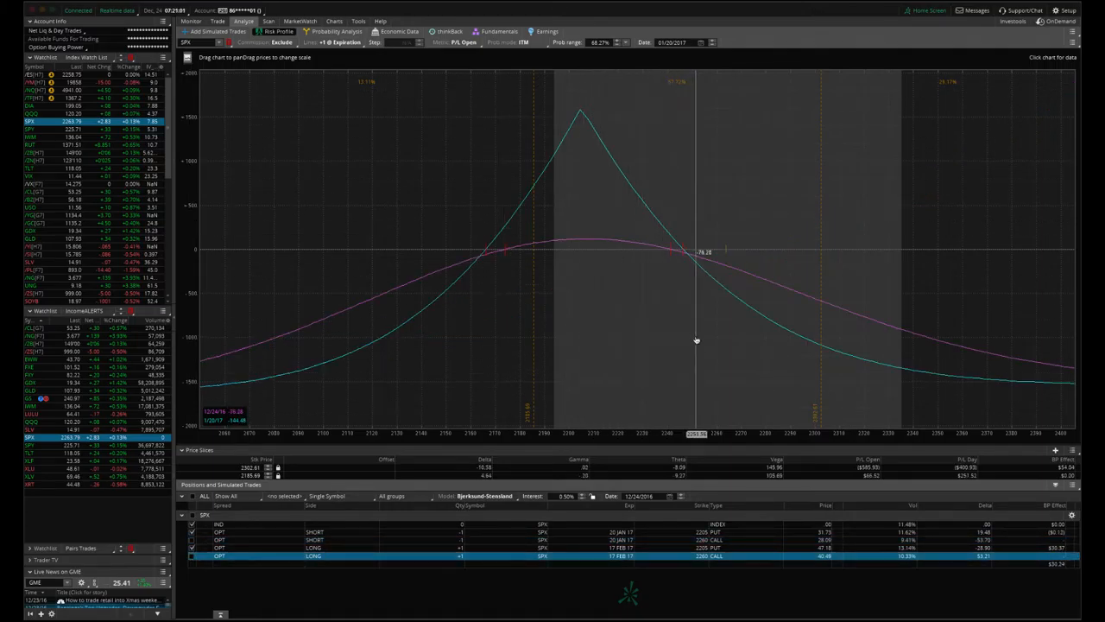
mouse_move(684, 343)
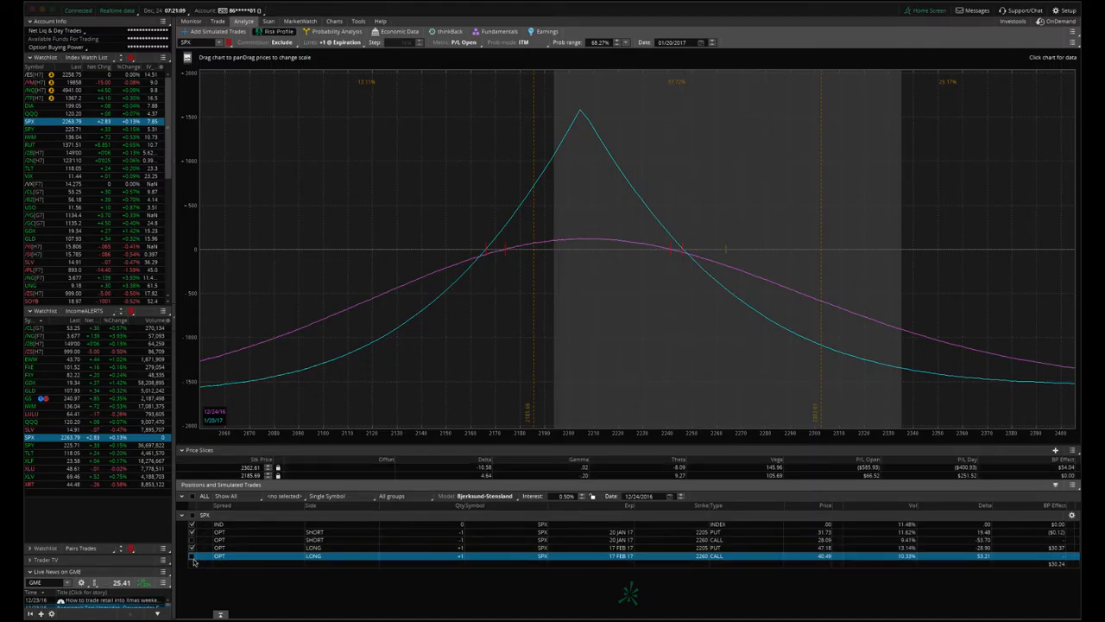
mouse_move(676, 391)
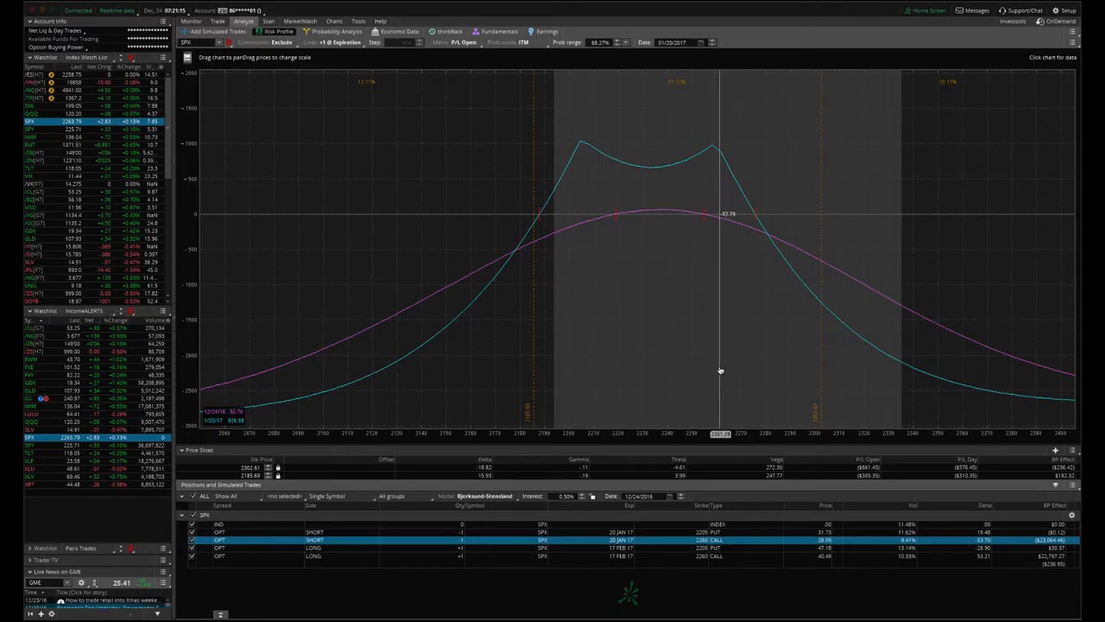
mouse_move(685, 358)
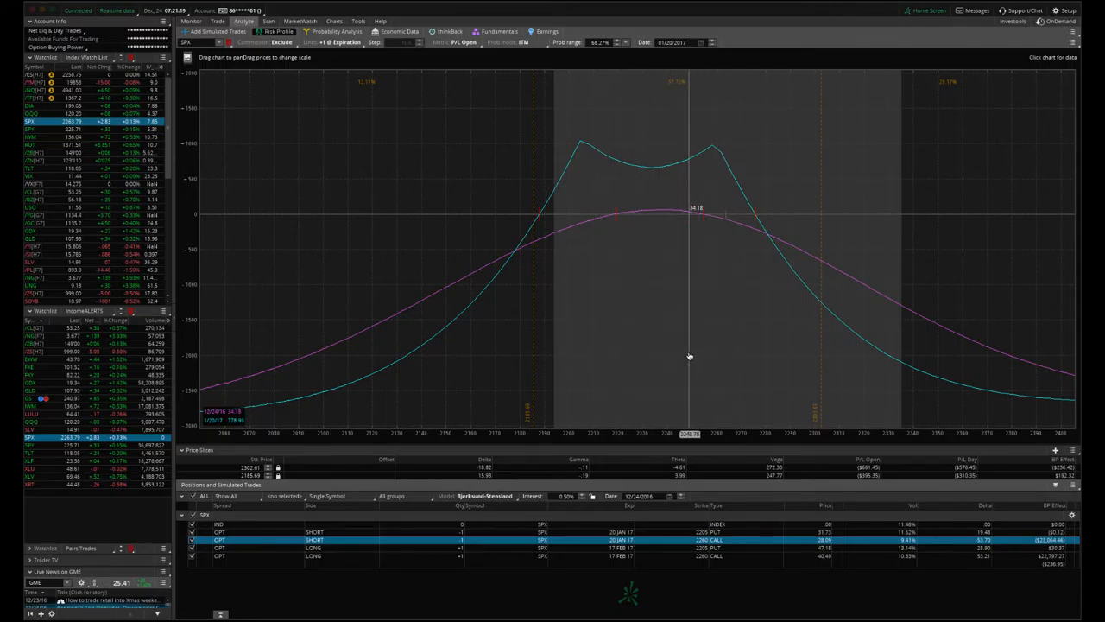
mouse_move(678, 360)
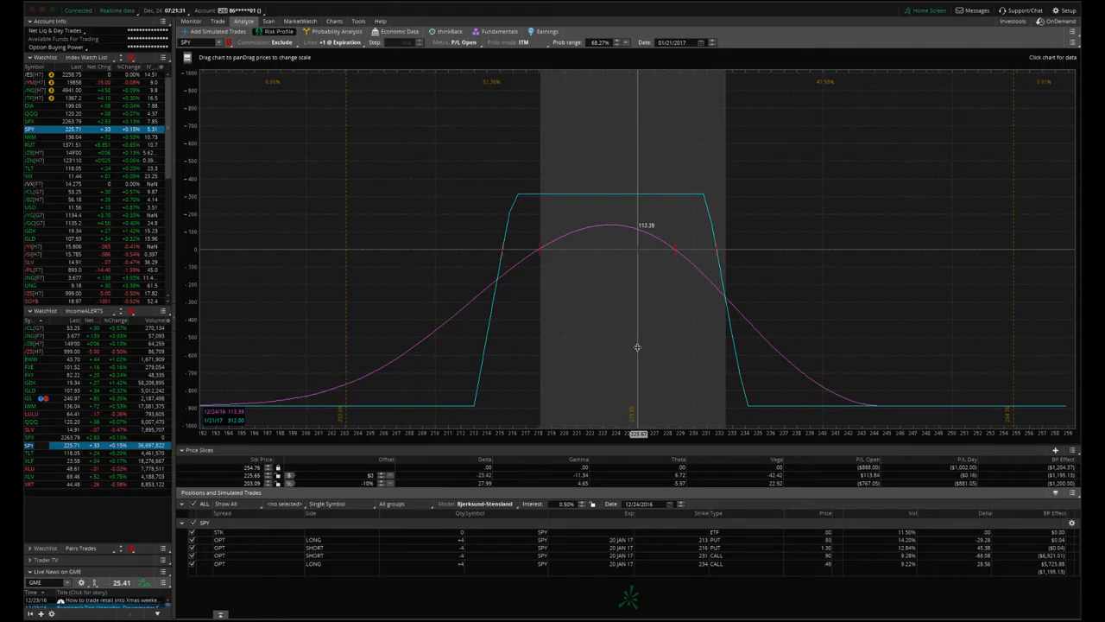
mouse_move(613, 354)
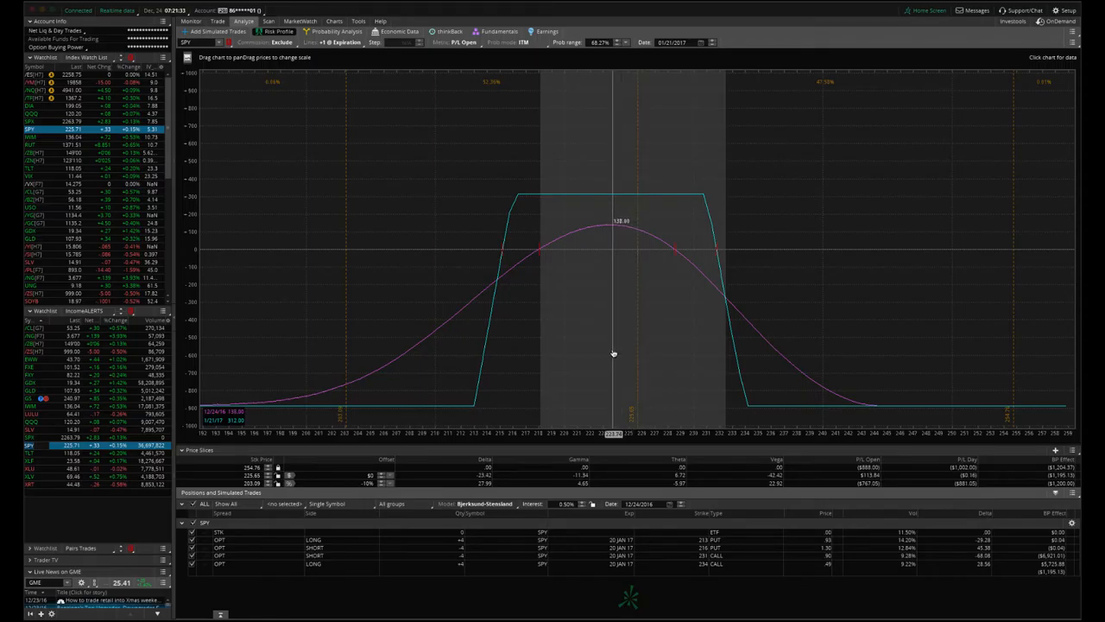
mouse_move(639, 350)
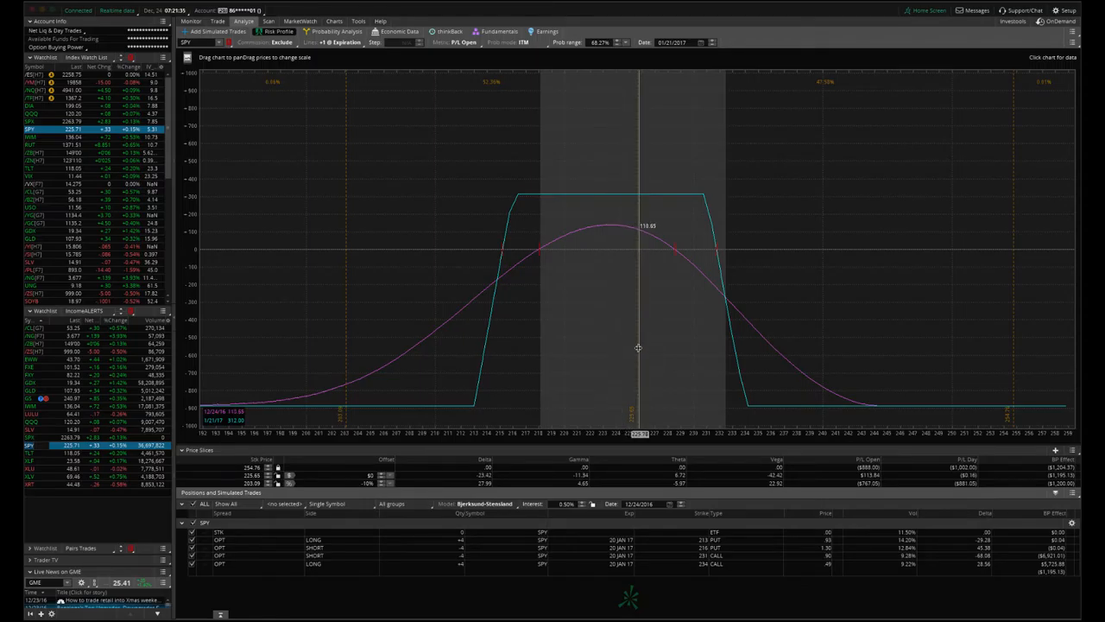
mouse_move(628, 351)
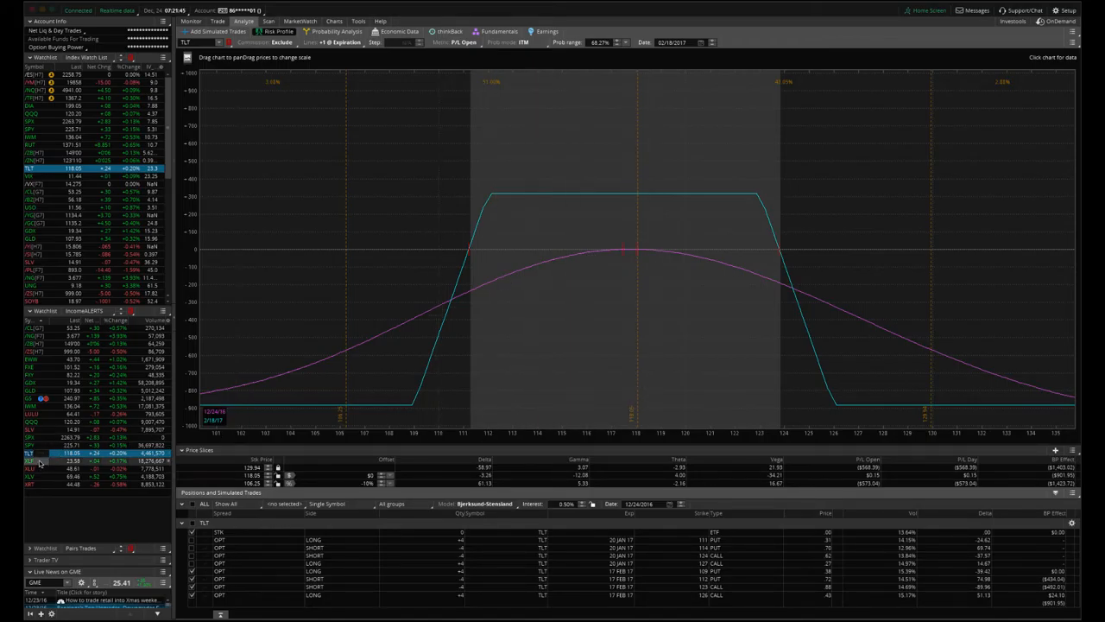
Page through the XLF and XLU short straddle risk profiles, landing on XLV's stock-only position
click(30, 460)
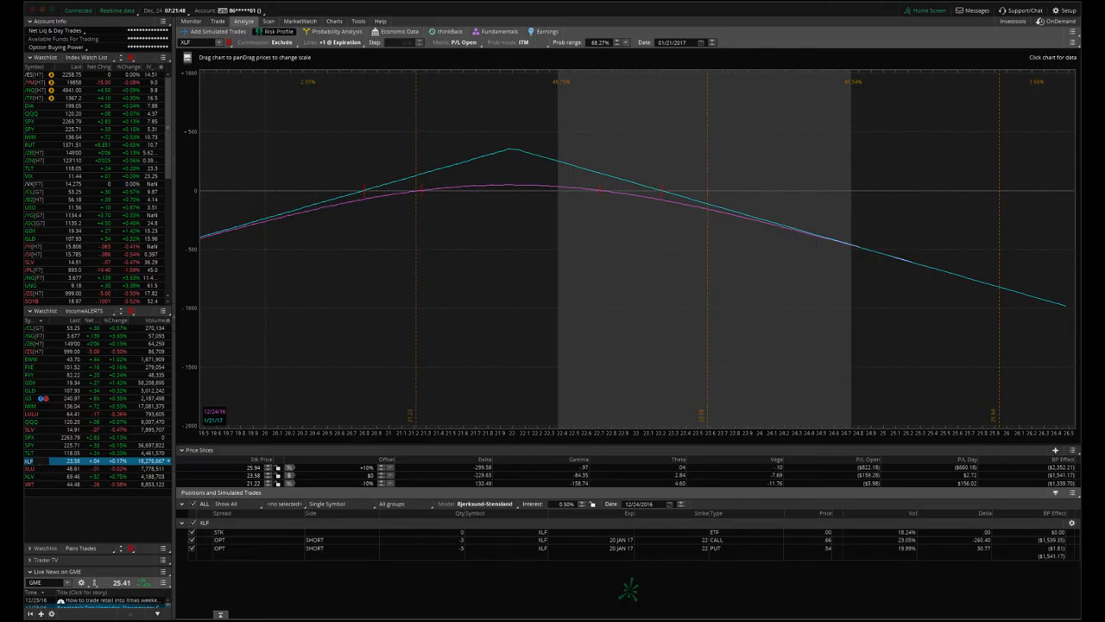
click(31, 467)
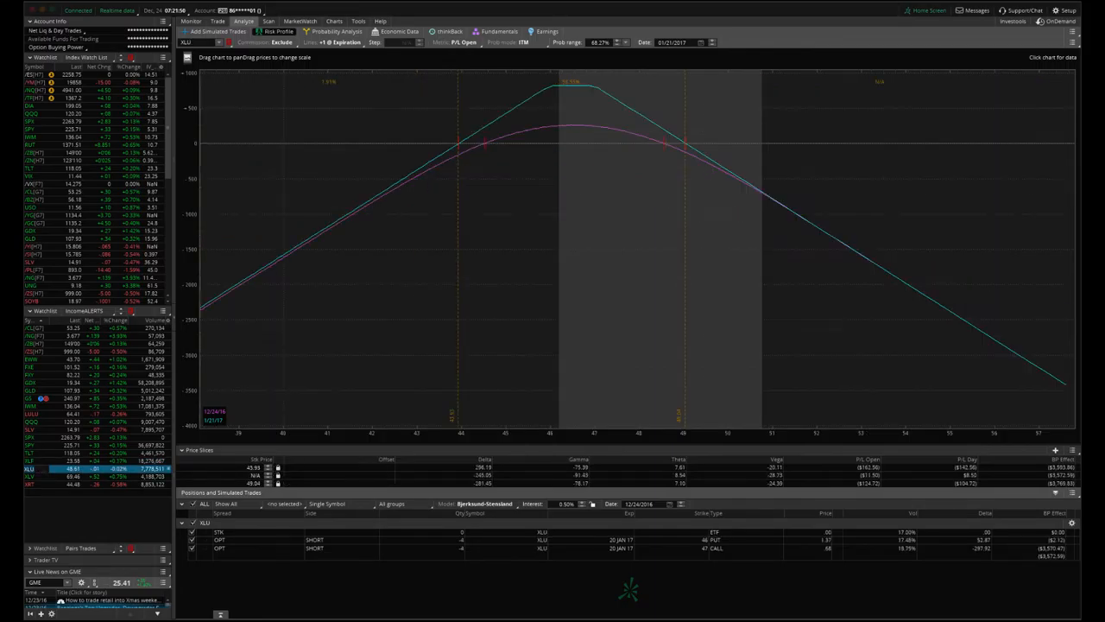
click(30, 476)
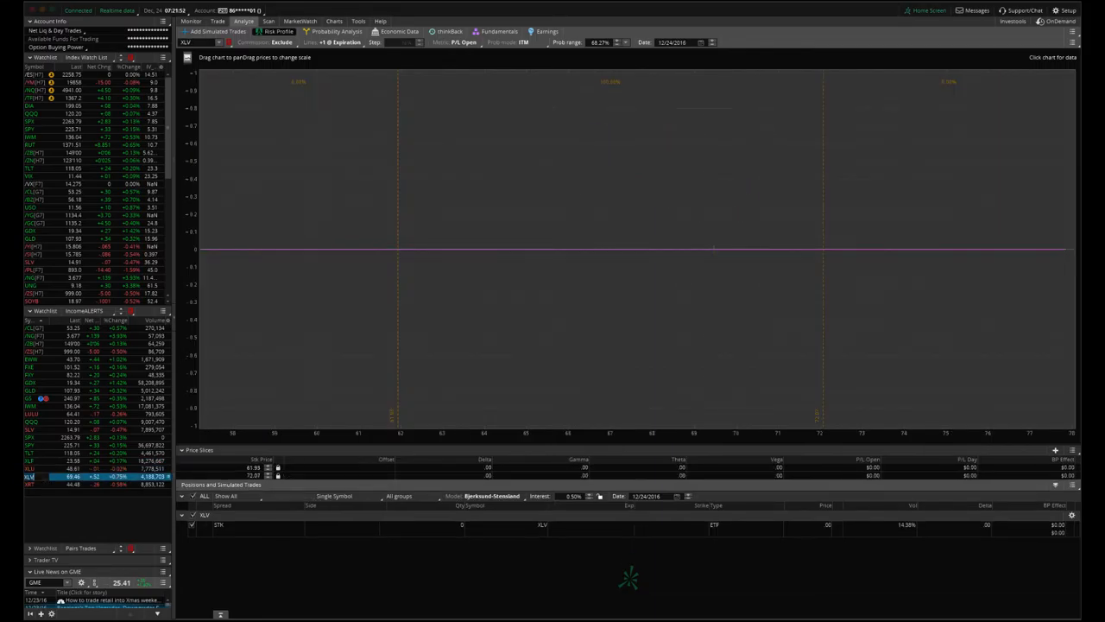